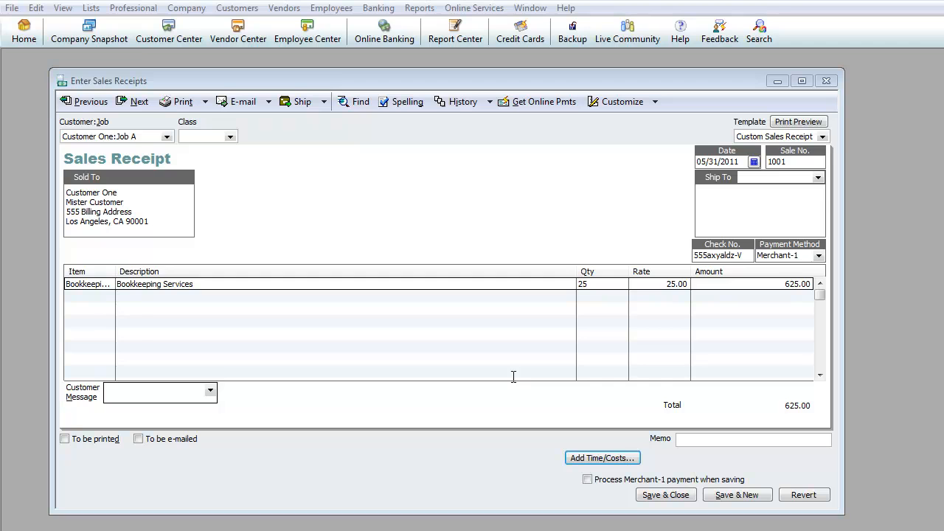
pyautogui.moveTo(507, 389)
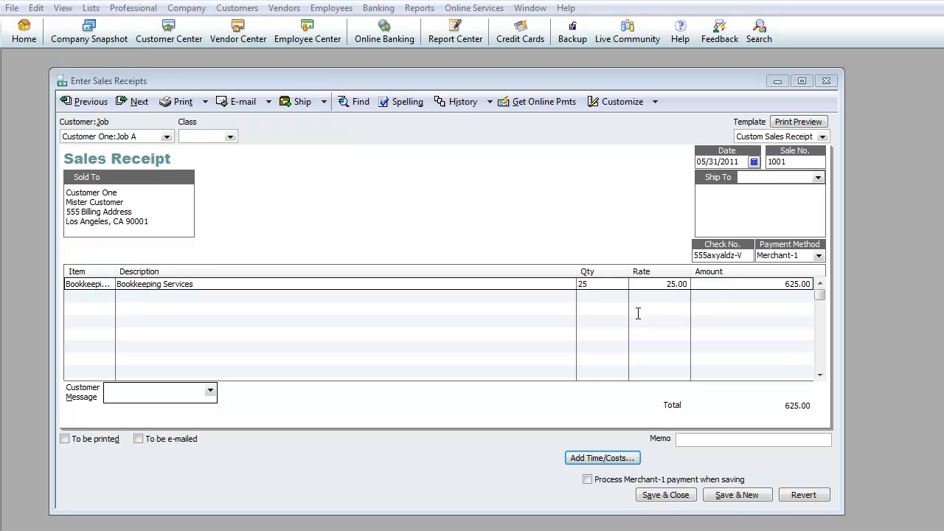
pyautogui.moveTo(643, 318)
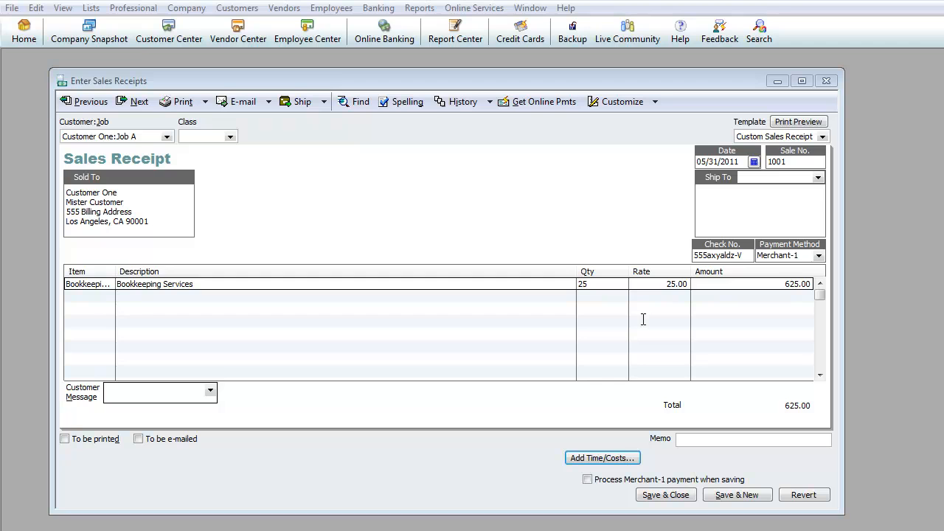
pyautogui.moveTo(604, 340)
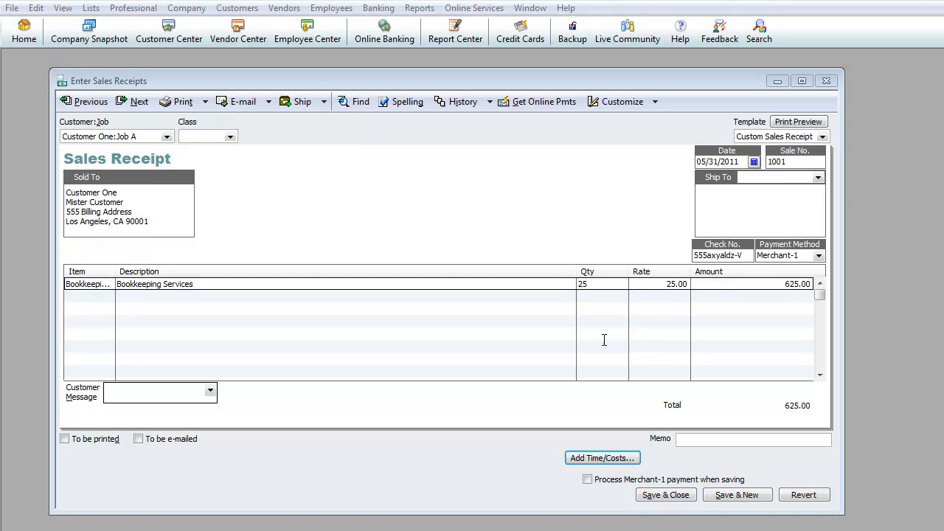
pyautogui.moveTo(88, 70)
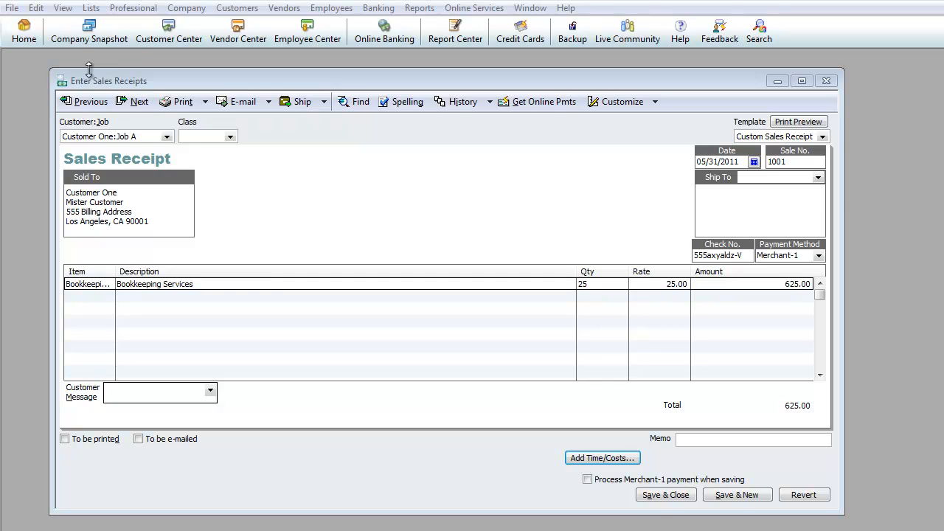
pyautogui.moveTo(36, 8)
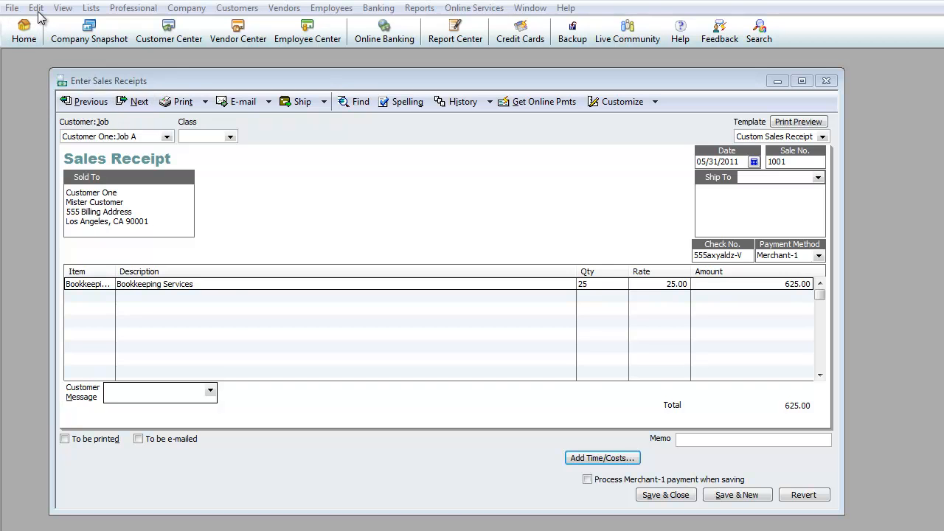
# Step: Turn off 'Use Undeposited Funds as default deposit account' in Sales & Customers company preferences
pyautogui.click(35, 8)
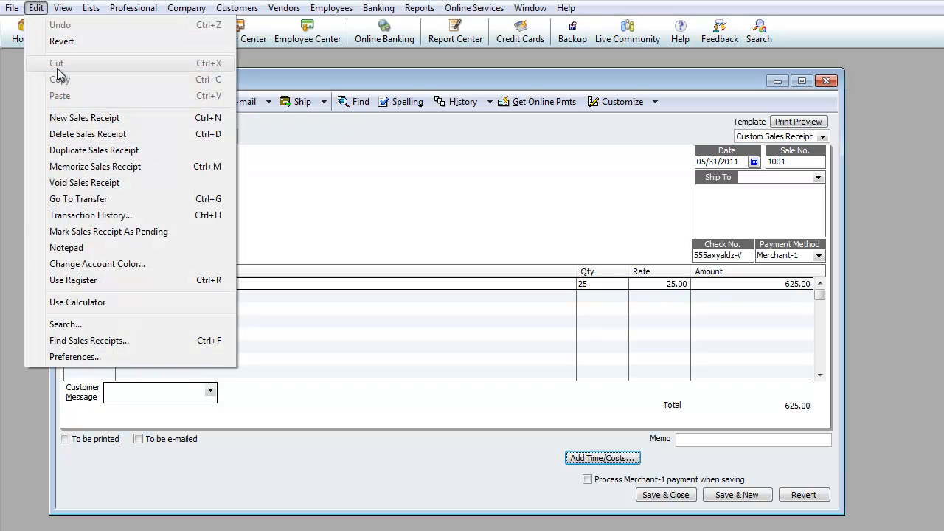
pyautogui.click(75, 357)
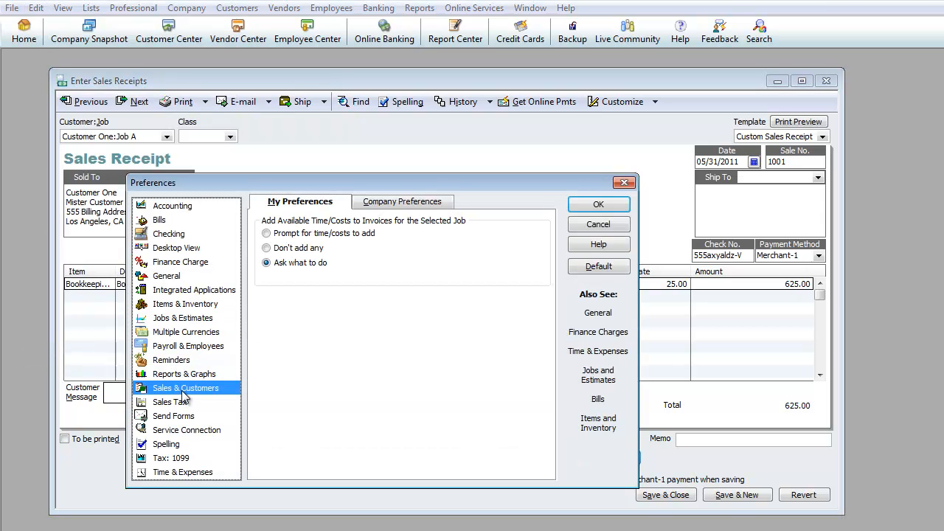
pyautogui.moveTo(302, 295)
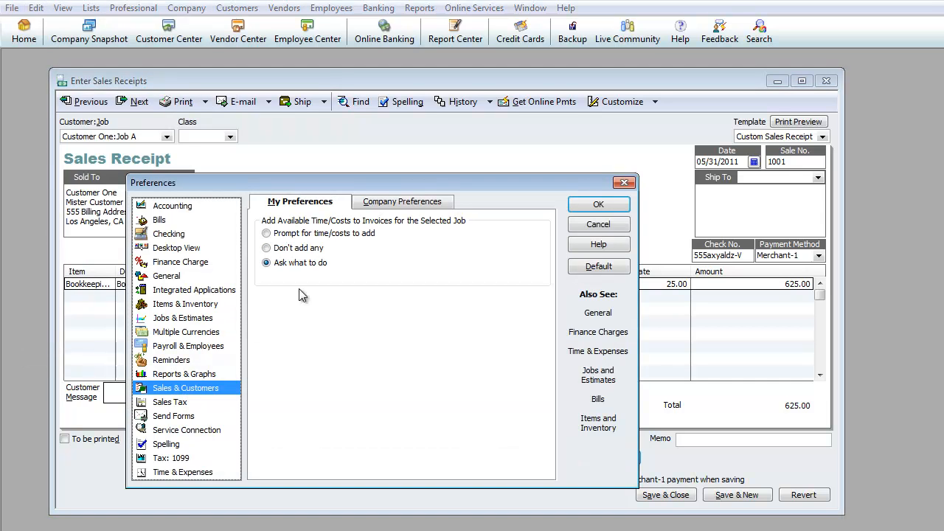
pyautogui.click(403, 201)
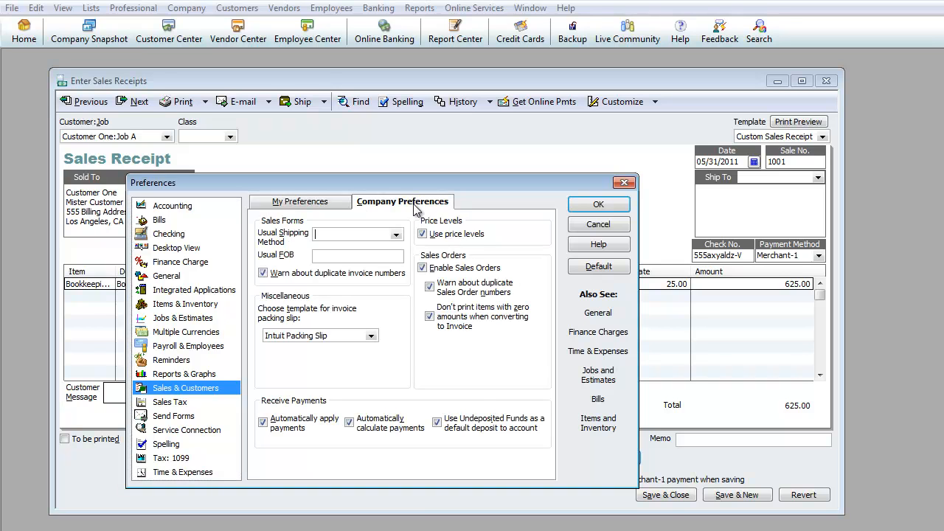
pyautogui.click(437, 421)
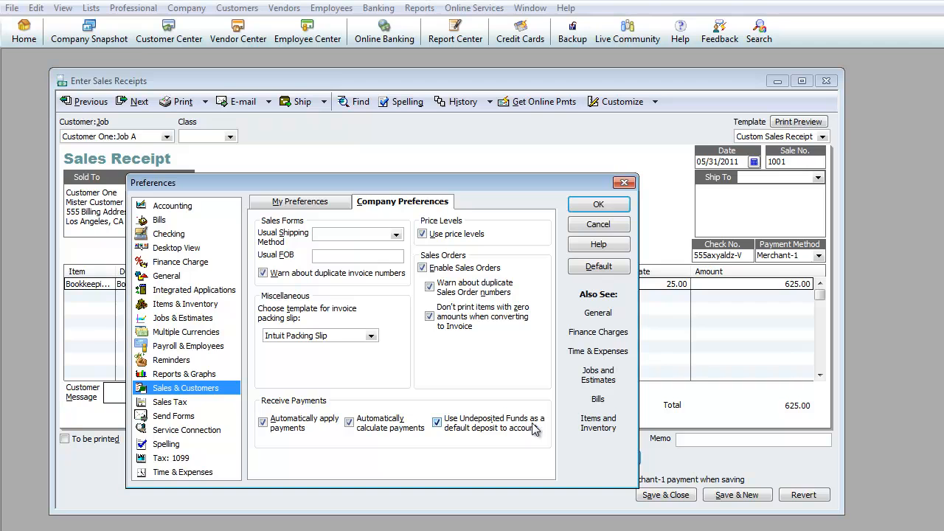
pyautogui.moveTo(517, 436)
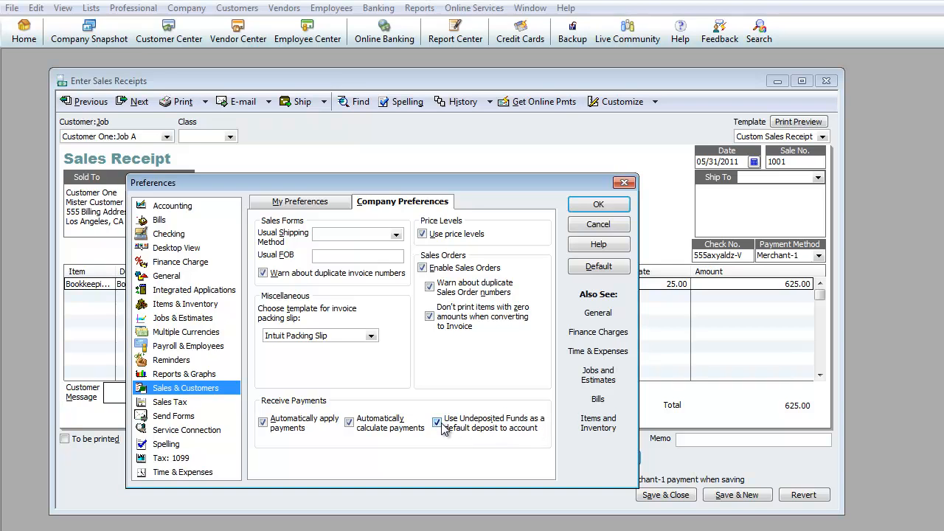
pyautogui.click(436, 421)
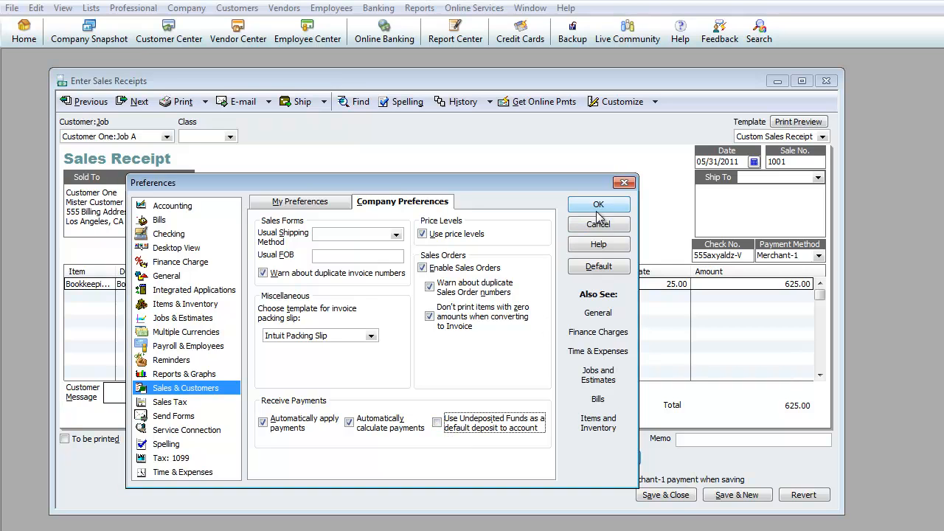
pyautogui.click(599, 204)
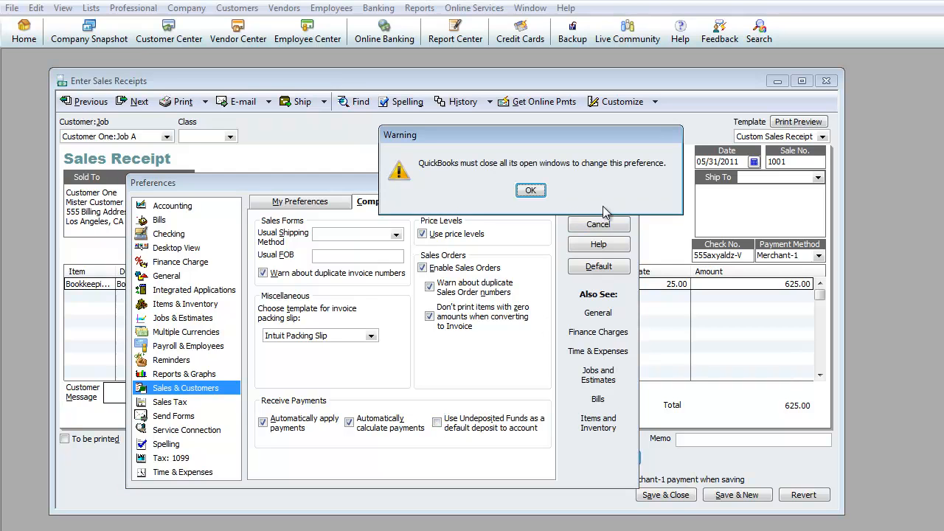
# Step: Close all windows, discard the sales receipt changes, and permanently dismiss the credit card hint
pyautogui.click(531, 190)
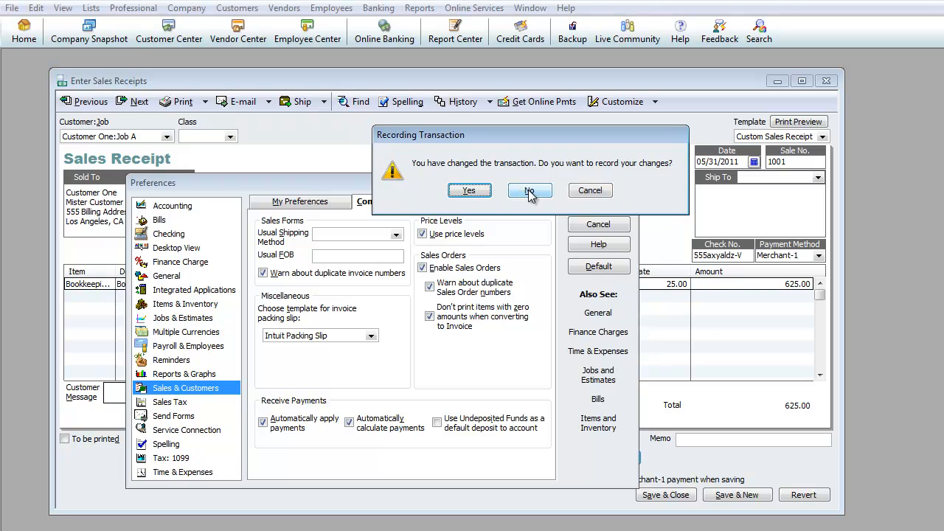
pyautogui.click(530, 190)
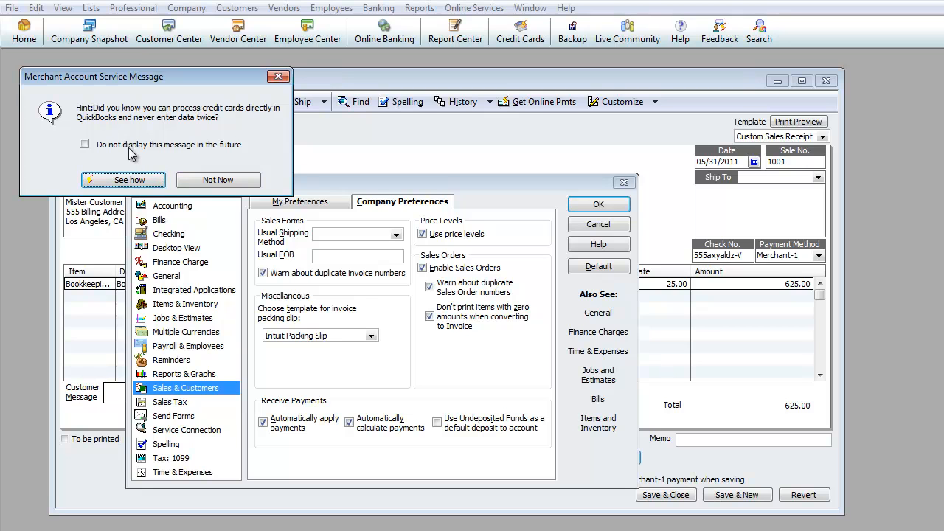
pyautogui.click(83, 144)
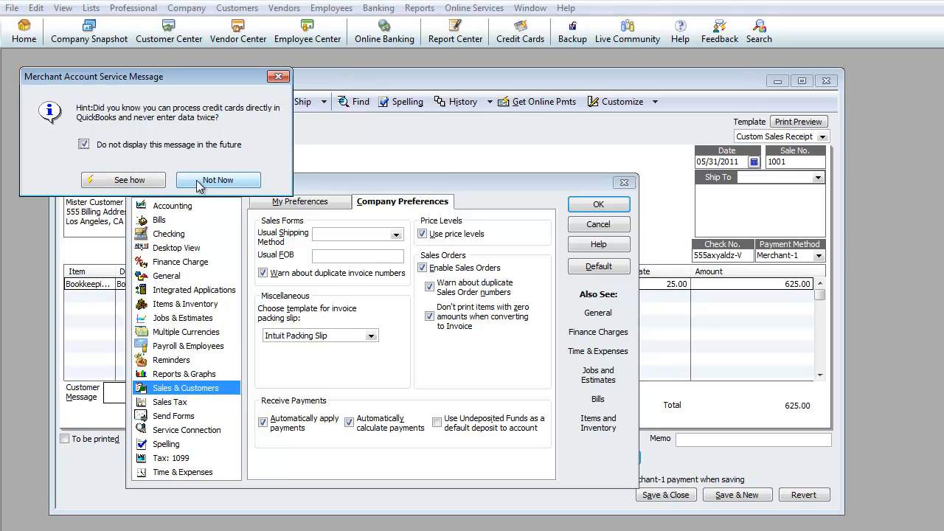
pyautogui.click(218, 179)
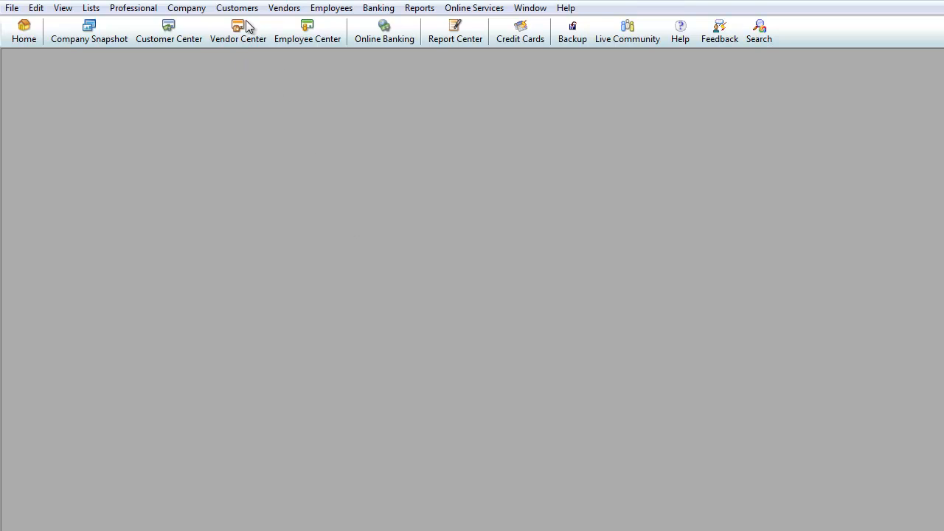
# Step: Bring up sales receipt 1001 and change its Deposit To account to WF - Merchant
pyautogui.click(237, 8)
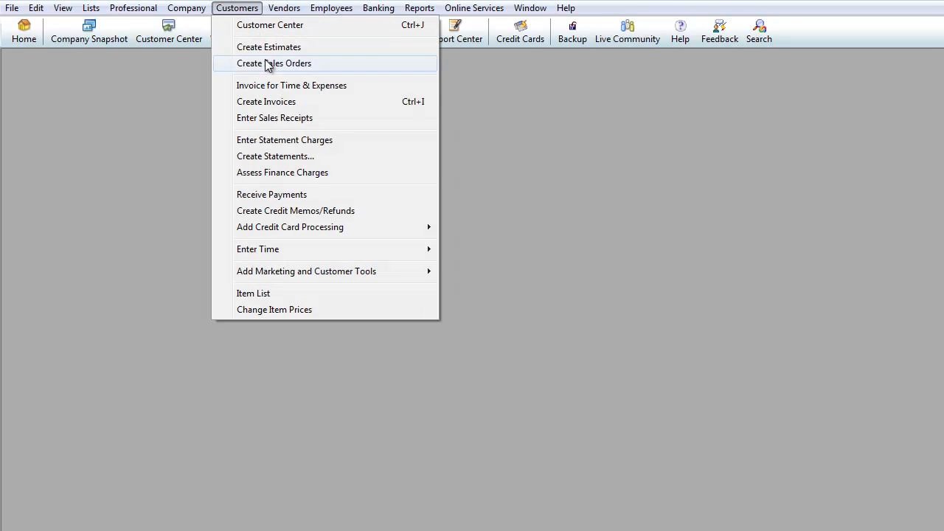
pyautogui.click(275, 117)
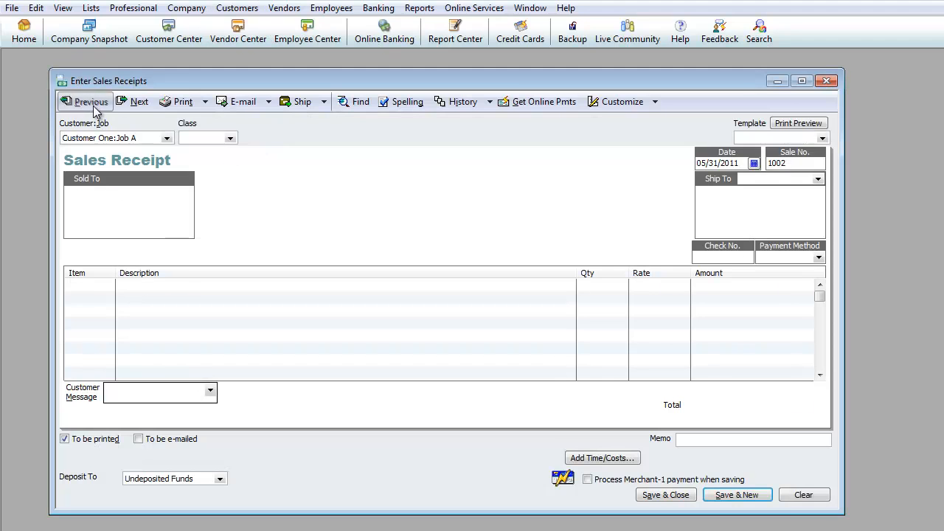
pyautogui.click(84, 101)
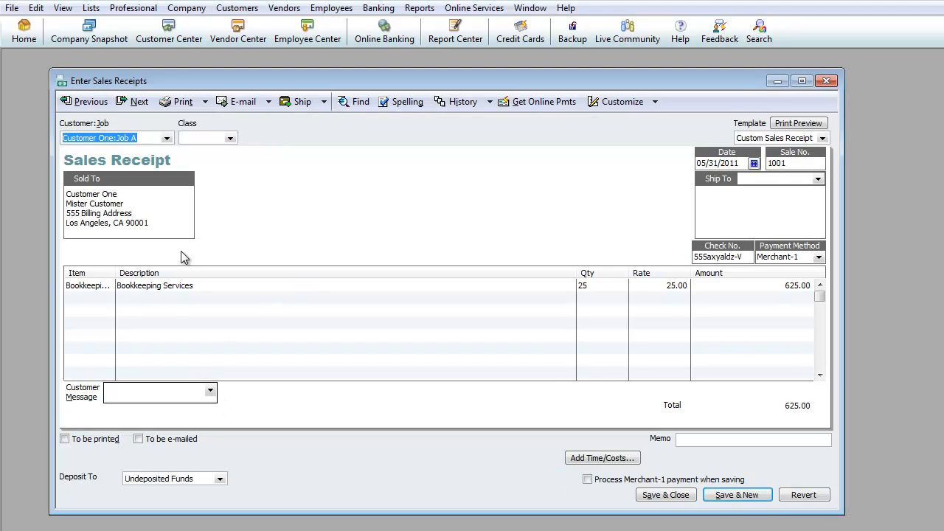
pyautogui.moveTo(65, 493)
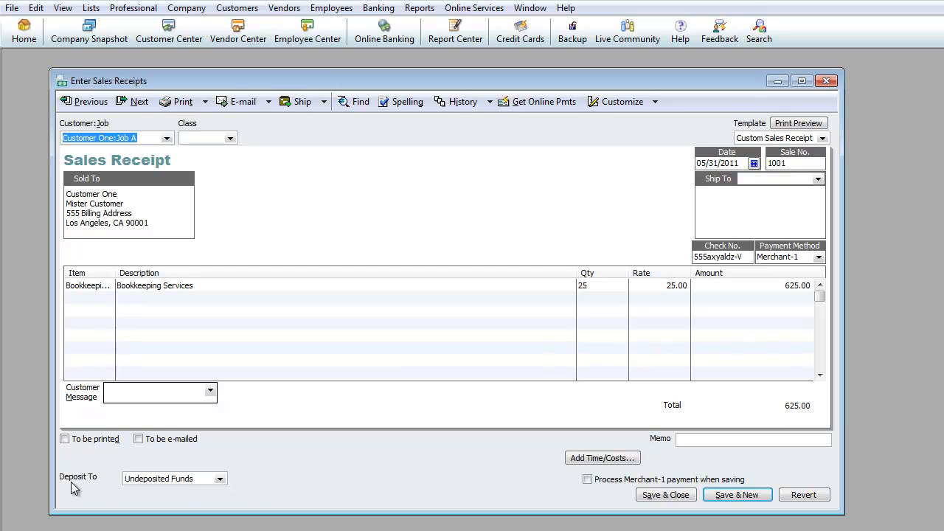
pyautogui.moveTo(89, 485)
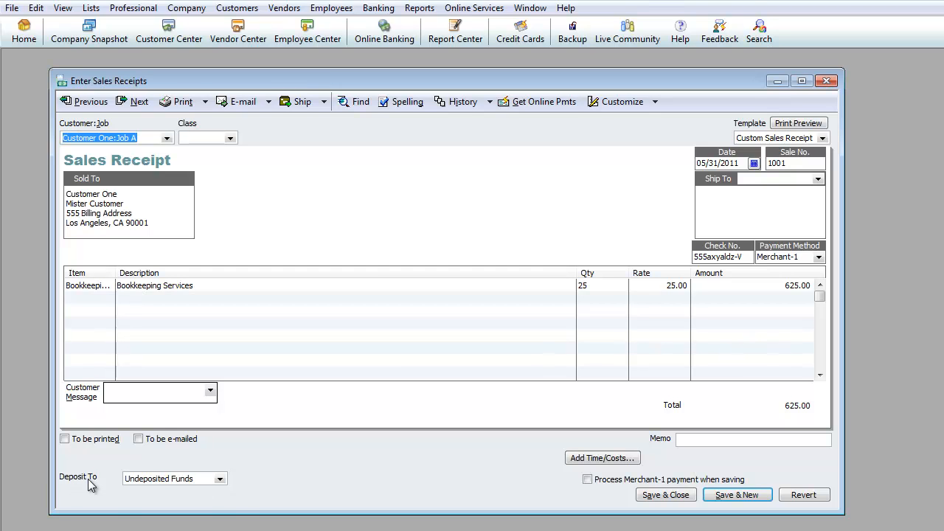
pyautogui.moveTo(220, 479)
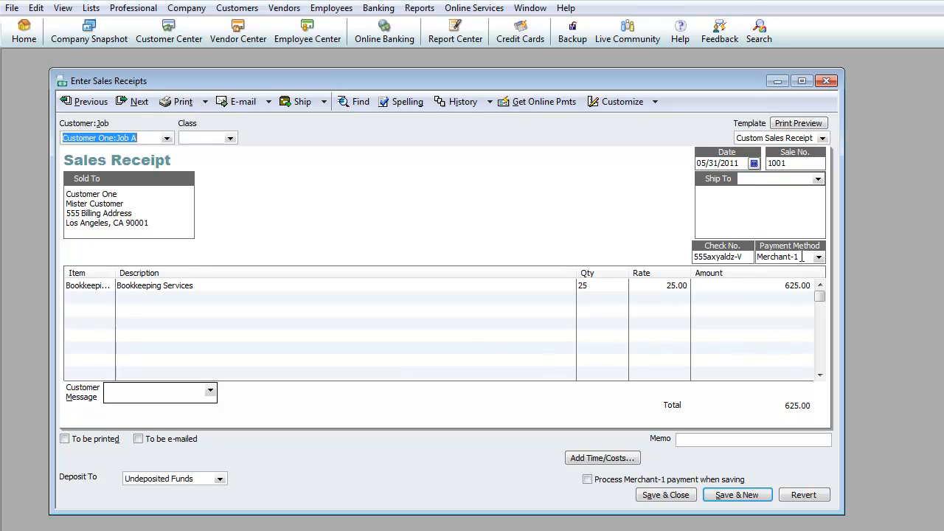
pyautogui.click(219, 478)
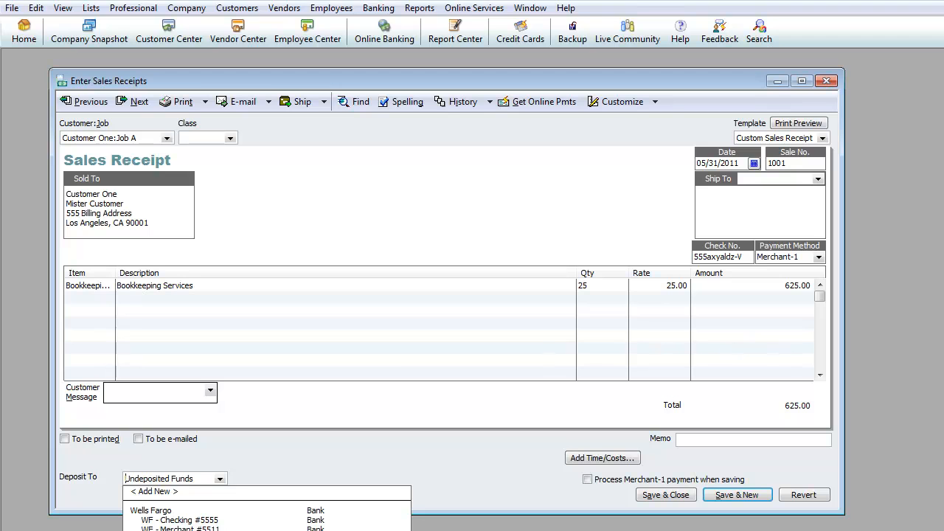
pyautogui.click(151, 511)
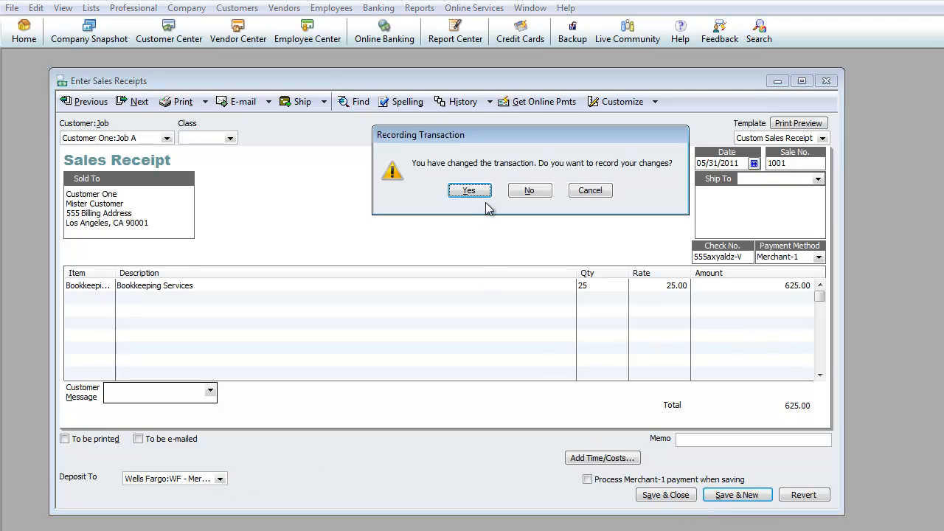
# Step: Record receipt 1001 and begin receipt 1002 for Customer One:Job B, check 1002, item 'Tax Services'
pyautogui.click(469, 190)
pyautogui.write('Cus')
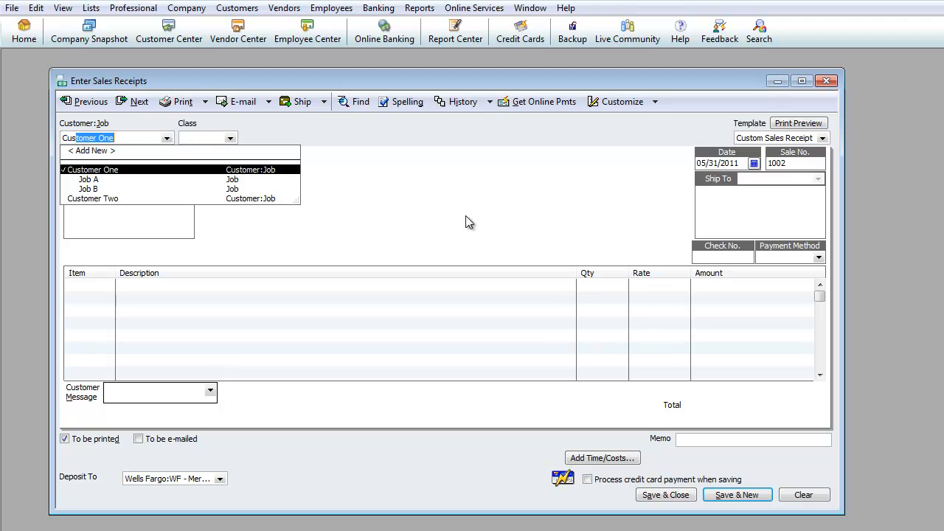
pyautogui.click(87, 189)
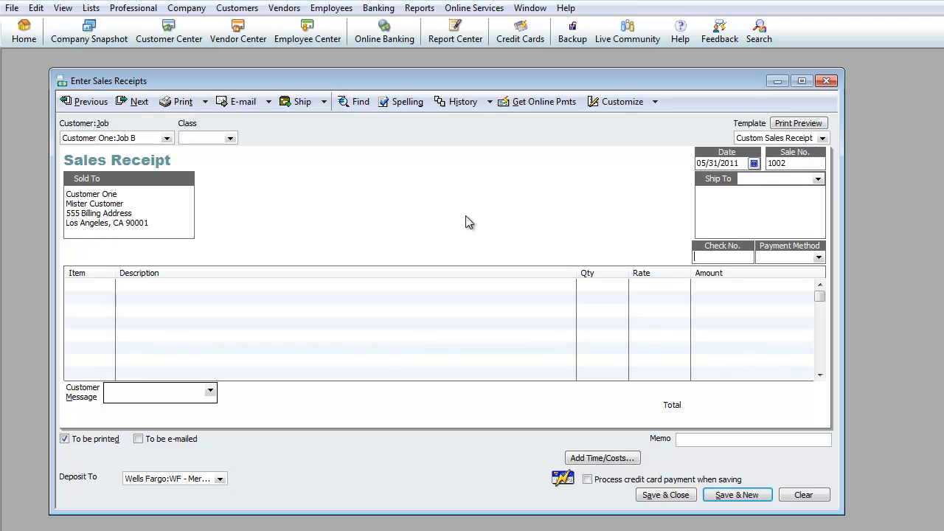
pyautogui.write('1002')
pyautogui.click(790, 256)
pyautogui.write('Check')
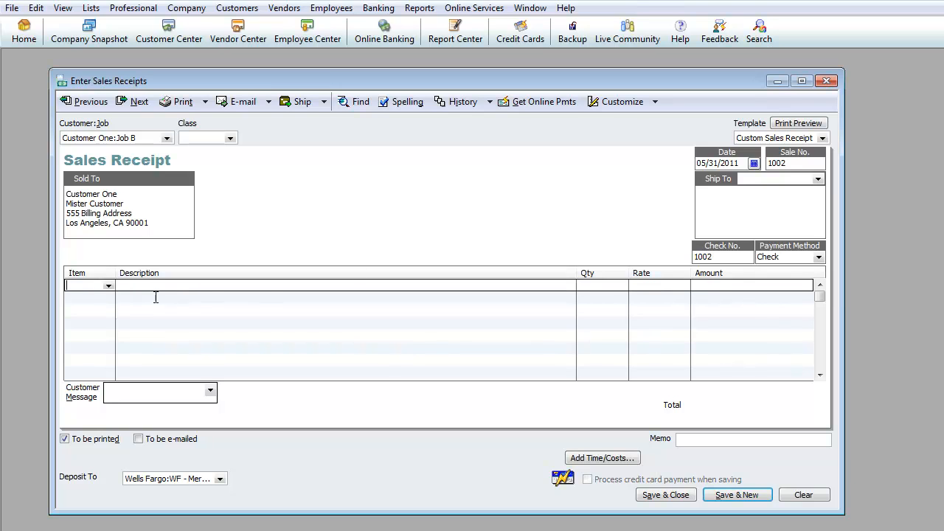
pyautogui.click(108, 286)
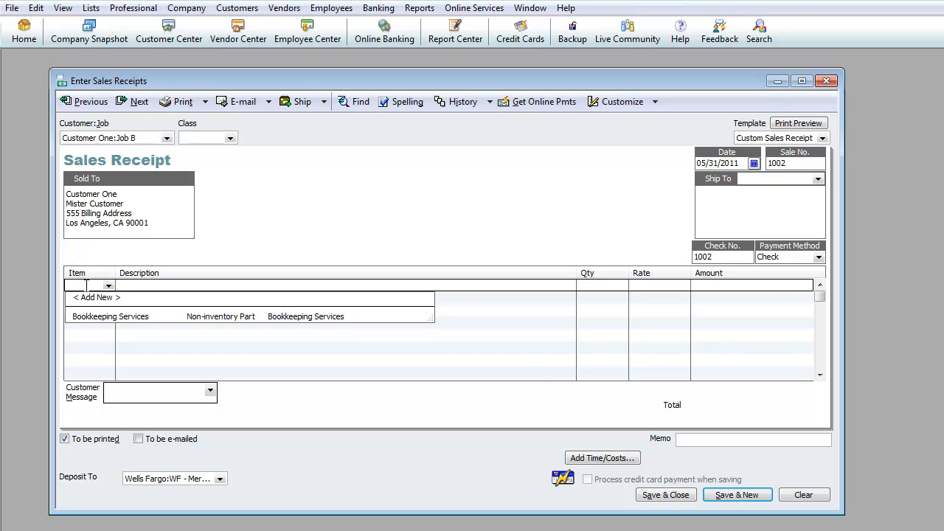
pyautogui.write('Ta')
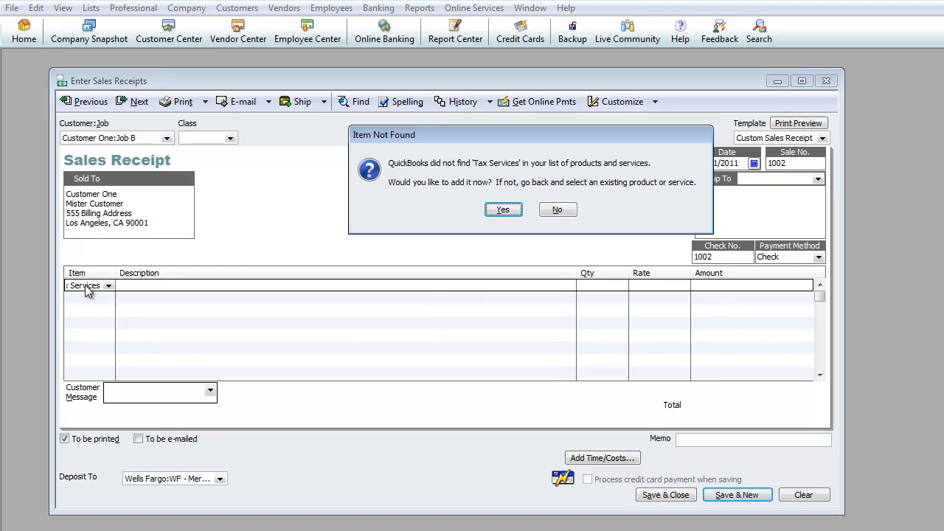
# Step: Create the new Tax Services item using the Tax Preparation Services Income account
pyautogui.click(503, 210)
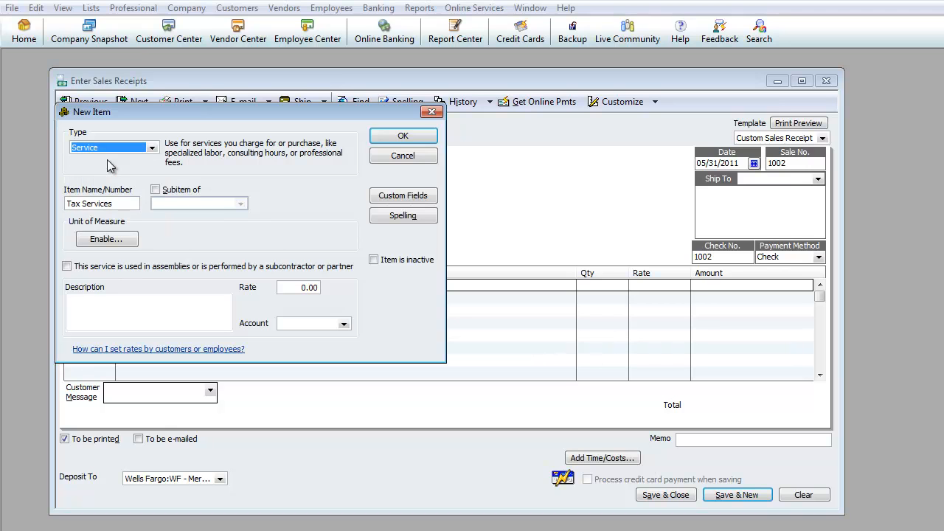
pyautogui.moveTo(372, 173)
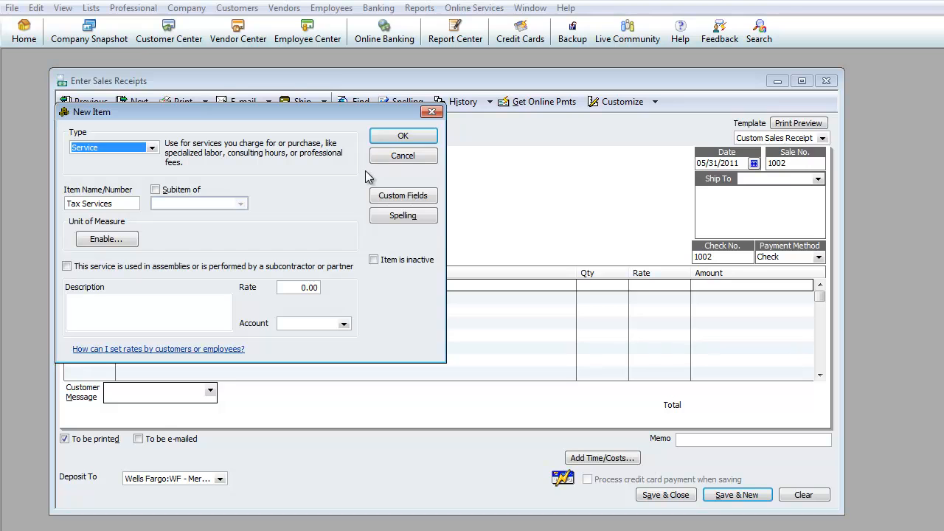
pyautogui.moveTo(334, 204)
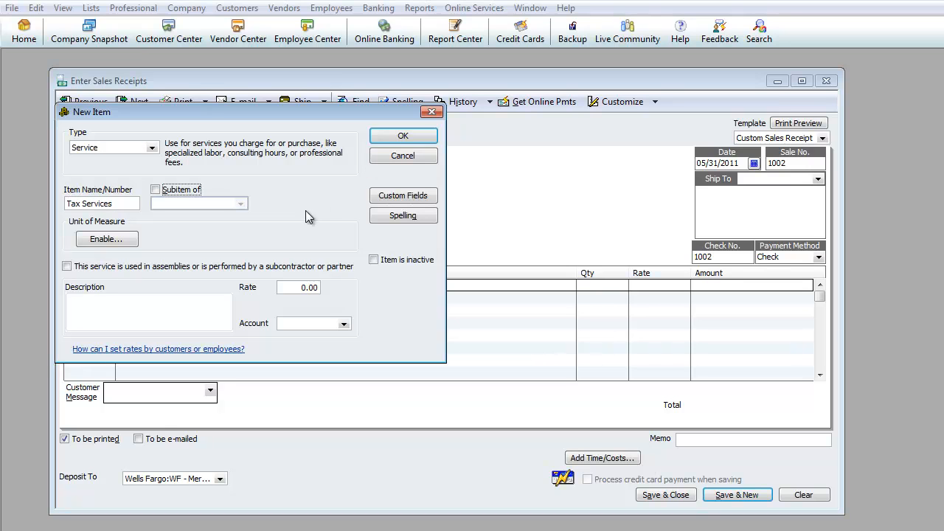
pyautogui.write('Tax Services')
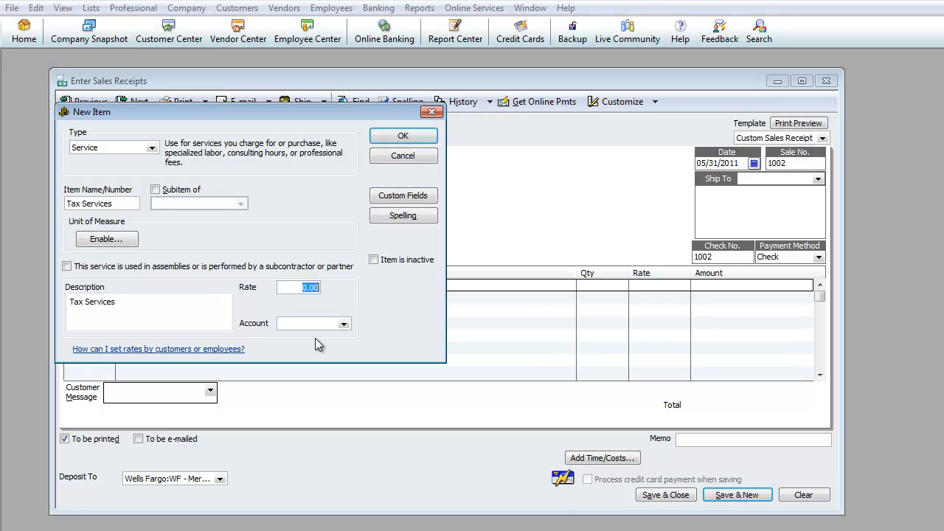
pyautogui.click(343, 324)
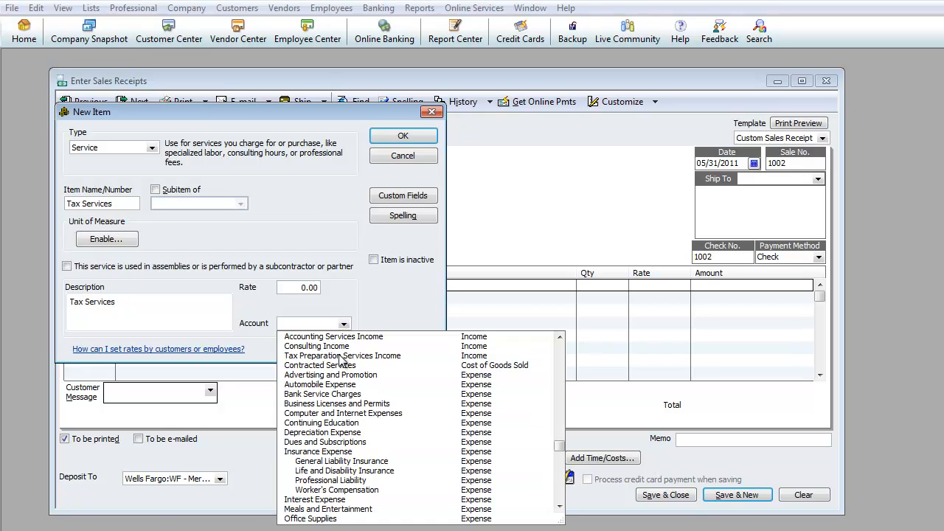
pyautogui.moveTo(422, 369)
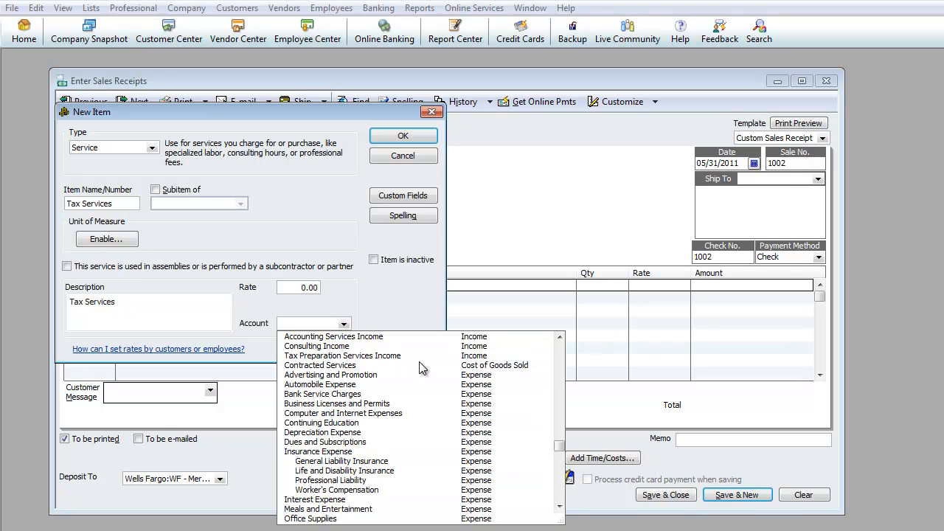
pyautogui.moveTo(327, 360)
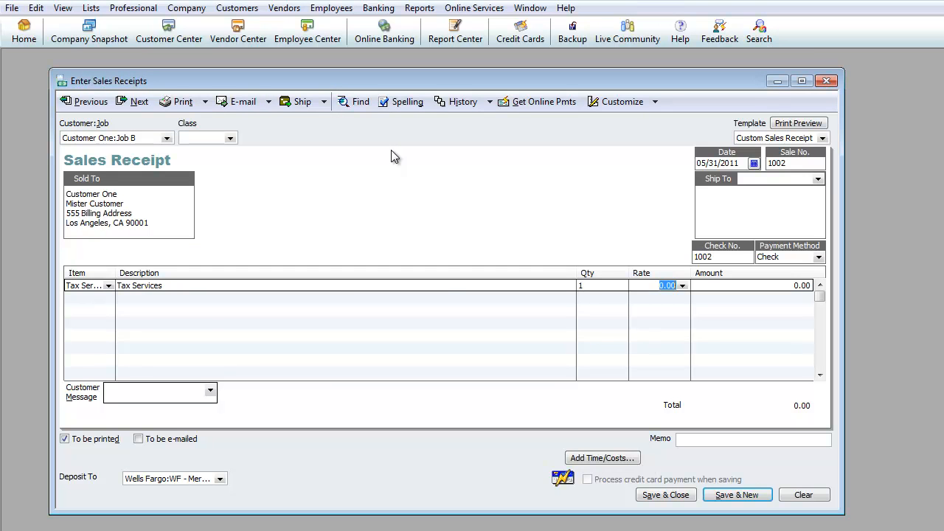
# Step: Bill Tax Services at 99.00, deposit to WF - Checking #5555, and save receipt 1002
pyautogui.write('99.00')
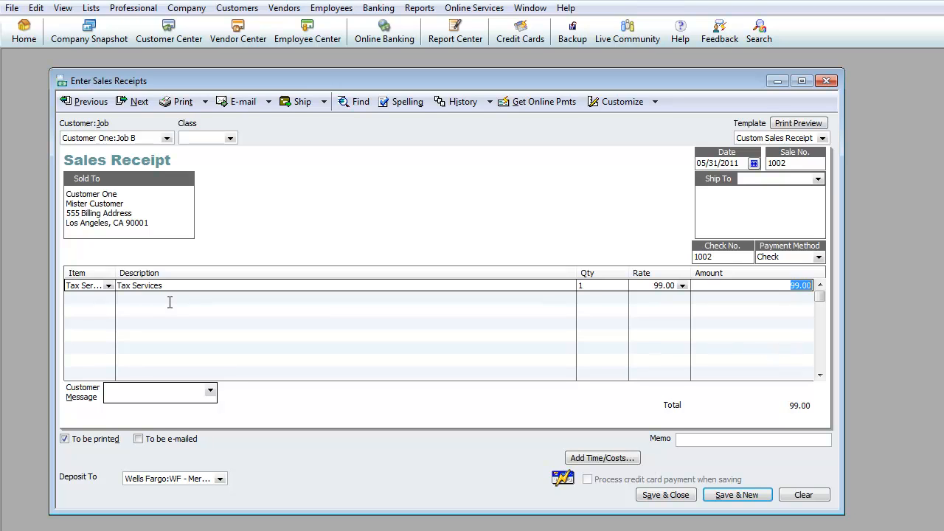
pyautogui.moveTo(735, 161)
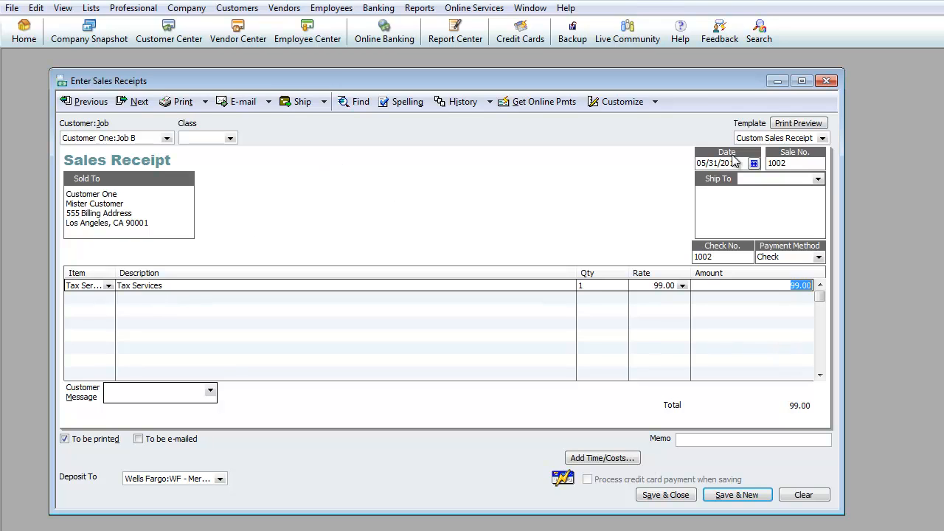
pyautogui.click(726, 163)
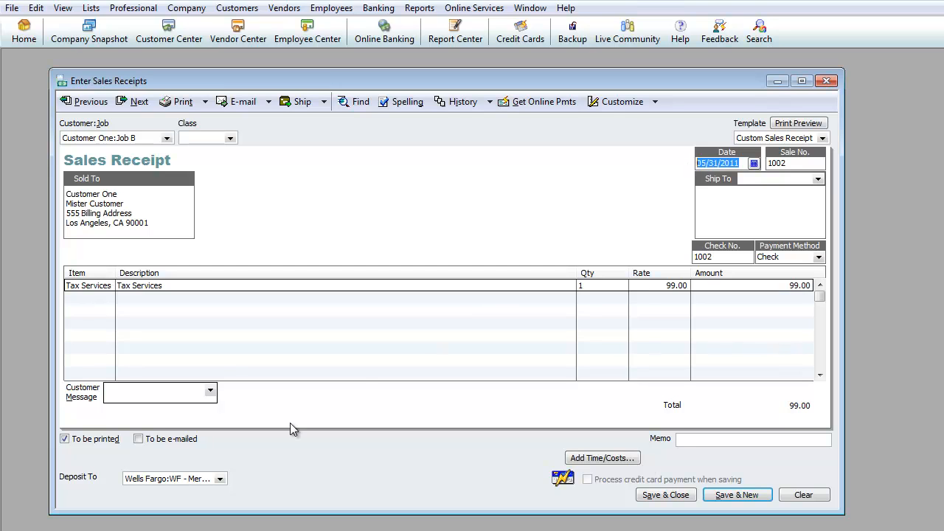
pyautogui.click(220, 478)
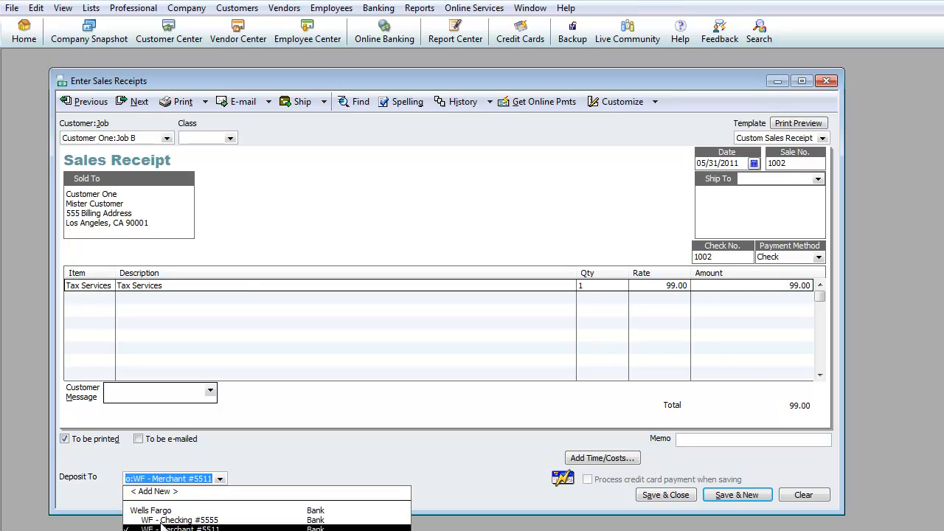
pyautogui.click(151, 510)
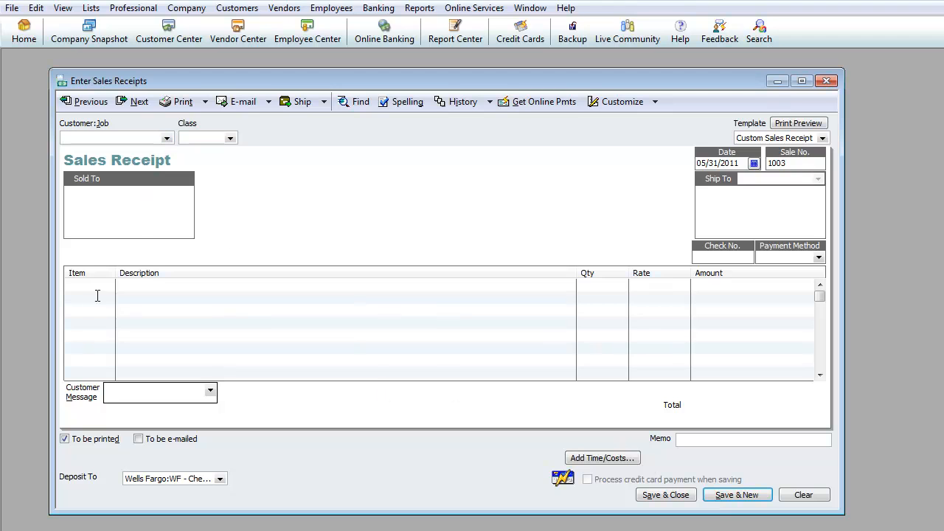
# Step: Change the Bookkeeping Services item's type to Service, confirming the warning
pyautogui.click(109, 285)
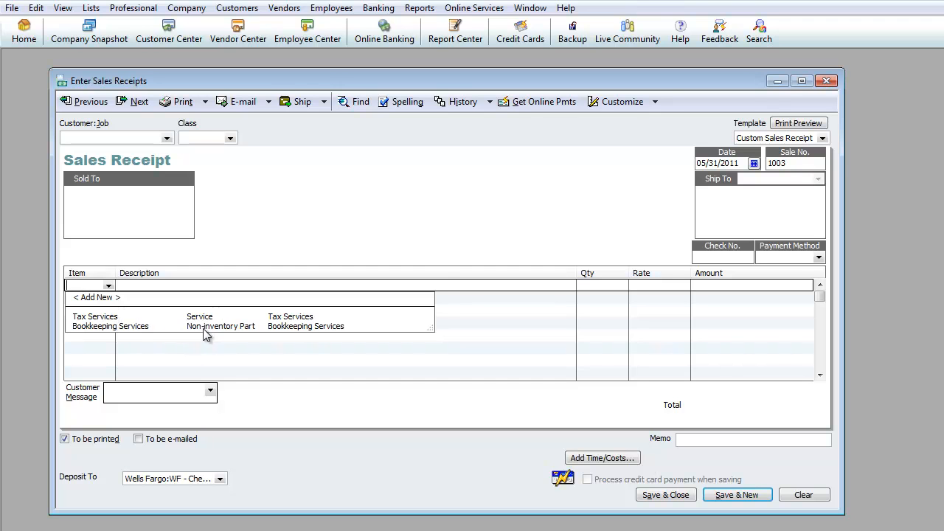
pyautogui.click(237, 8)
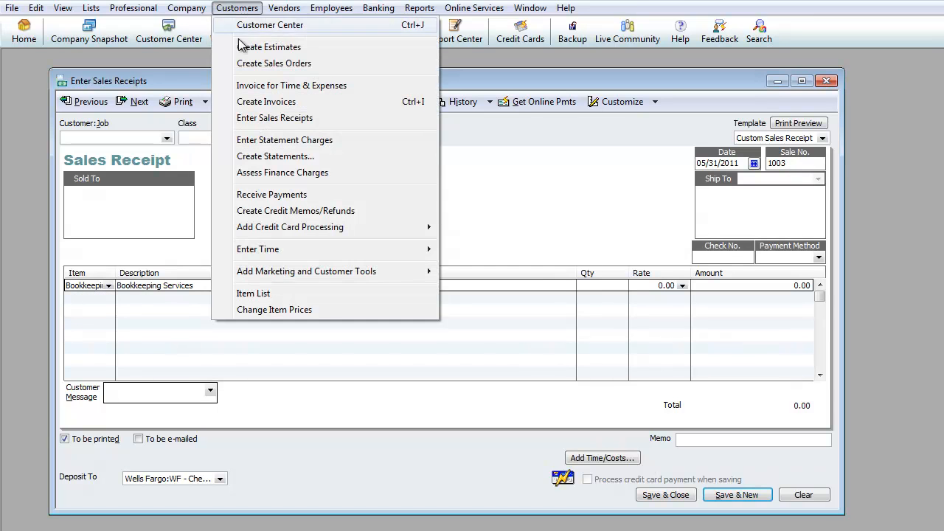
pyautogui.click(253, 294)
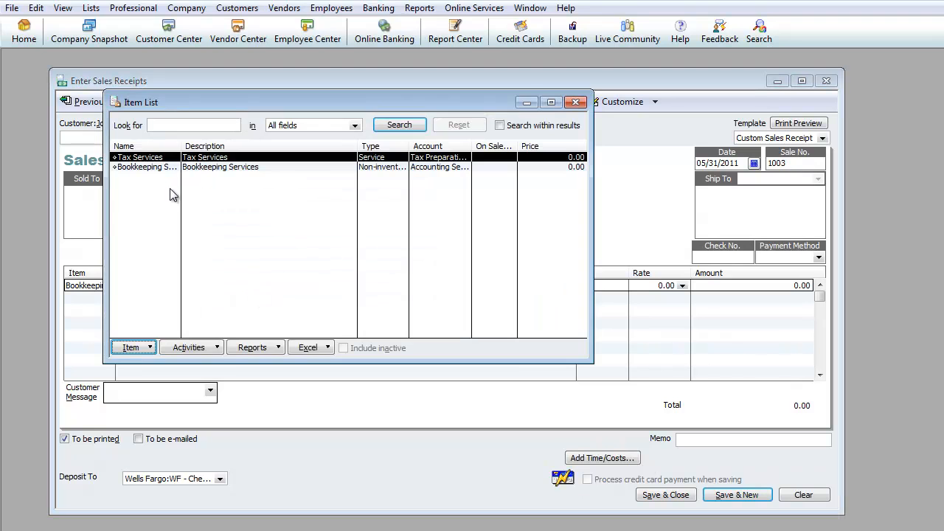
pyautogui.click(159, 167)
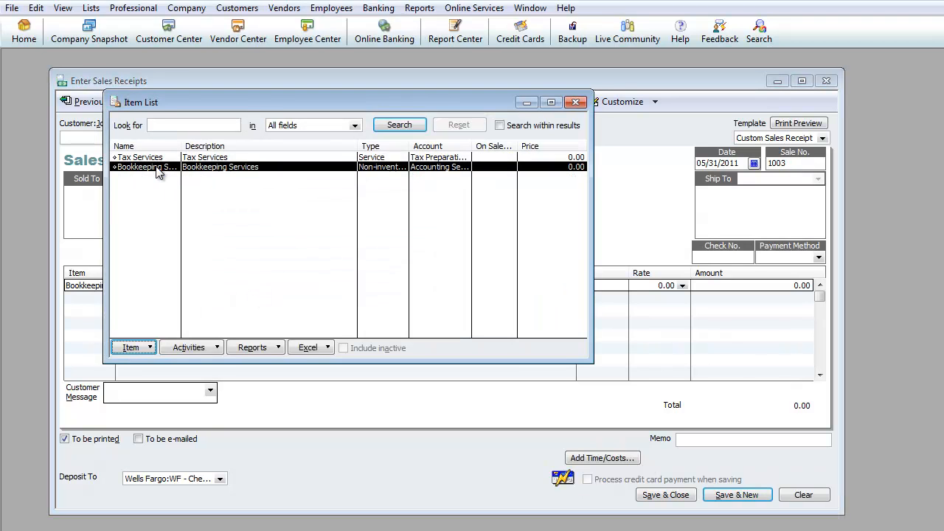
pyautogui.doubleClick(144, 166)
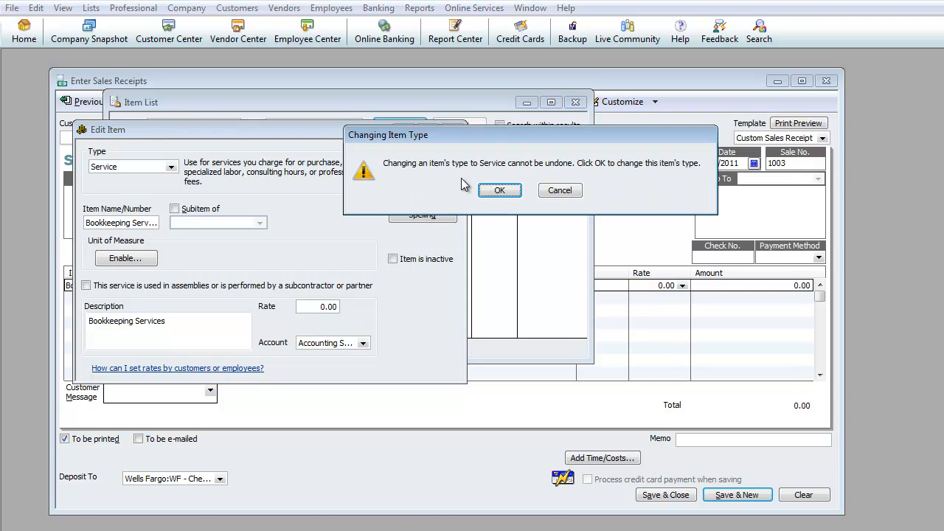
pyautogui.click(500, 190)
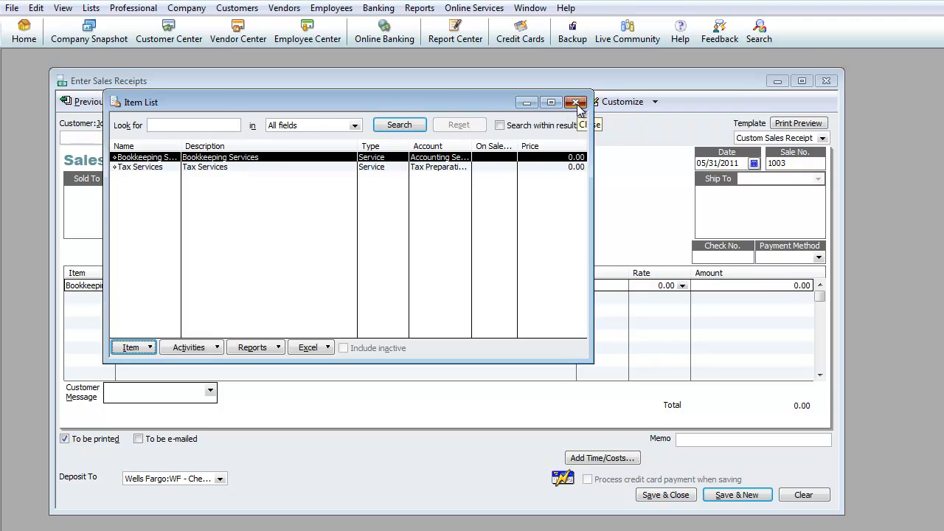
# Step: Close the Item List and page back to receipt 1001, then forward to 1002
pyautogui.click(577, 102)
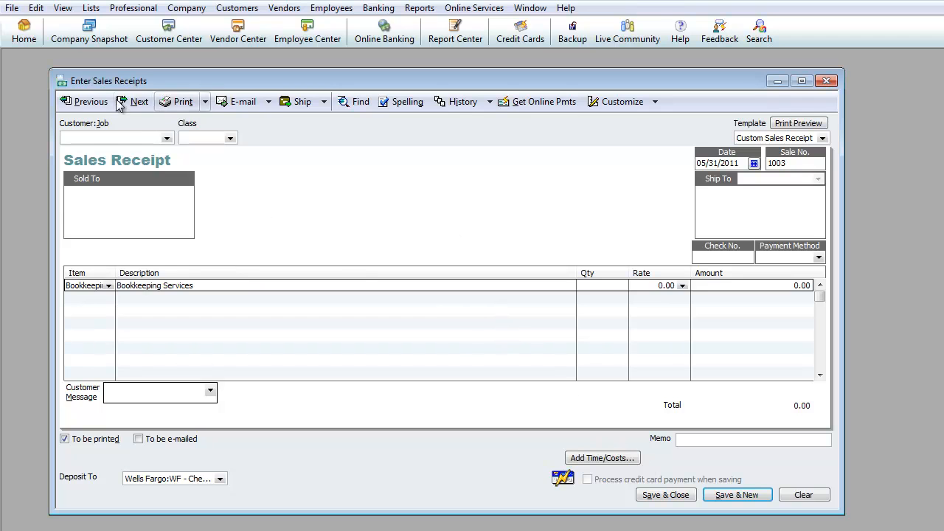
pyautogui.click(85, 101)
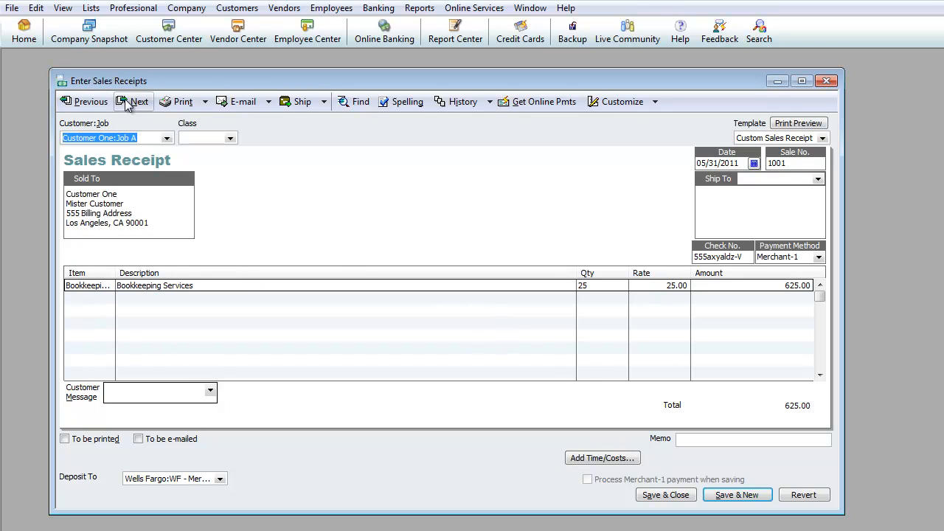
pyautogui.click(133, 101)
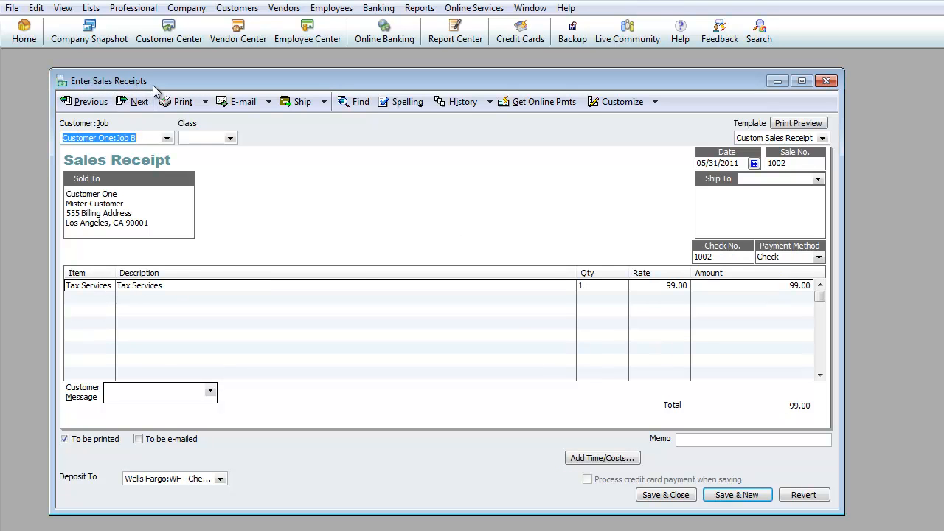
pyautogui.click(237, 9)
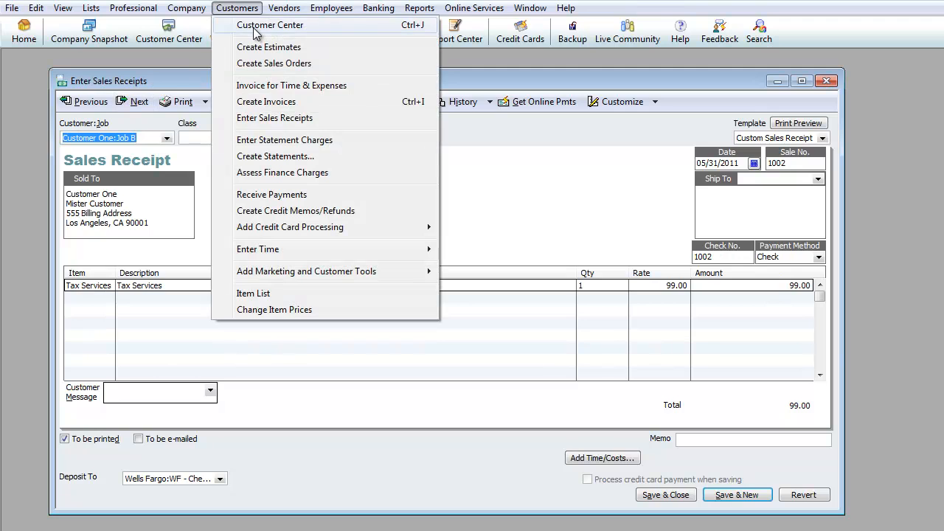
# Step: Review Job B and Customer One transactions (receipts 1001 and 1002) in Customer Center, then close it
pyautogui.click(269, 24)
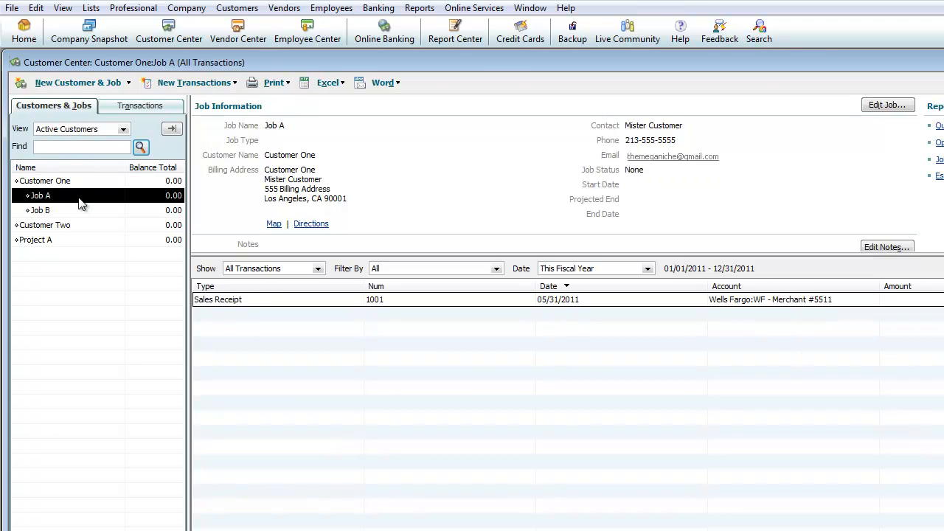
pyautogui.moveTo(85, 206)
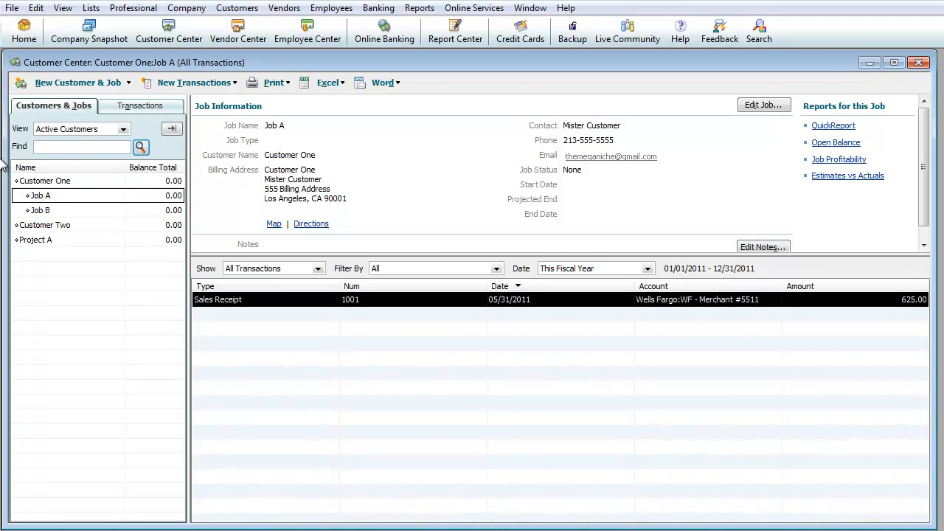
pyautogui.click(40, 210)
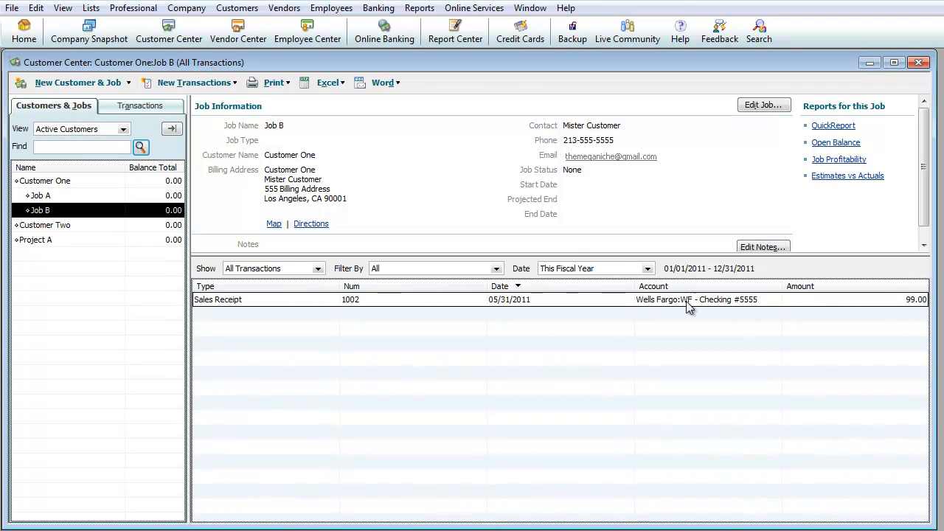
pyautogui.click(44, 180)
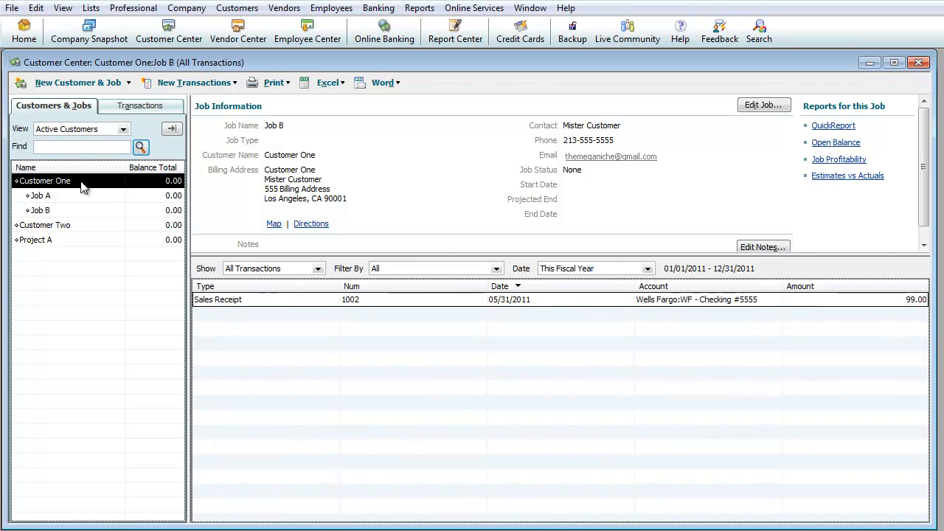
pyautogui.click(45, 181)
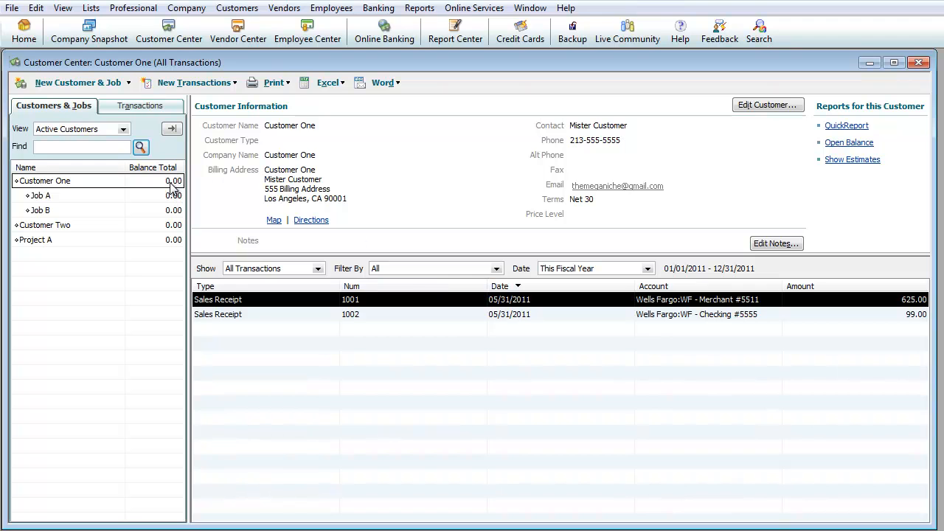
pyautogui.moveTo(237, 8)
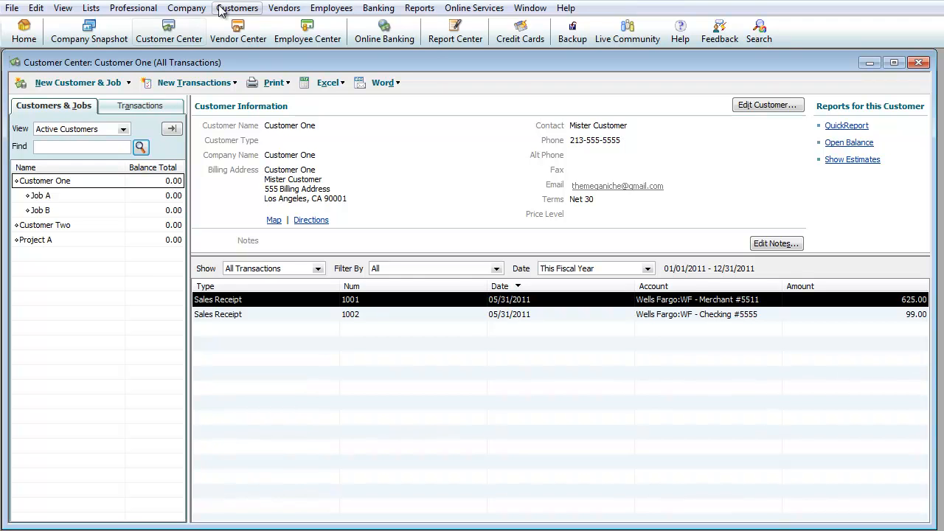
pyautogui.click(237, 8)
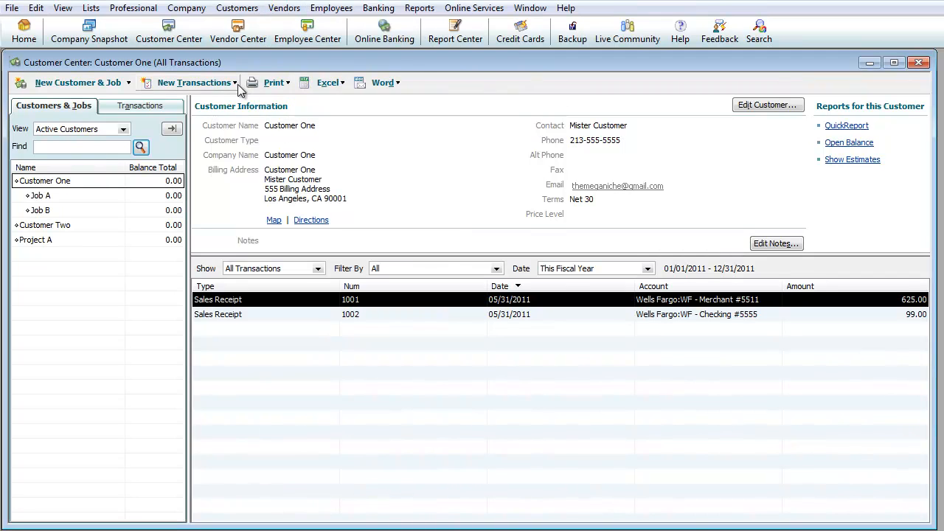
pyautogui.click(194, 82)
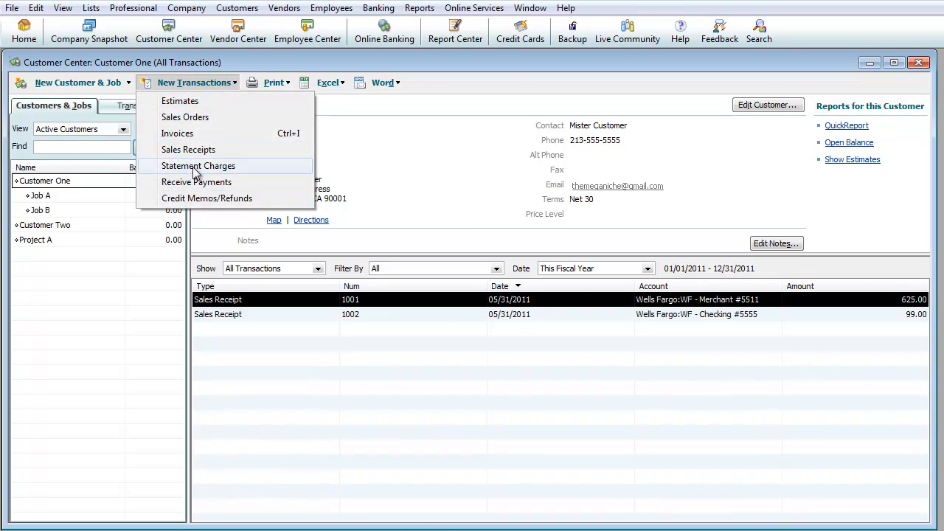
pyautogui.moveTo(214, 197)
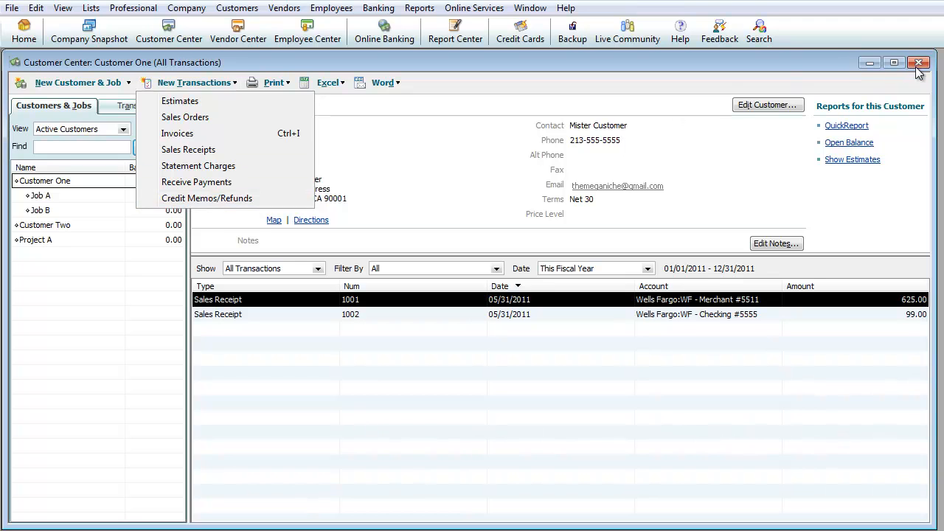
pyautogui.click(919, 62)
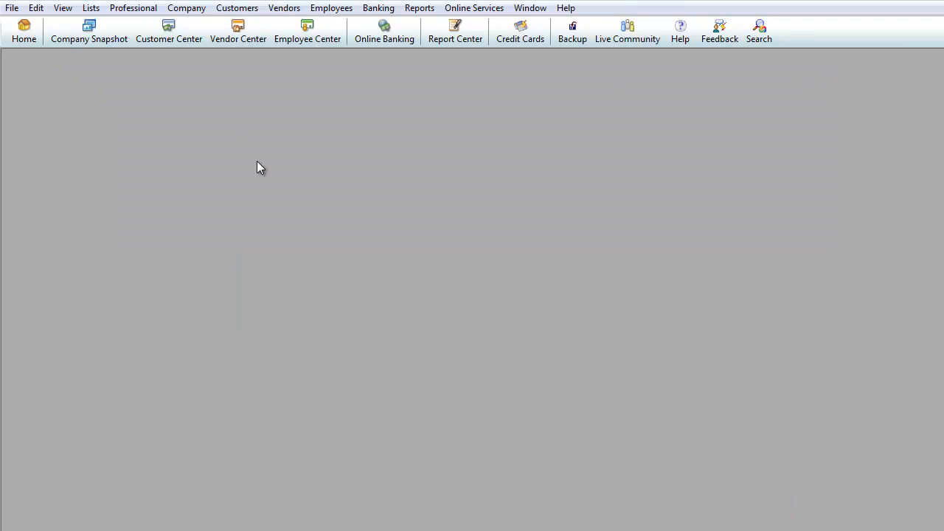
# Step: Begin invoice 1 for Customer Two with payment terms set to Due on receipt
pyautogui.click(237, 9)
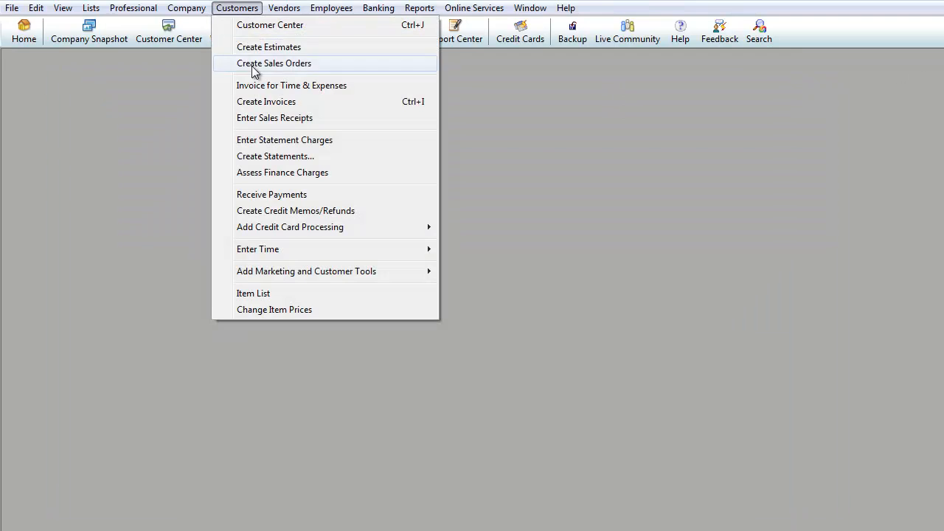
pyautogui.click(266, 101)
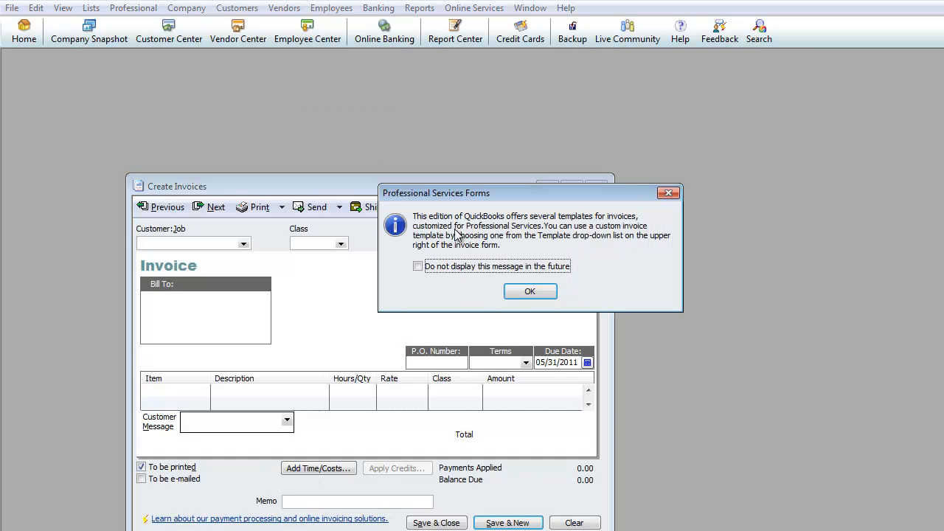
pyautogui.click(530, 291)
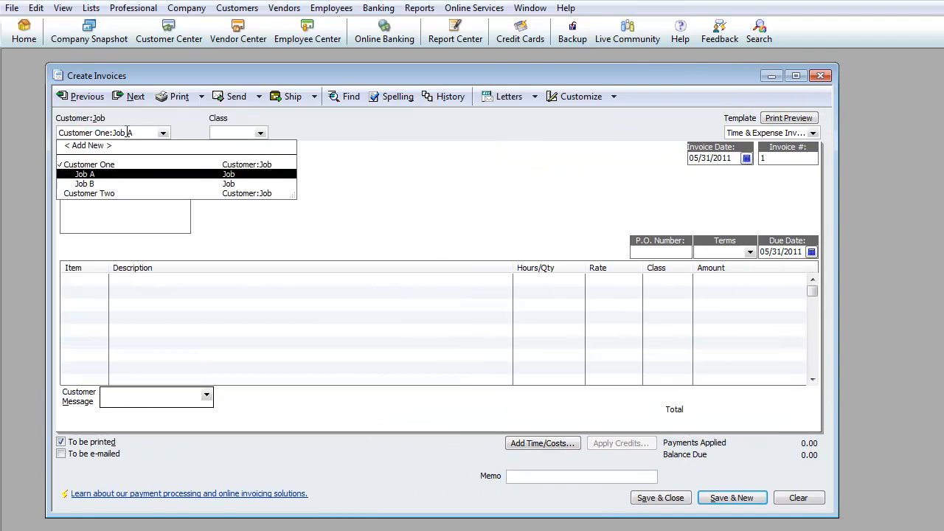
pyautogui.click(89, 194)
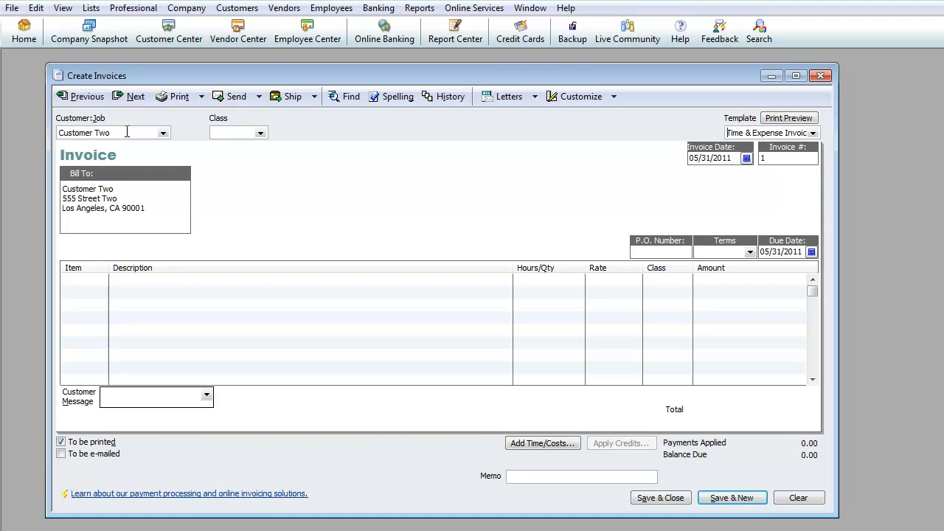
pyautogui.click(660, 251)
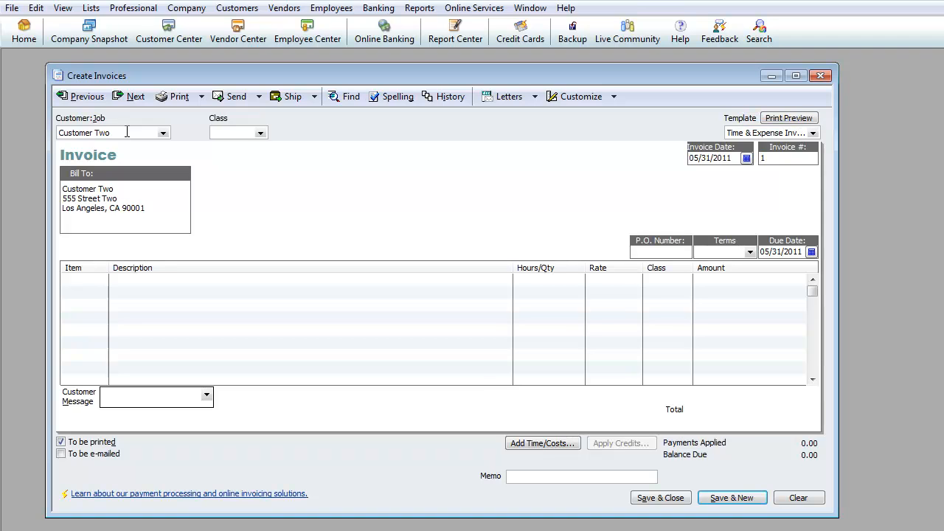
pyautogui.click(750, 251)
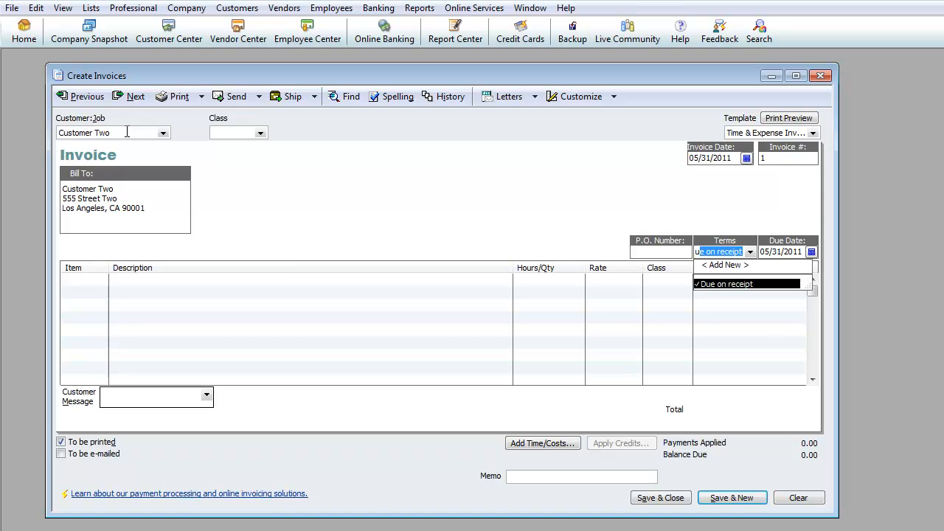
pyautogui.click(728, 284)
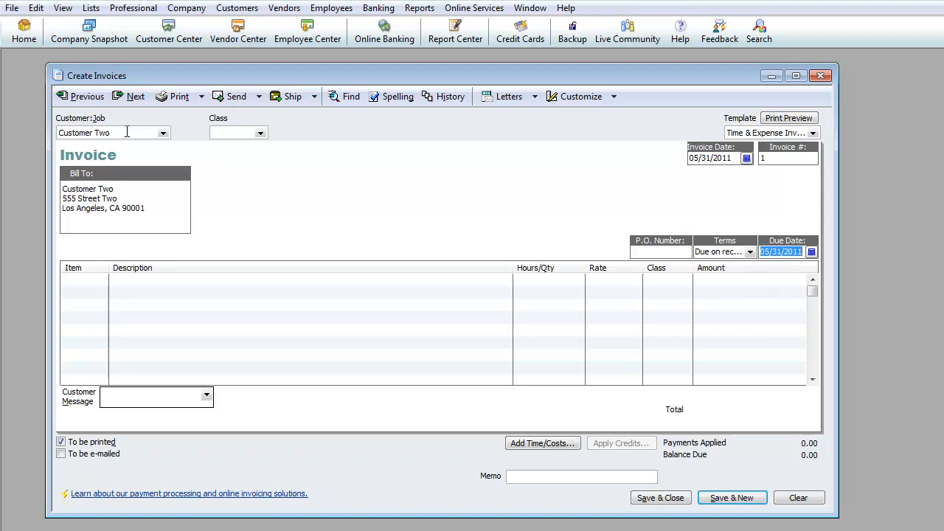
# Step: Add line 'Tax Services - Extra Comments', 15 hours at 20.00, totaling 300.00
pyautogui.click(84, 280)
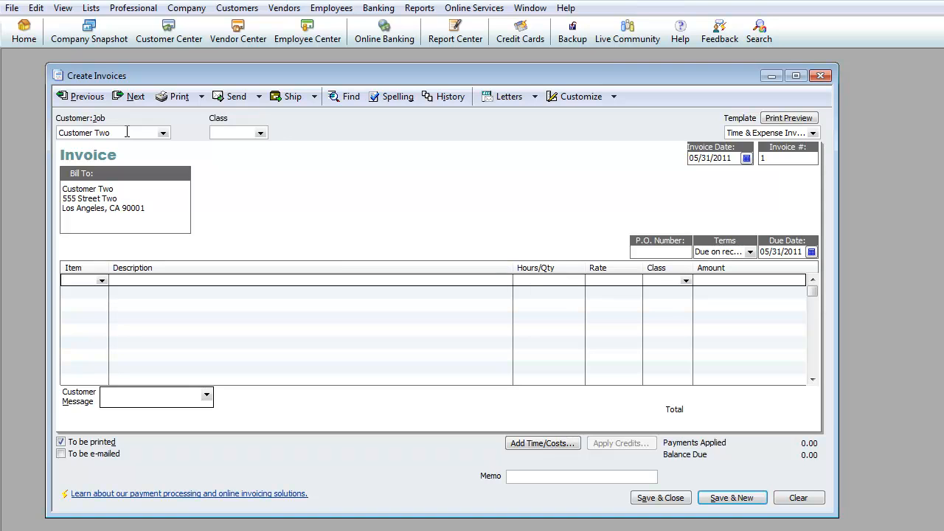
pyautogui.click(102, 280)
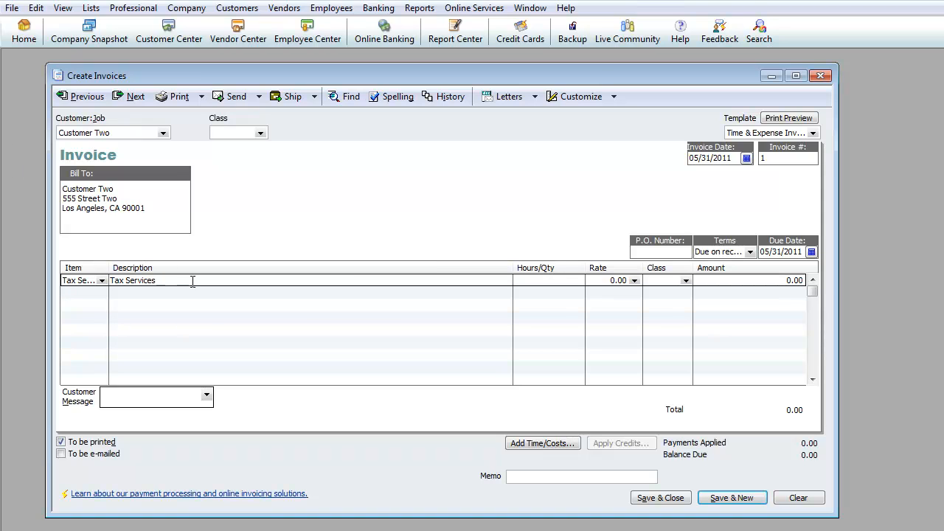
pyautogui.write('-')
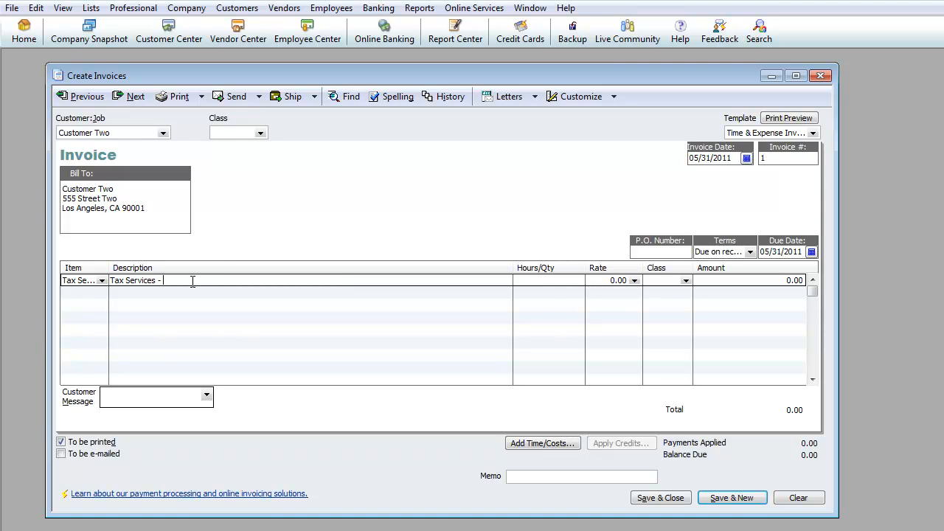
pyautogui.write('Extra Comments')
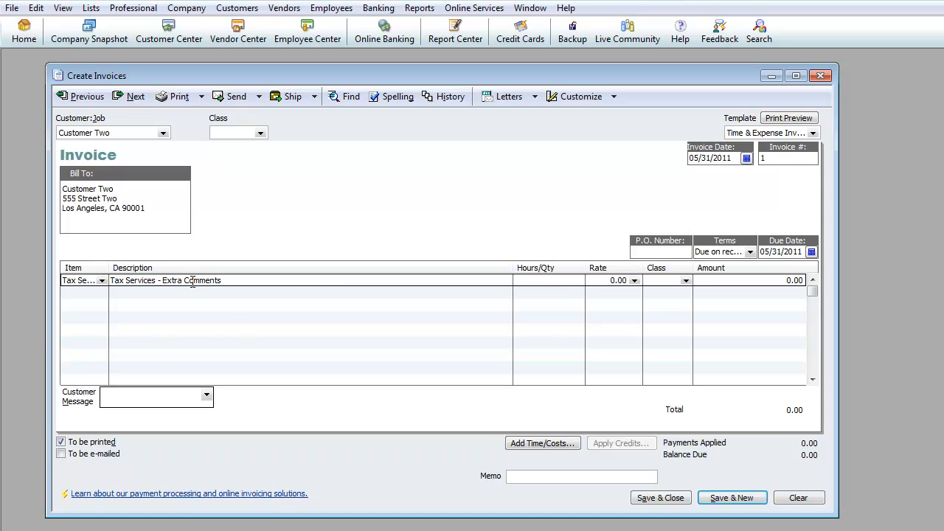
pyautogui.write('25')
pyautogui.write('15')
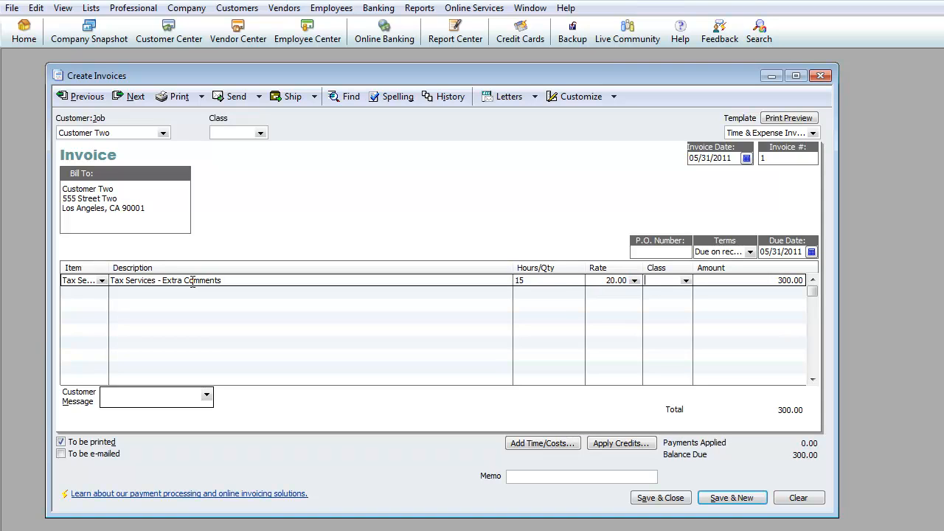
pyautogui.moveTo(225, 253)
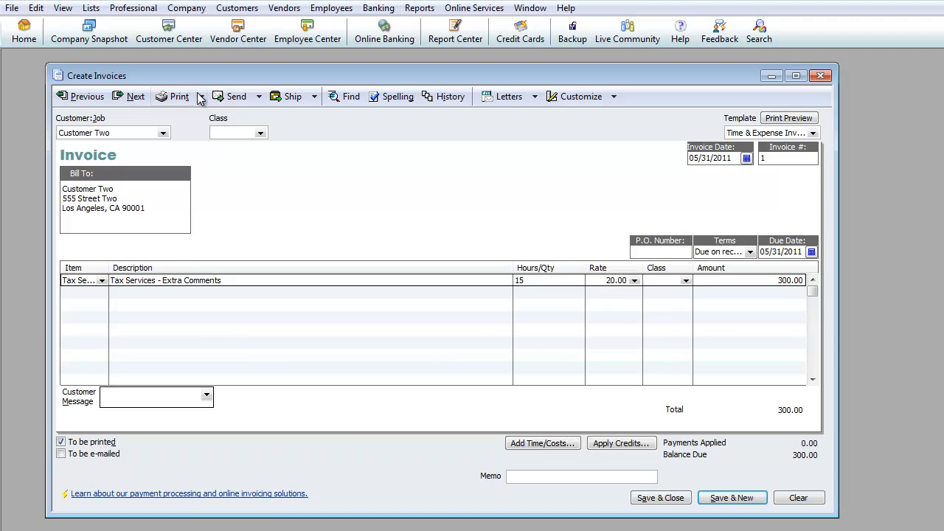
pyautogui.click(201, 96)
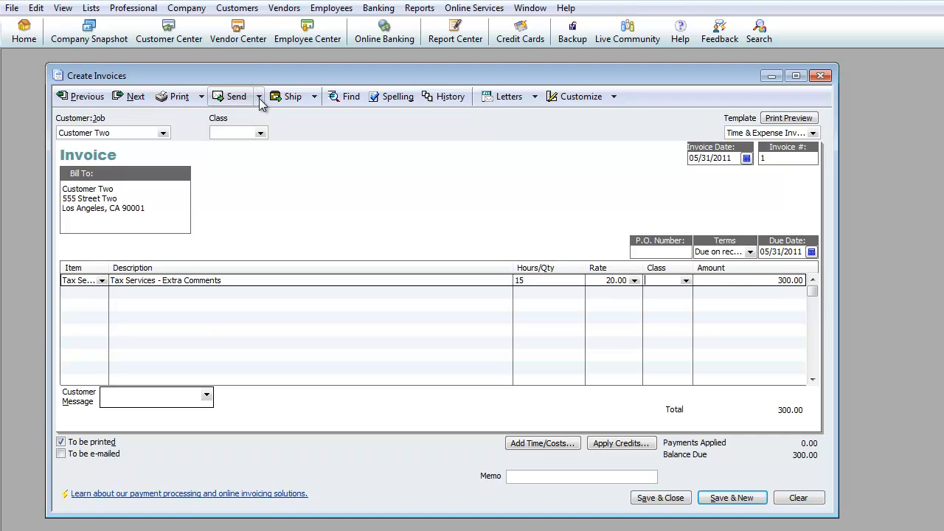
# Step: Start e-mailing invoice 1, keep Customer Two's Due on receipt terms, then close the unsent e-mail
pyautogui.click(259, 96)
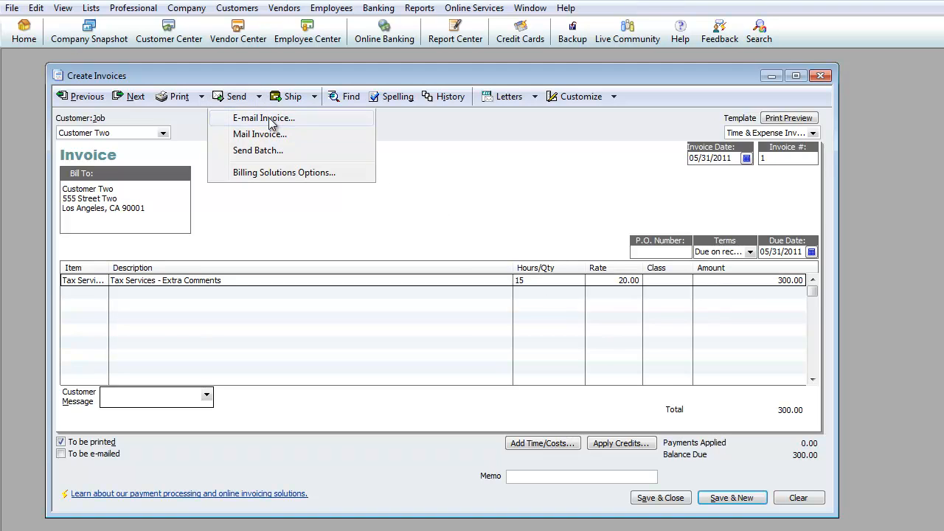
pyautogui.click(263, 118)
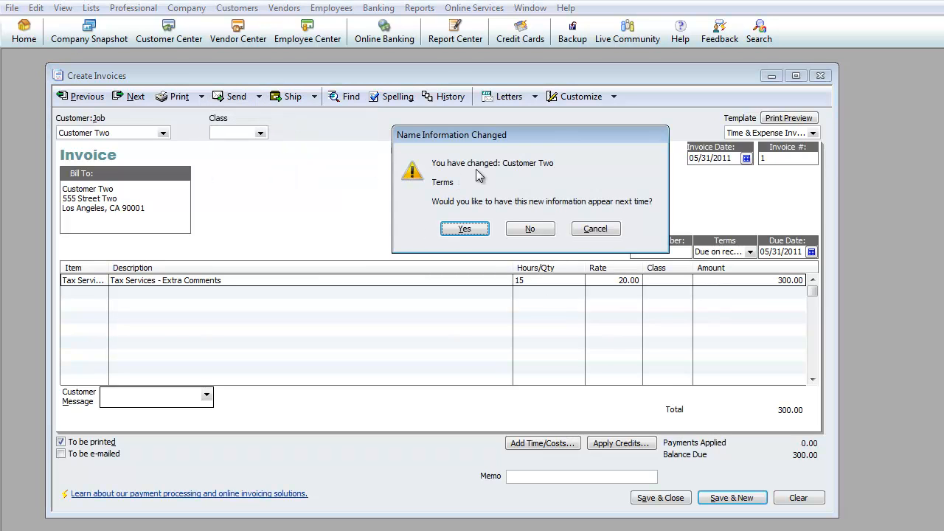
pyautogui.moveTo(468, 207)
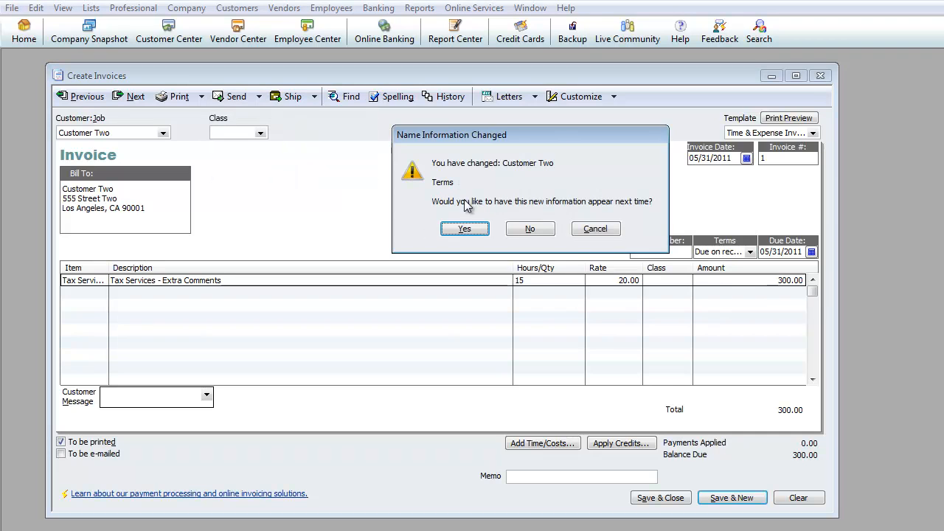
pyautogui.moveTo(561, 212)
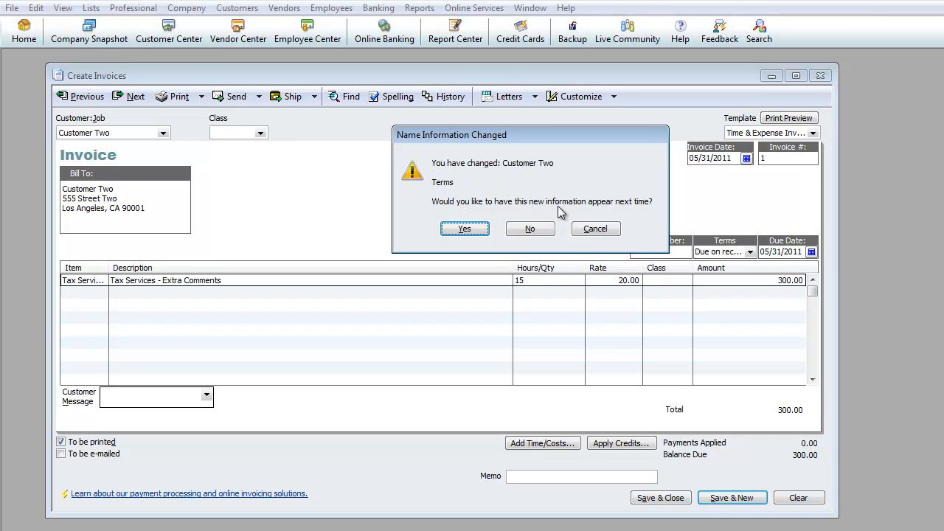
pyautogui.click(464, 229)
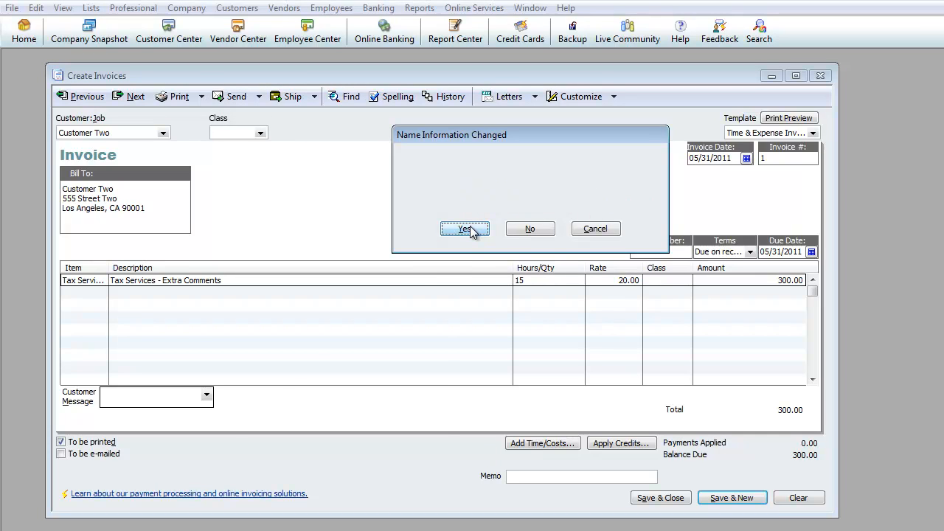
pyautogui.click(465, 229)
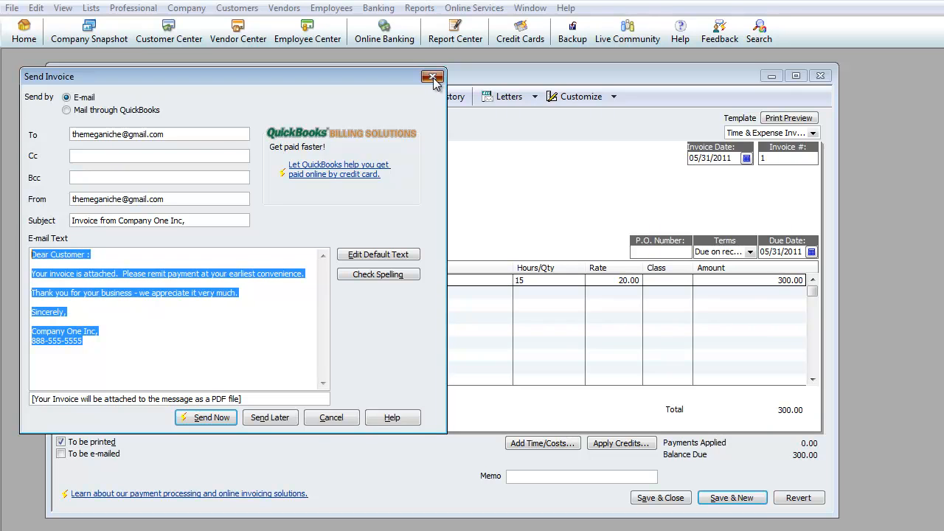
pyautogui.click(433, 76)
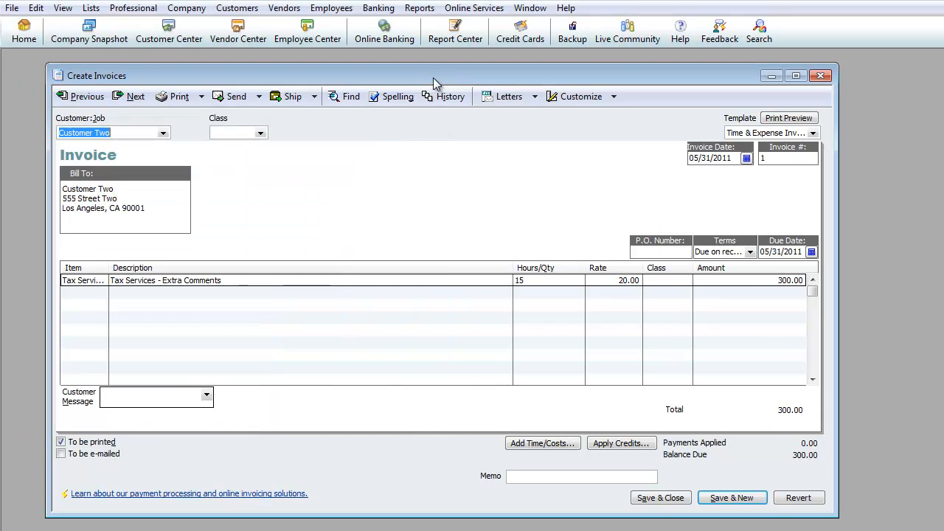
pyautogui.moveTo(343, 129)
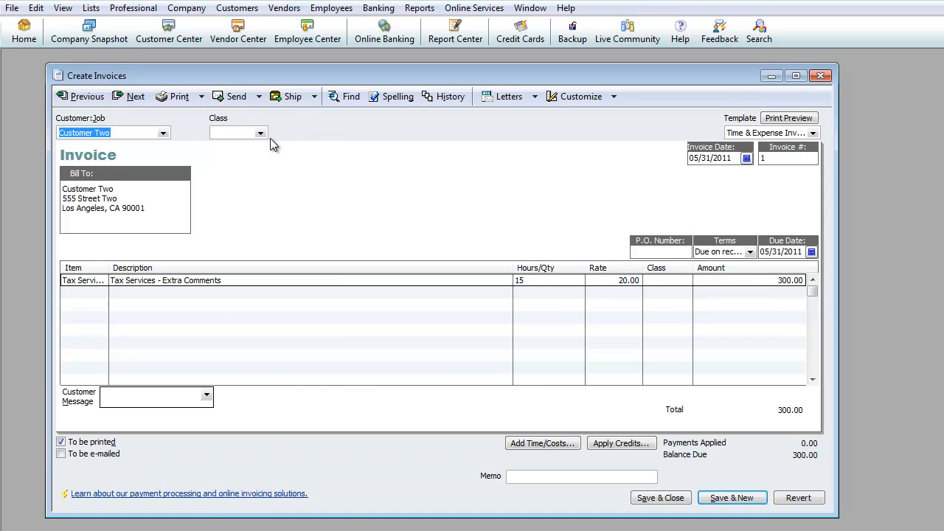
pyautogui.moveTo(530, 399)
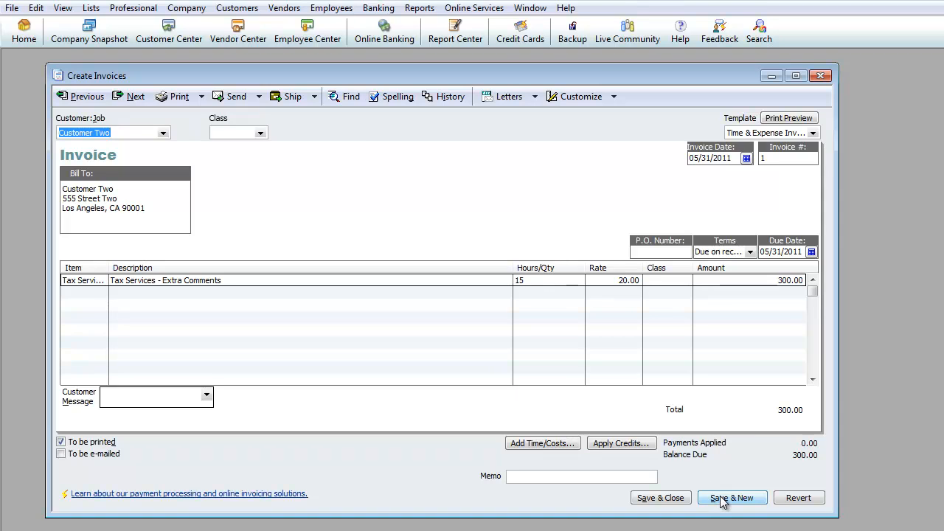
# Step: Save invoice 1, then save invoice 2 for Customer One:Job A, Tax Services 10 hours at 30.00
pyautogui.click(731, 497)
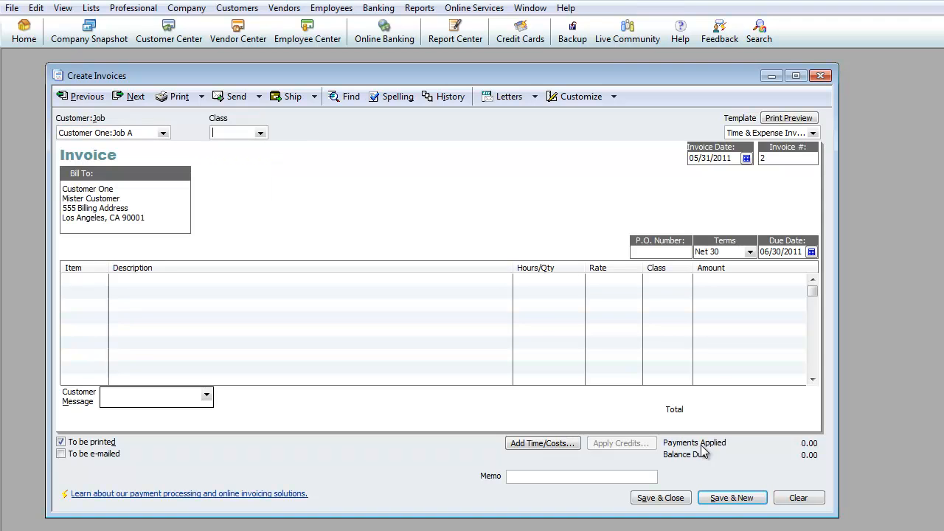
pyautogui.click(780, 251)
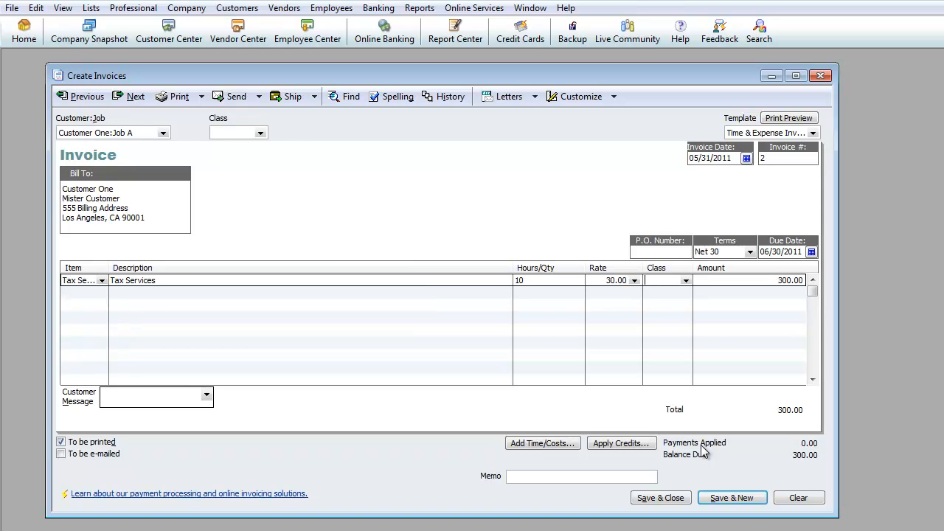
pyautogui.click(732, 498)
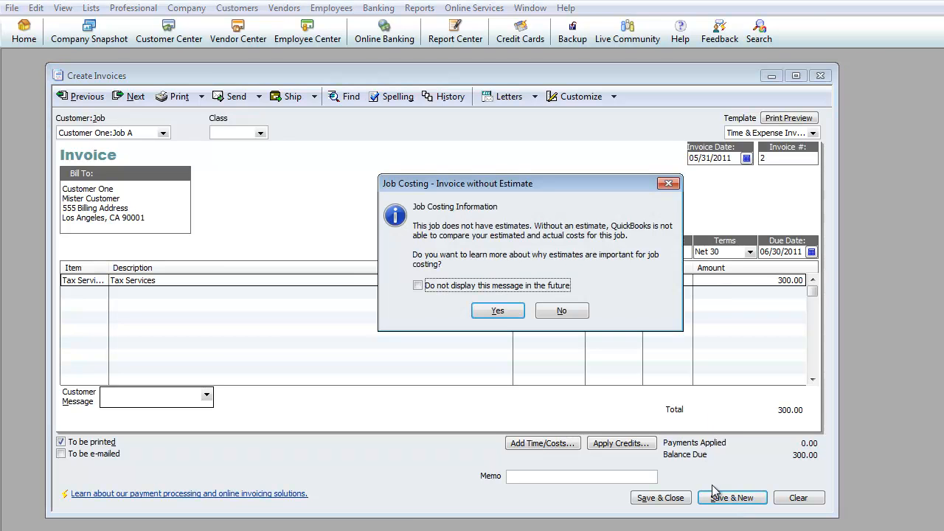
pyautogui.click(418, 285)
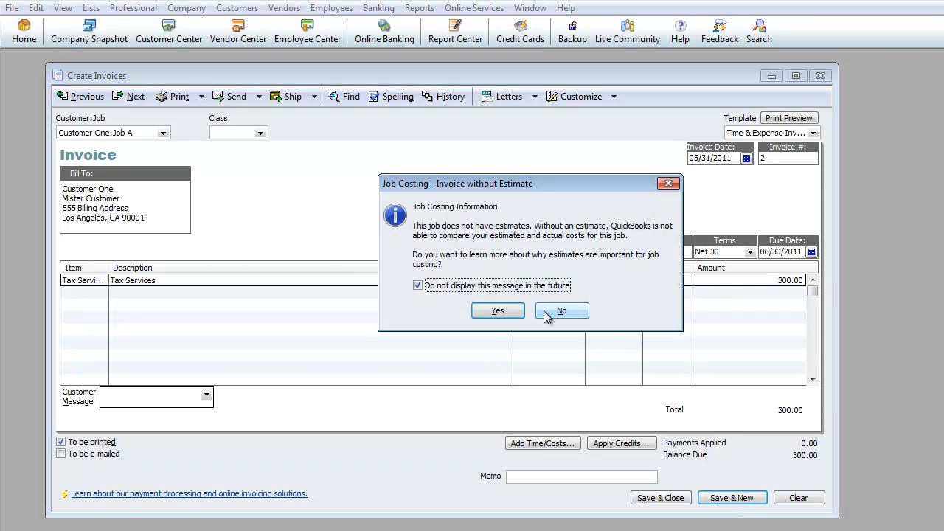
pyautogui.click(561, 310)
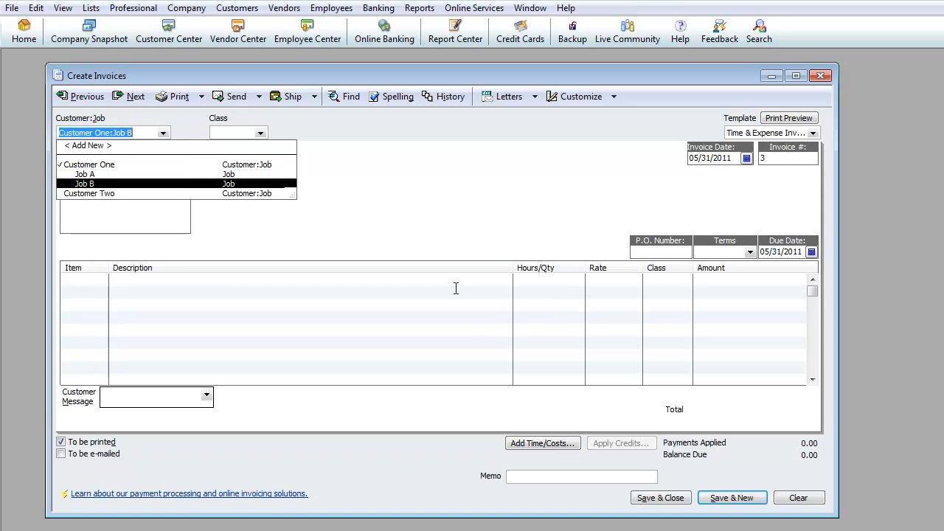
# Step: Add Bookkeeping Services, quantity 10, as the line item on Customer One:Job B's invoice 3
pyautogui.click(85, 184)
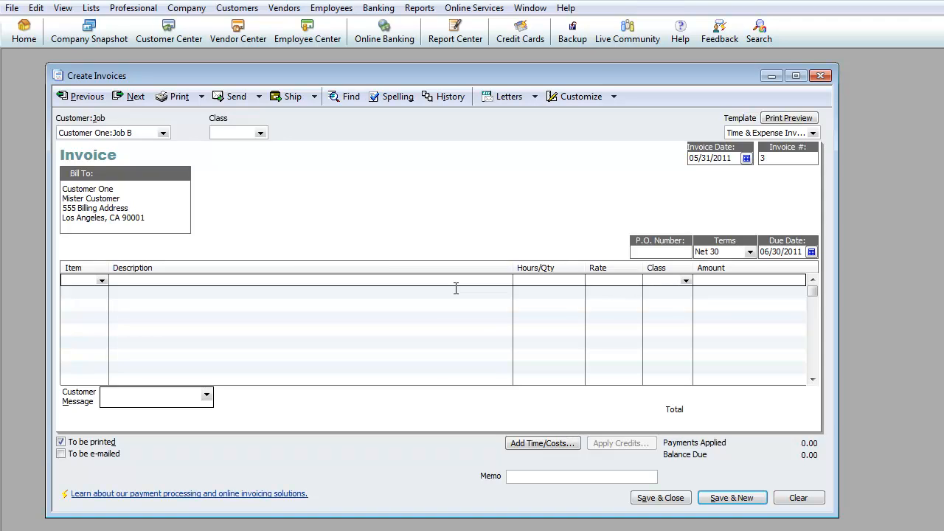
pyautogui.write('pro')
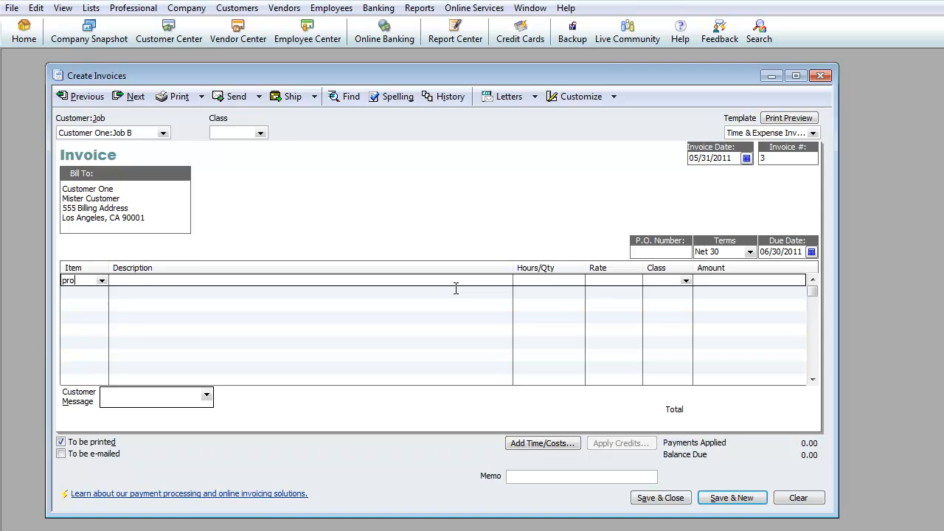
pyautogui.write('bo')
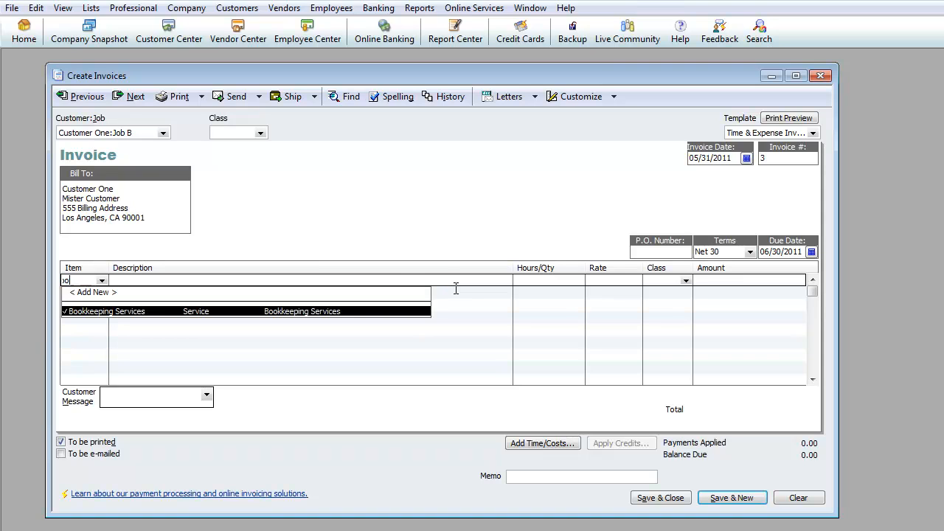
pyautogui.write('10')
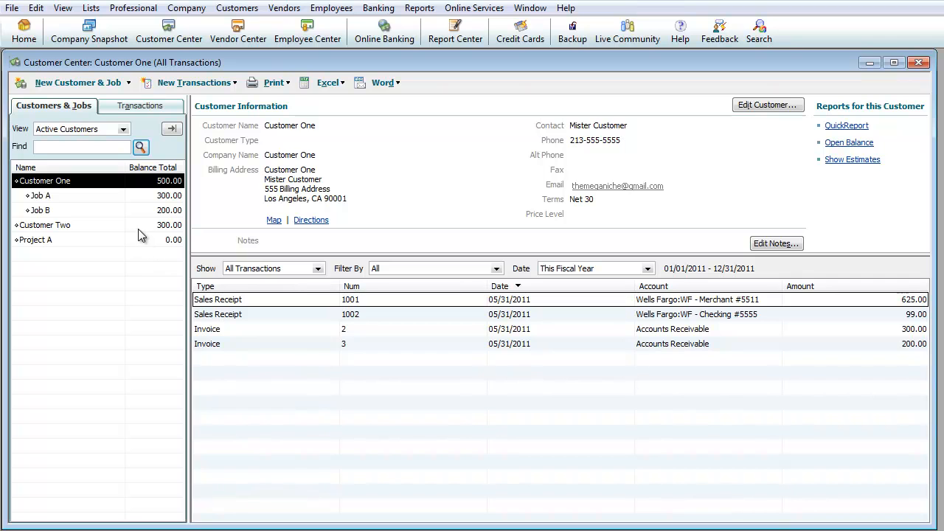
# Step: Review balances: Customer Two 300.00, Job A 300.00, Job B 200.00, plus Customer One's combined transactions
pyautogui.click(45, 225)
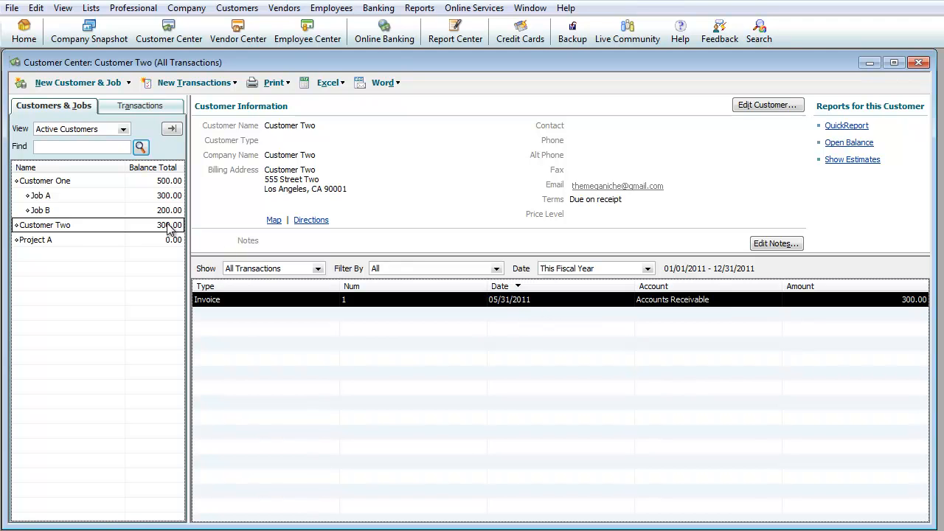
pyautogui.click(41, 196)
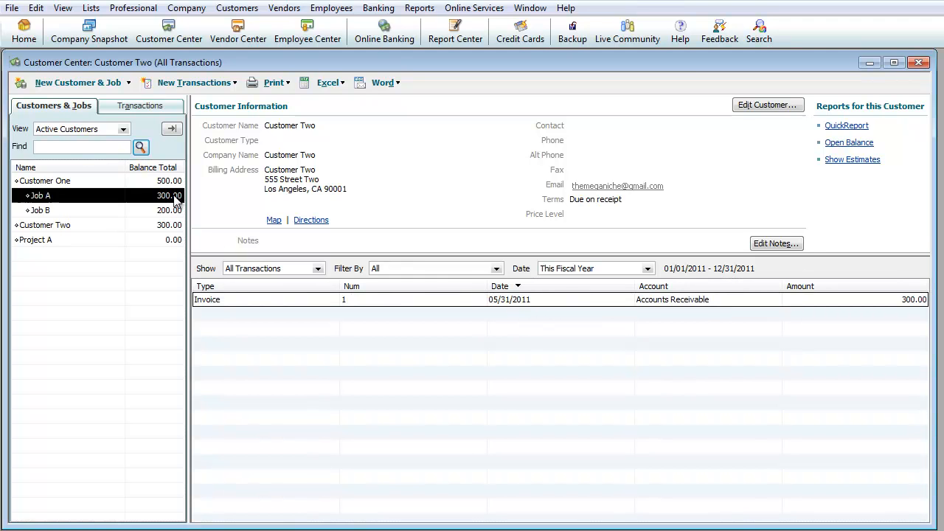
pyautogui.click(40, 196)
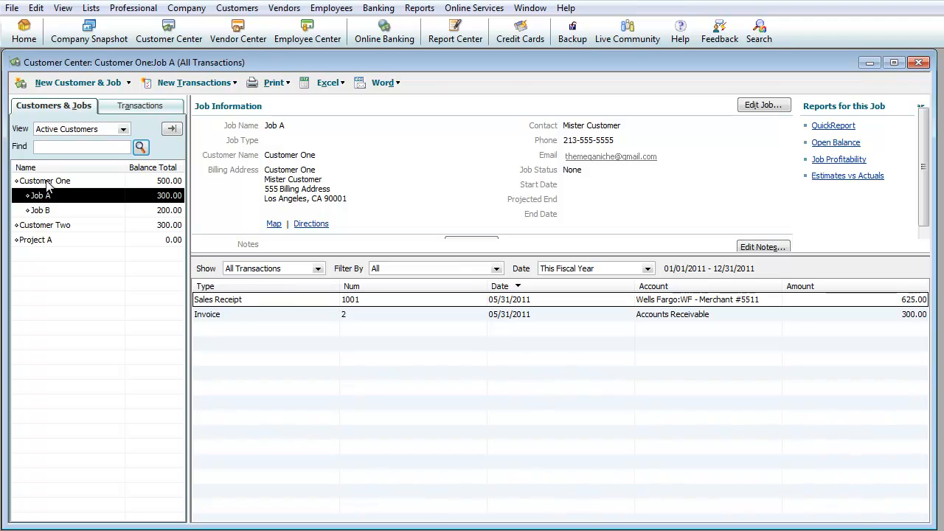
pyautogui.moveTo(172, 217)
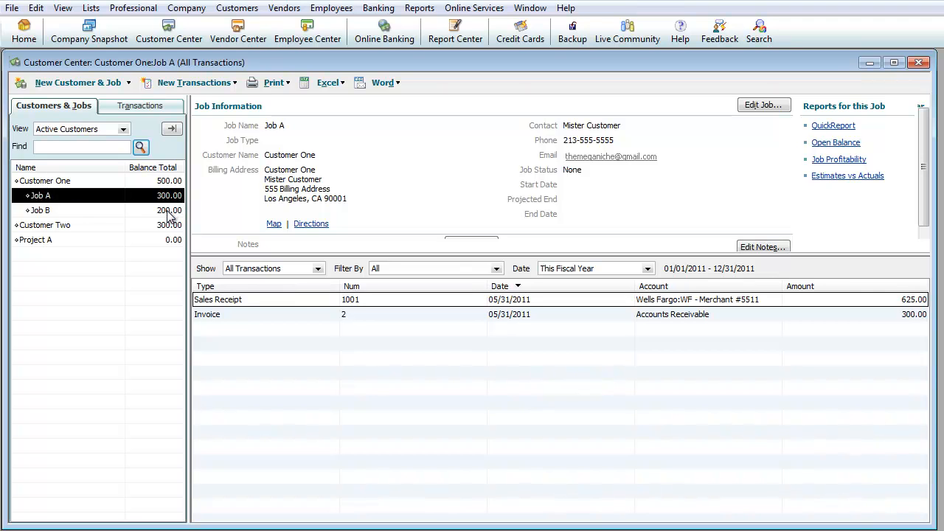
pyautogui.click(45, 181)
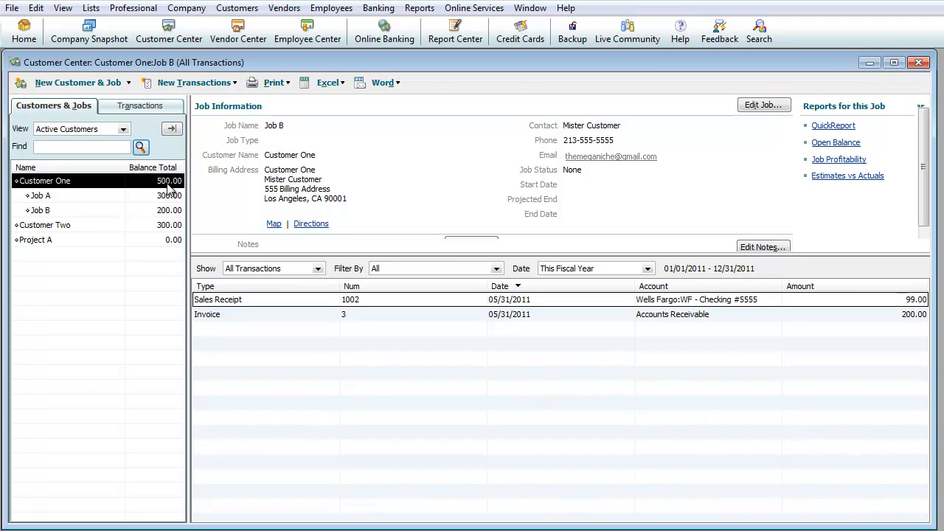
pyautogui.click(44, 181)
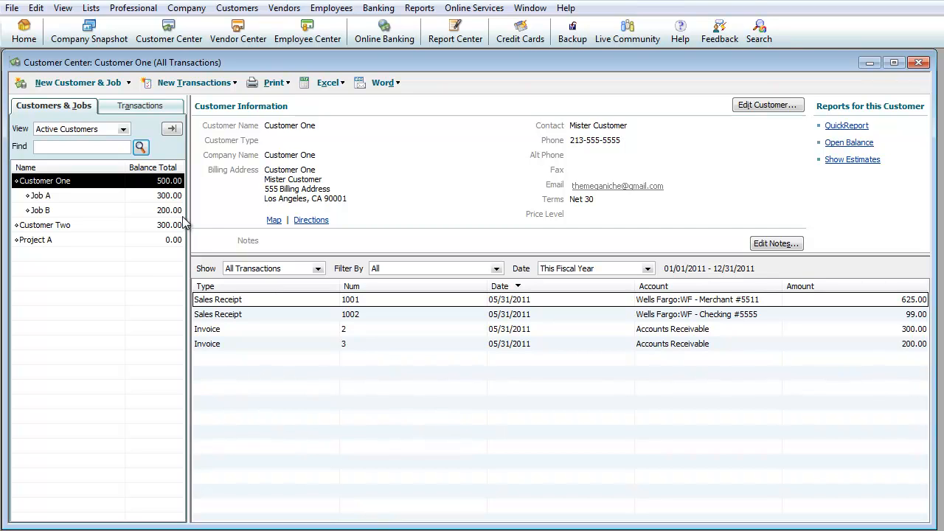
pyautogui.moveTo(335, 225)
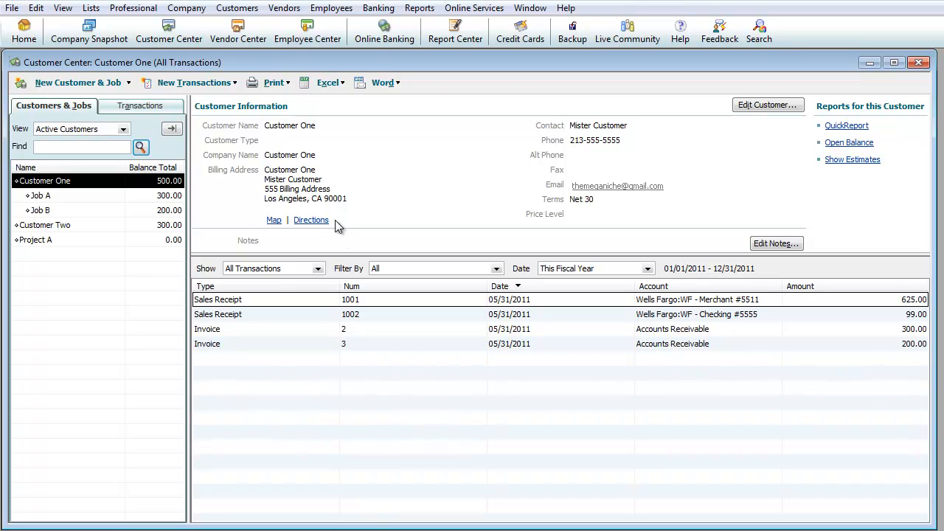
pyautogui.click(40, 196)
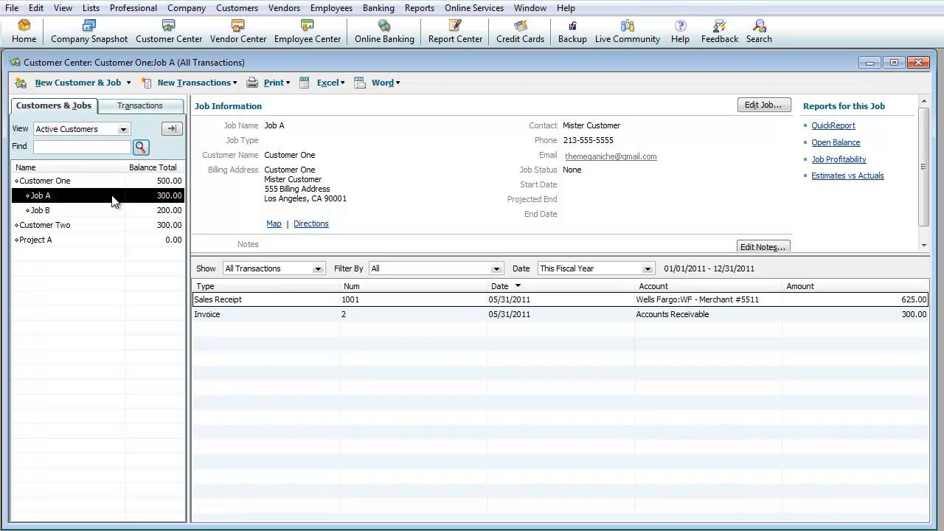
pyautogui.moveTo(902, 59)
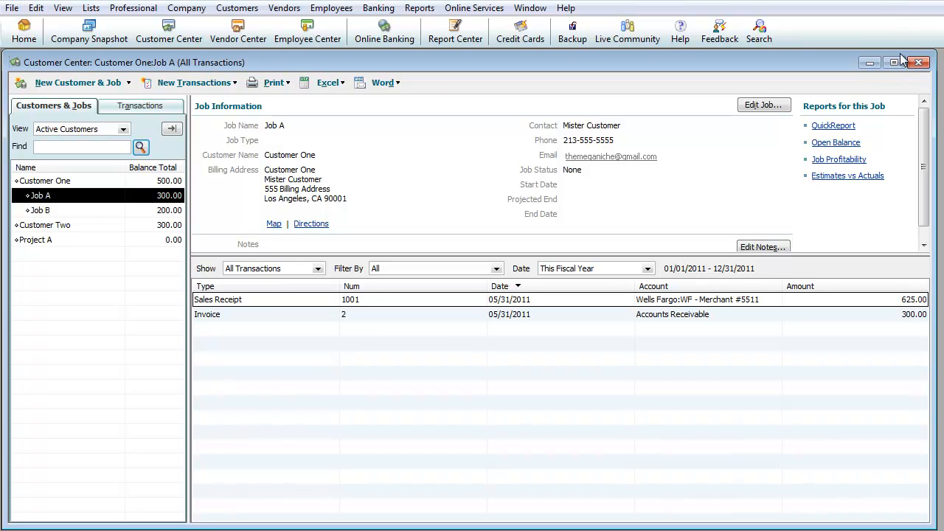
# Step: Open an enlarged Receive Payments form for Customer One:Job A, showing unpaid invoice 2
pyautogui.click(237, 8)
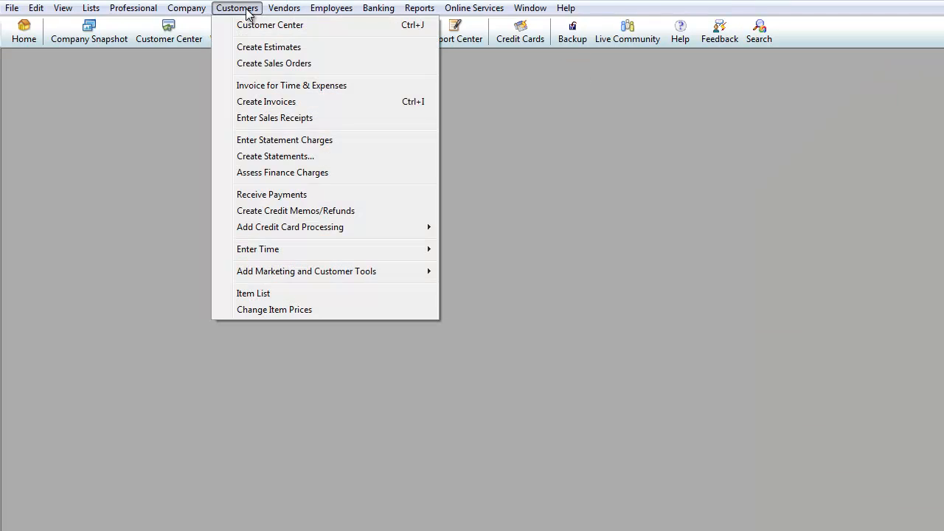
pyautogui.click(271, 194)
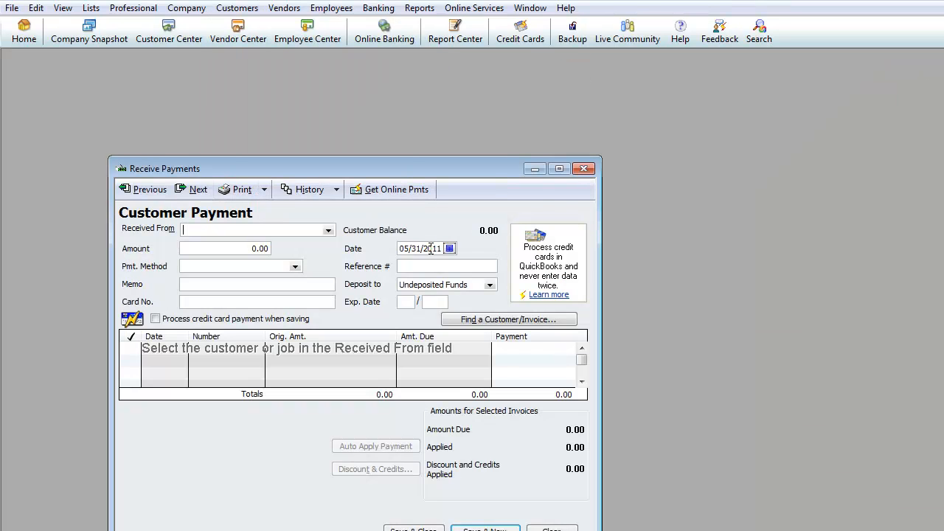
pyautogui.moveTo(165, 168); pyautogui.dragTo(41, 73)
pyautogui.write('Cu')
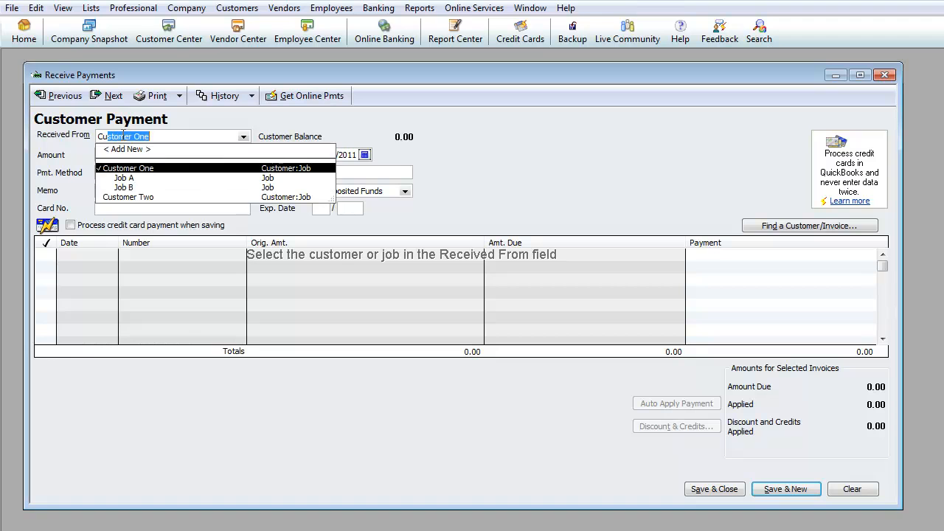
pyautogui.click(123, 177)
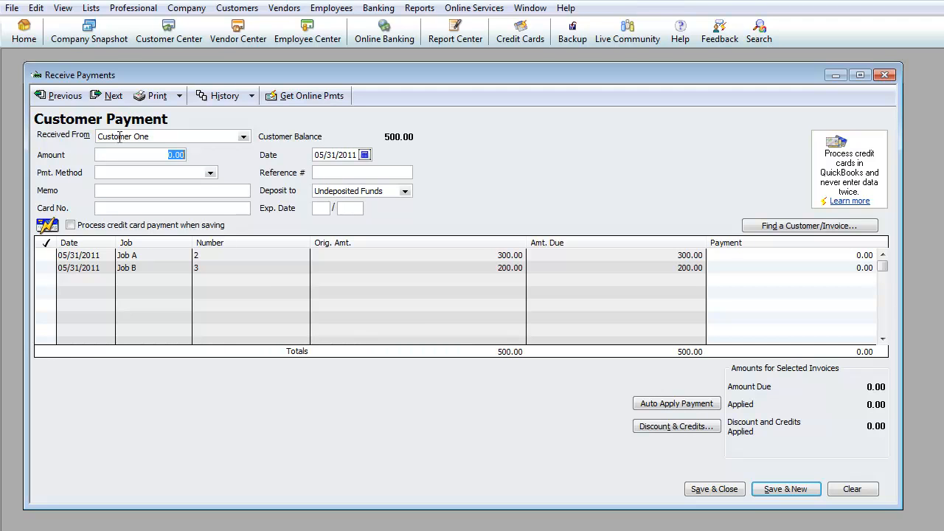
pyautogui.moveTo(273, 163)
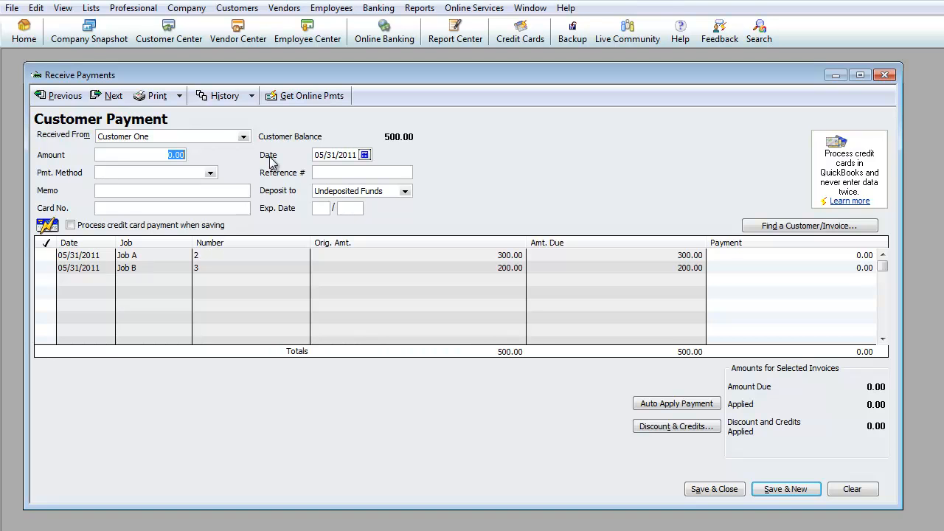
pyautogui.click(244, 137)
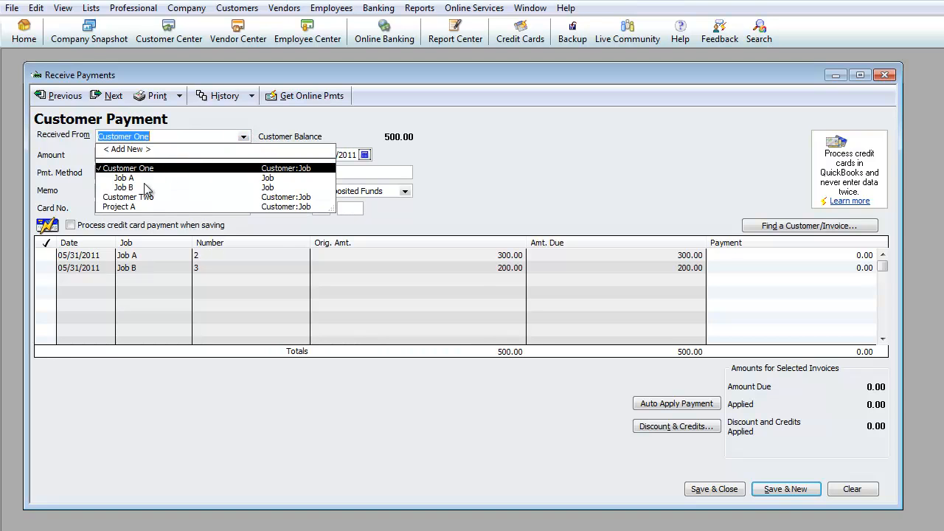
pyautogui.click(124, 178)
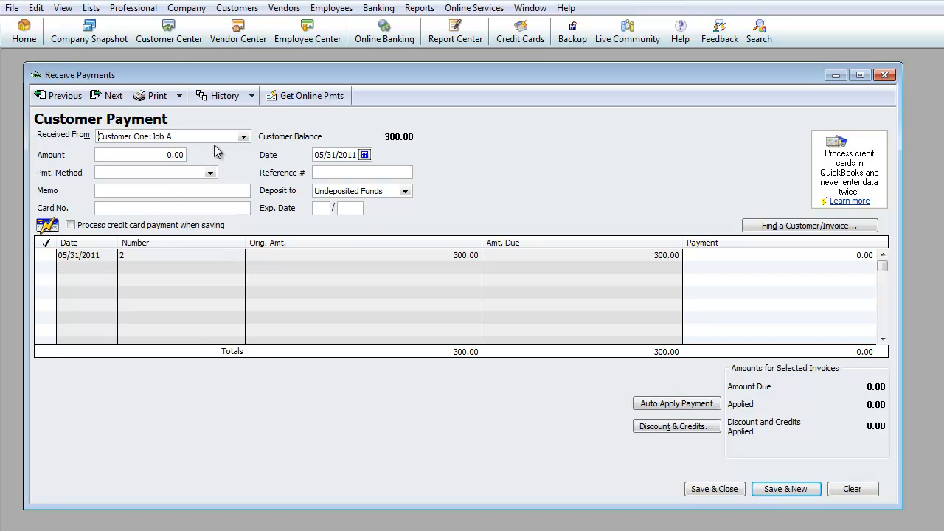
# Step: Enter a 150.00 payment by Merchant-1 with reference number 20002a
pyautogui.click(140, 155)
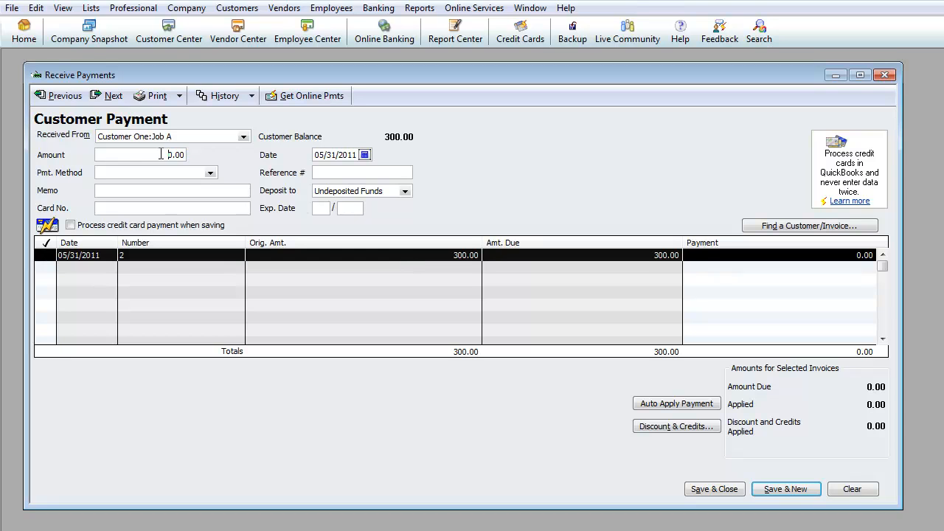
pyautogui.write('150')
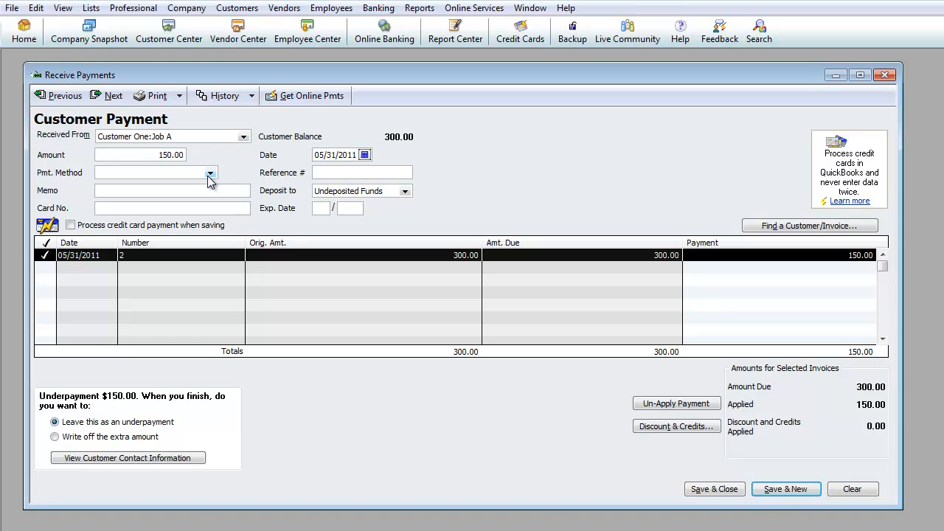
pyautogui.click(210, 173)
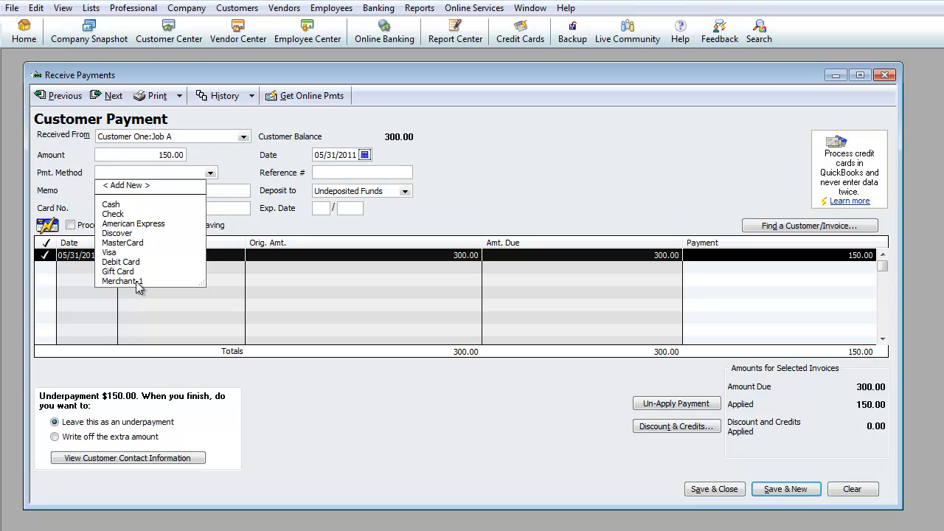
pyautogui.click(120, 281)
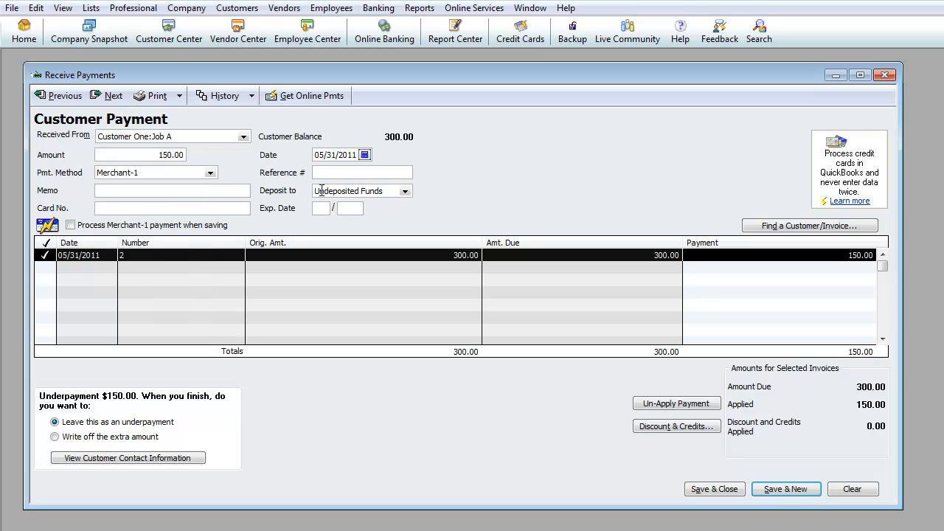
pyautogui.click(361, 171)
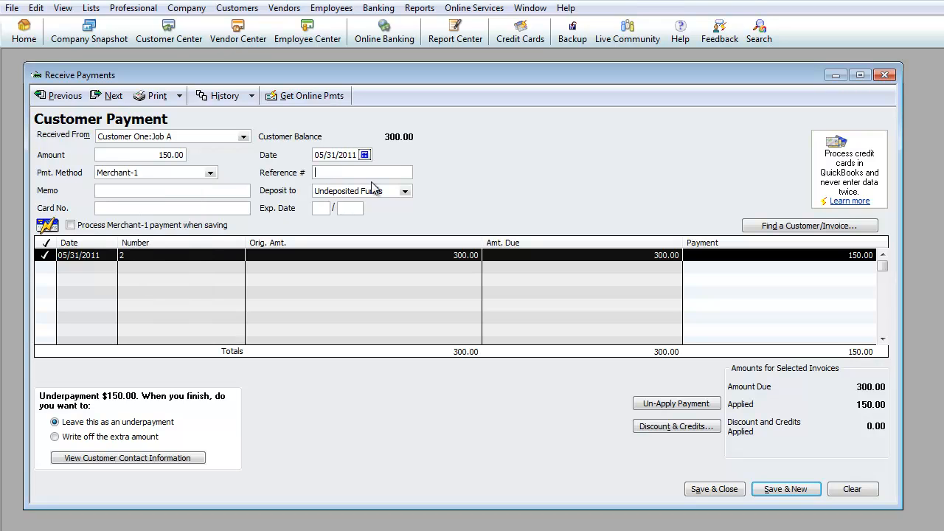
pyautogui.write('20002adfad-A')
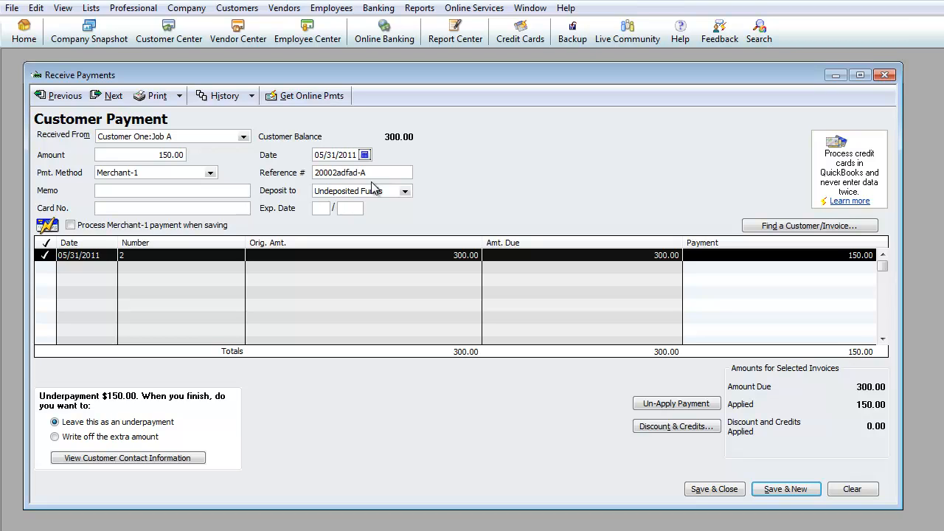
# Step: Set the payment's deposit account to WF - Merchant #5511
pyautogui.click(173, 190)
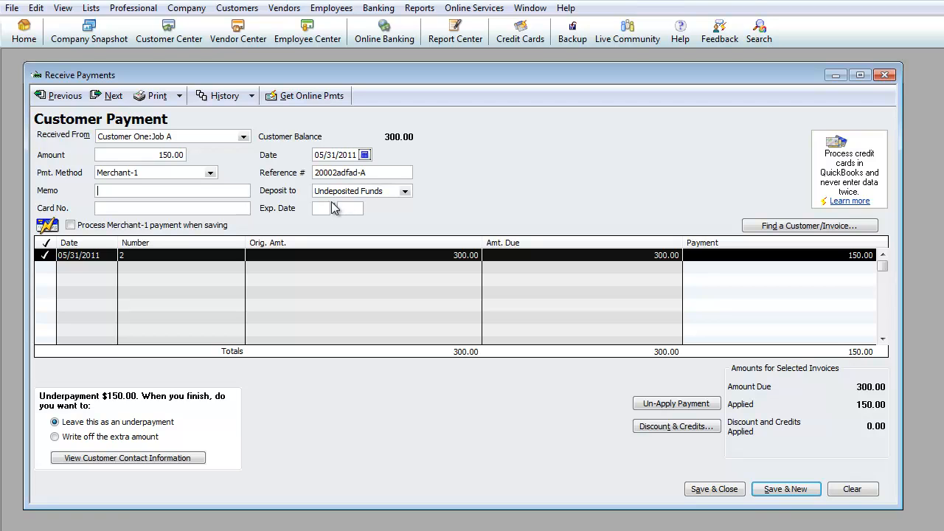
pyautogui.click(321, 208)
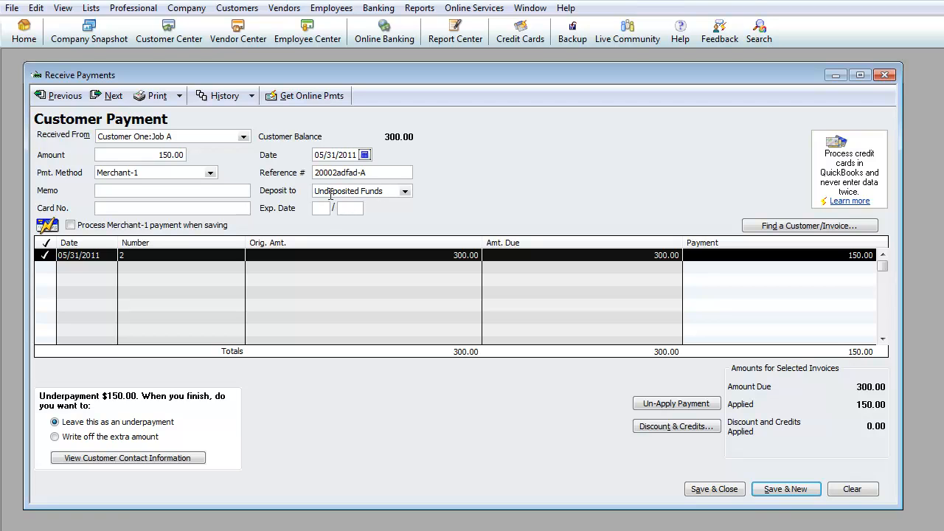
pyautogui.click(405, 191)
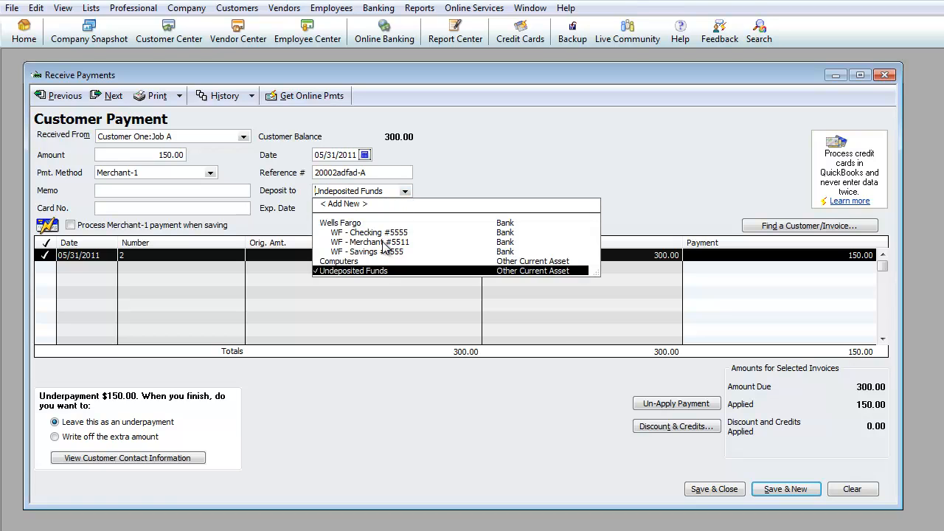
pyautogui.moveTo(386, 248)
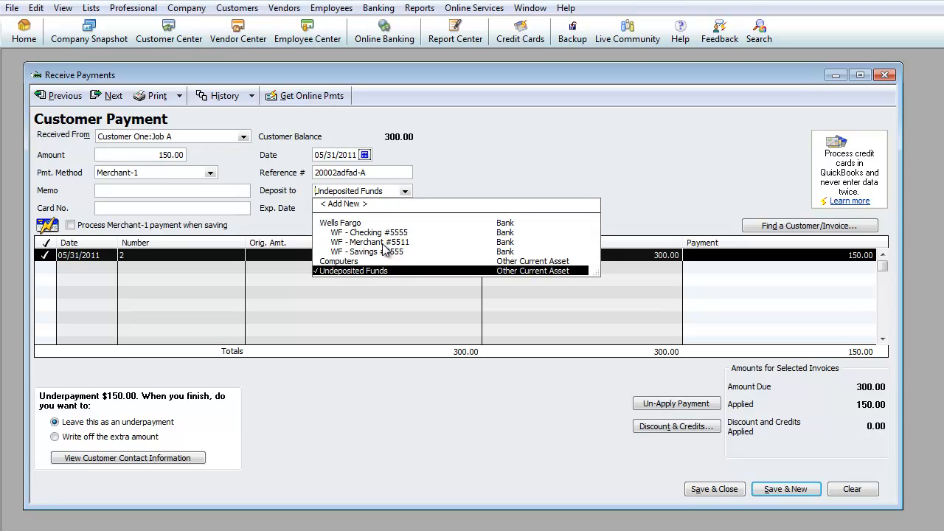
pyautogui.click(371, 242)
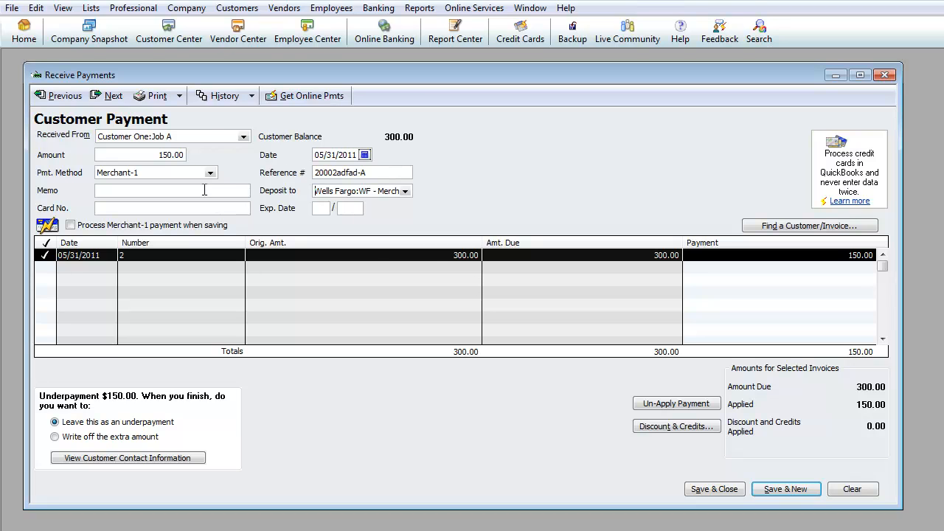
pyautogui.moveTo(556, 369)
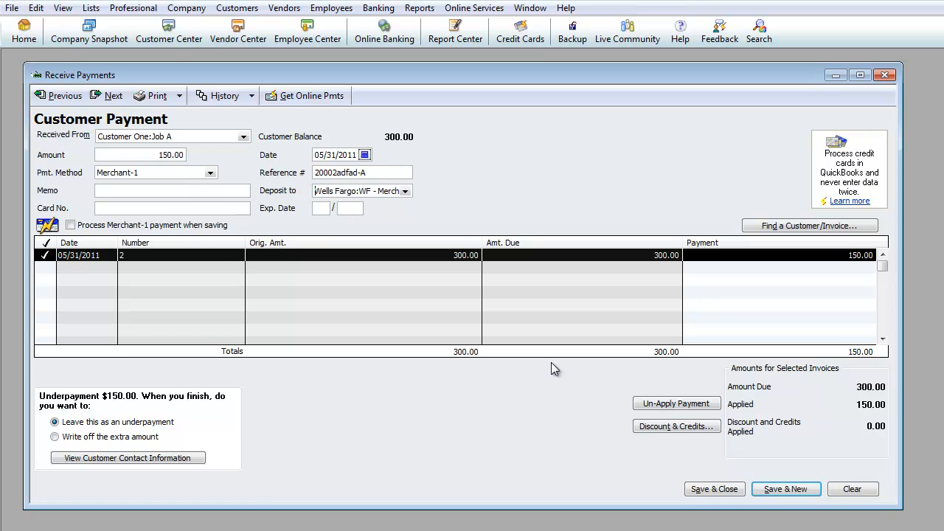
pyautogui.moveTo(640, 397)
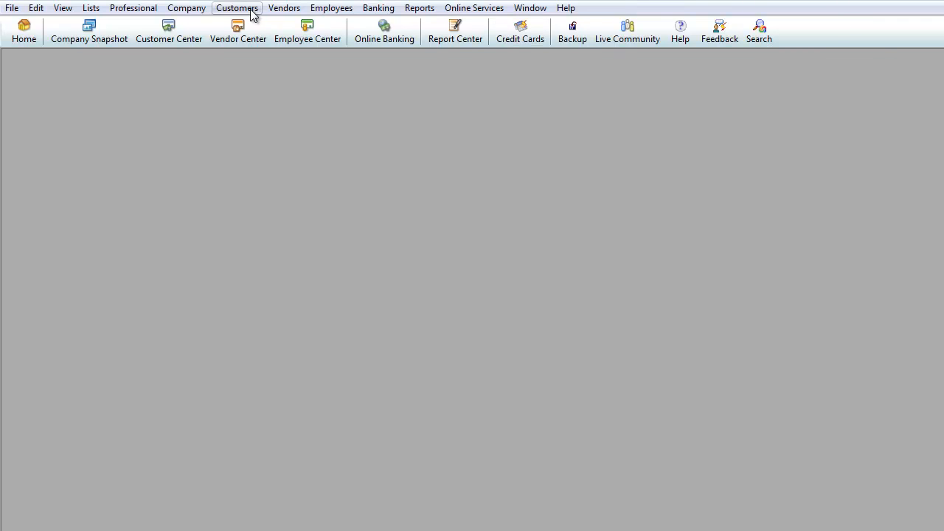
# Step: View Job A's transactions showing the 150.00 payment and remaining 150.00 balance
pyautogui.click(237, 7)
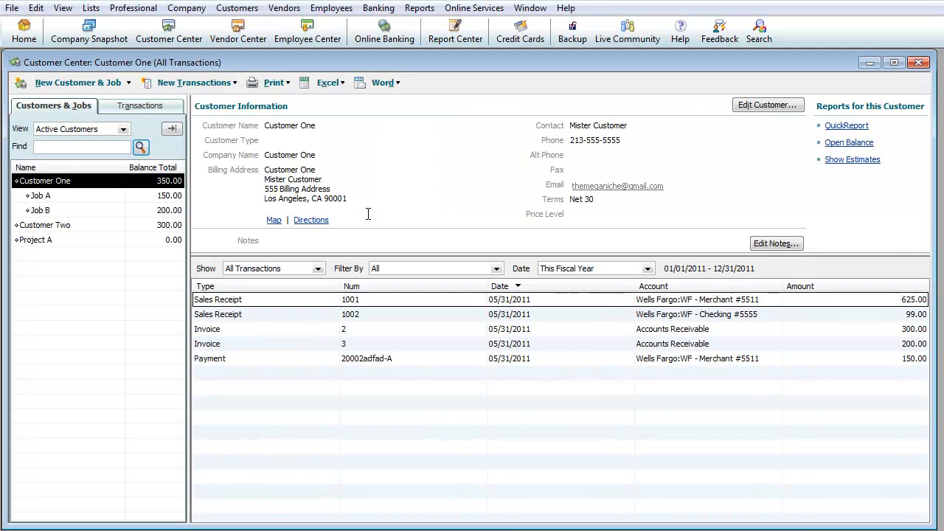
pyautogui.click(41, 196)
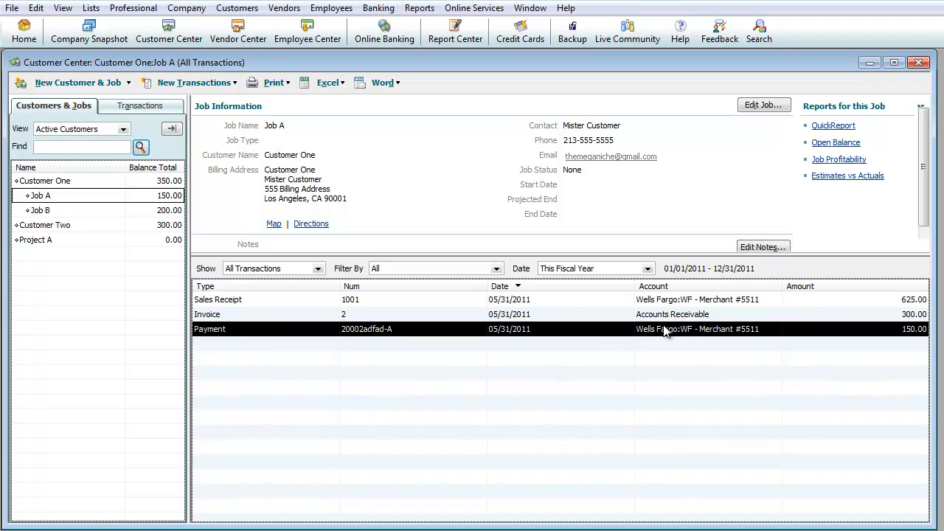
pyautogui.moveTo(327, 38)
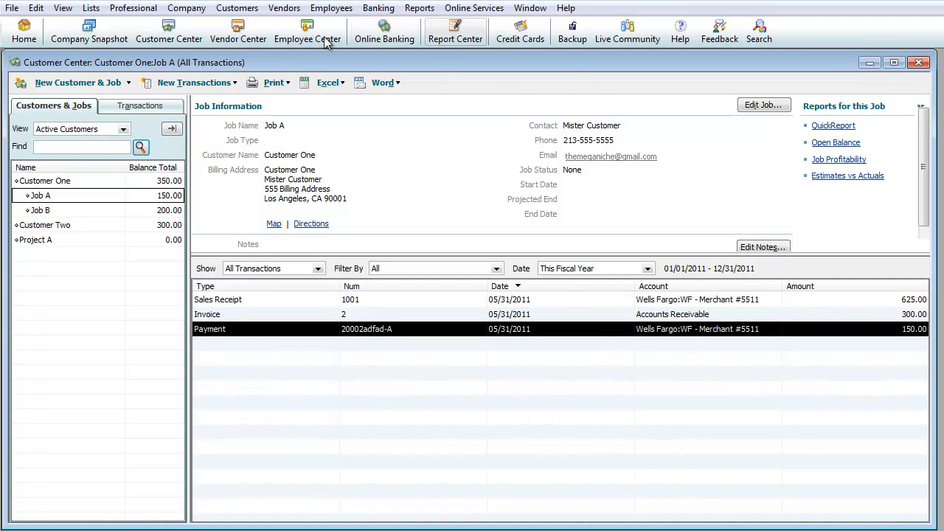
pyautogui.click(237, 8)
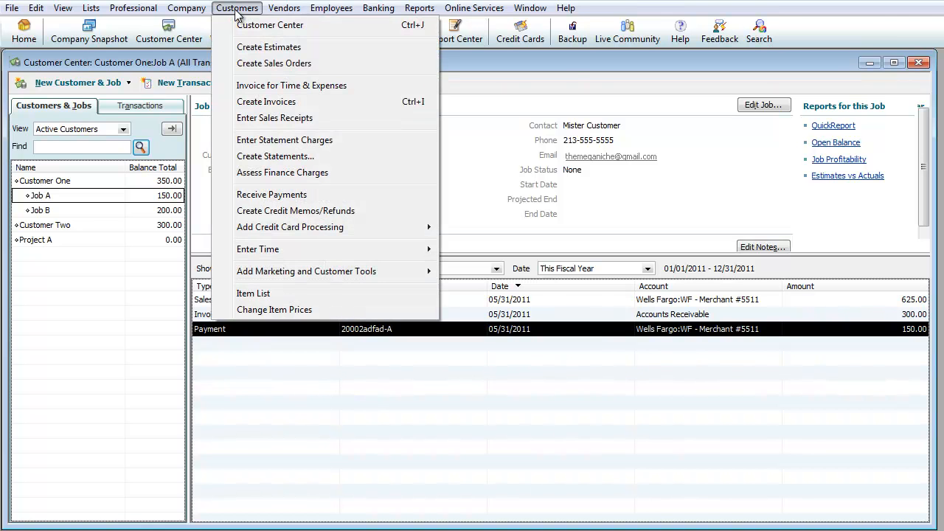
pyautogui.moveTo(323, 118)
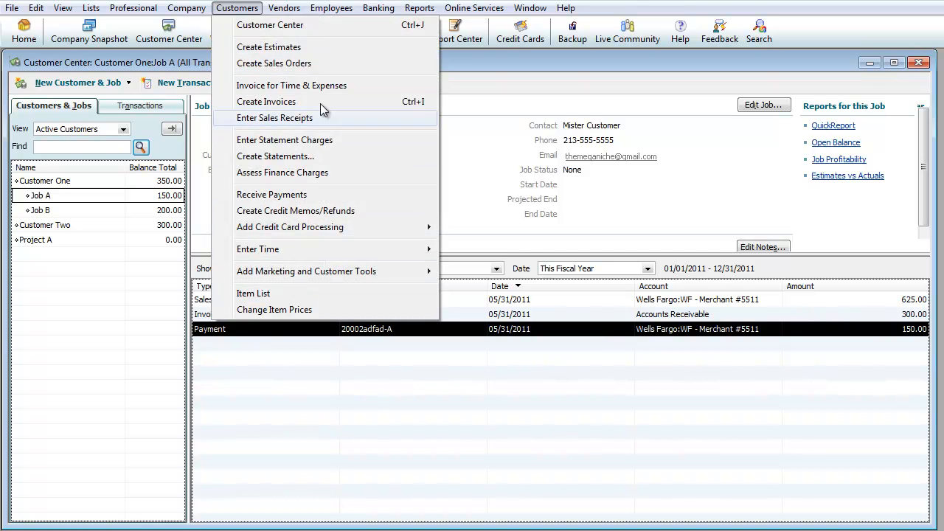
pyautogui.moveTo(350, 249)
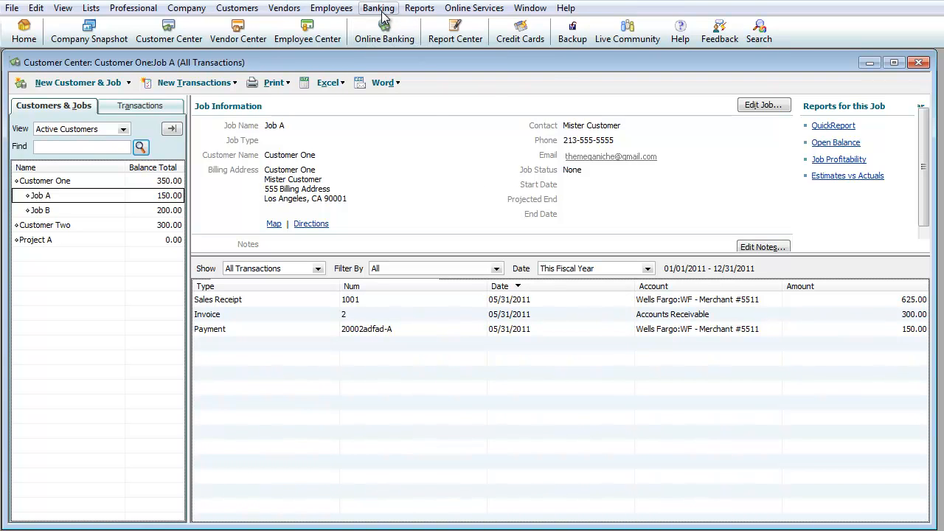
# Step: Open Make Deposits dated 05/31/2011, depositing into the Wells Fargo merchant account
pyautogui.click(378, 8)
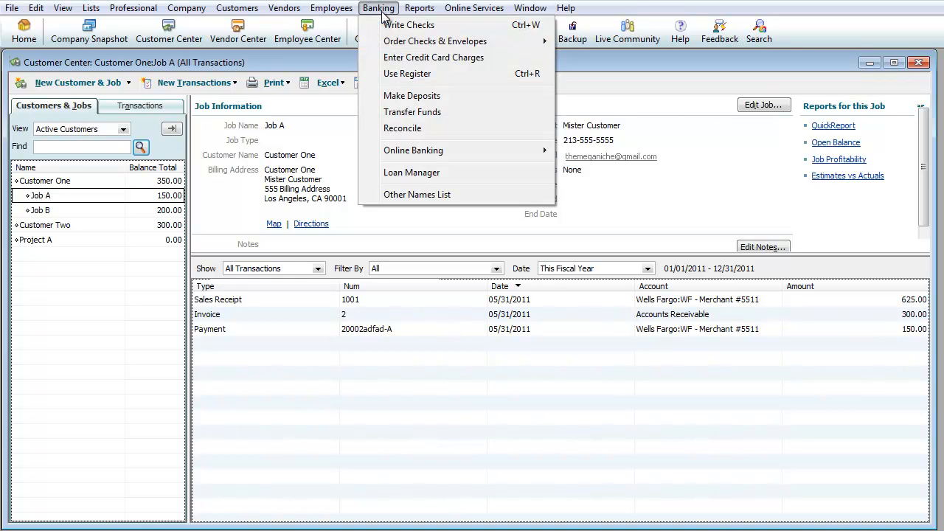
pyautogui.moveTo(775, 73)
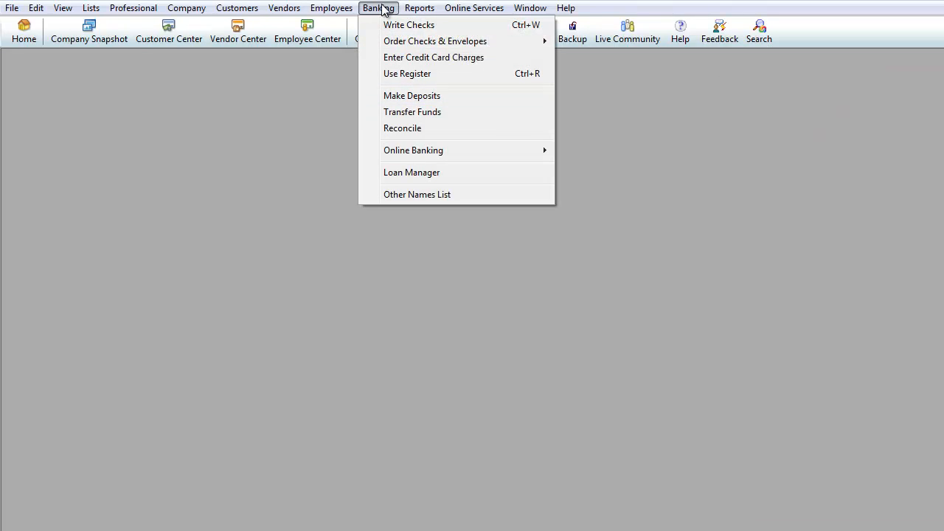
pyautogui.click(411, 95)
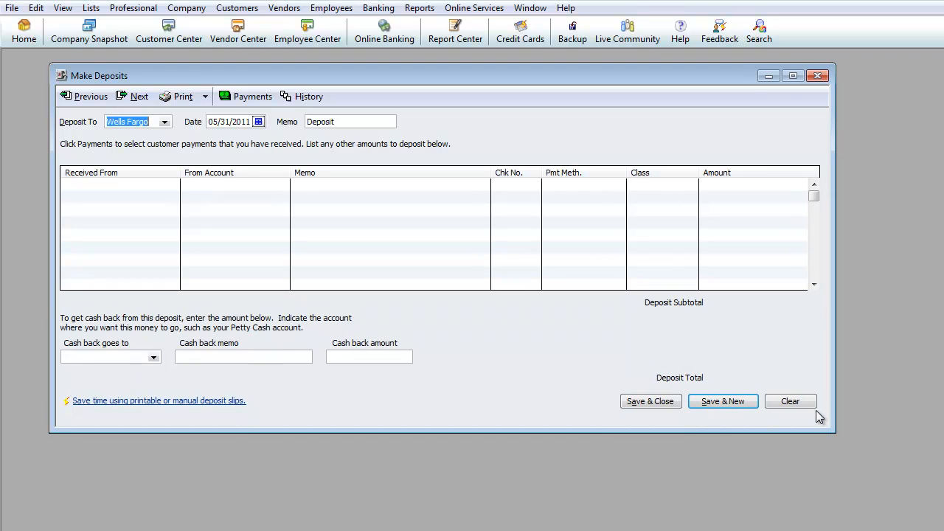
pyautogui.moveTo(594, 346)
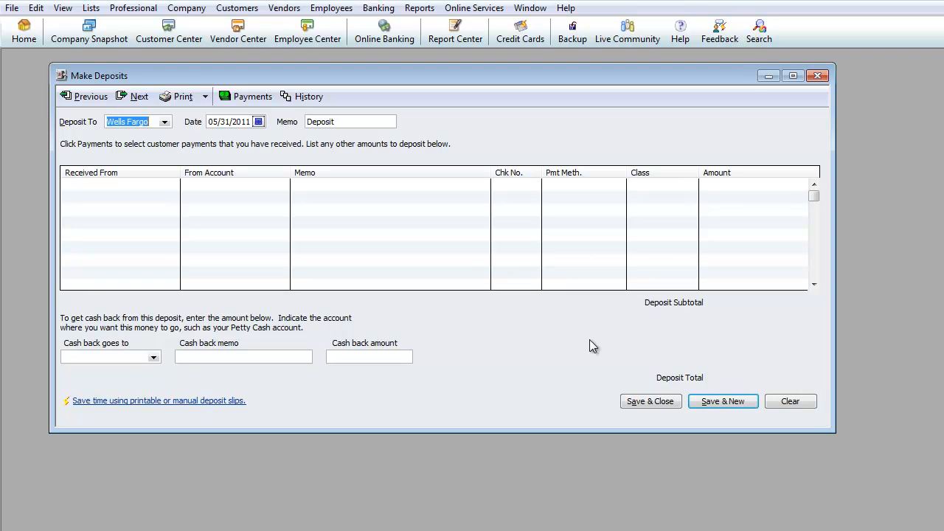
pyautogui.click(165, 122)
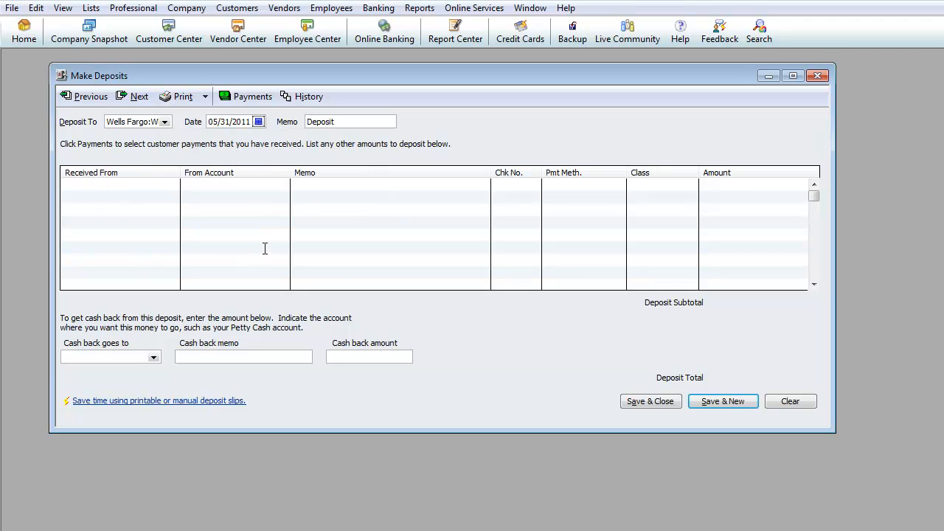
# Step: Enter Owner in Received From and add it as a new Other-type name
pyautogui.click(118, 184)
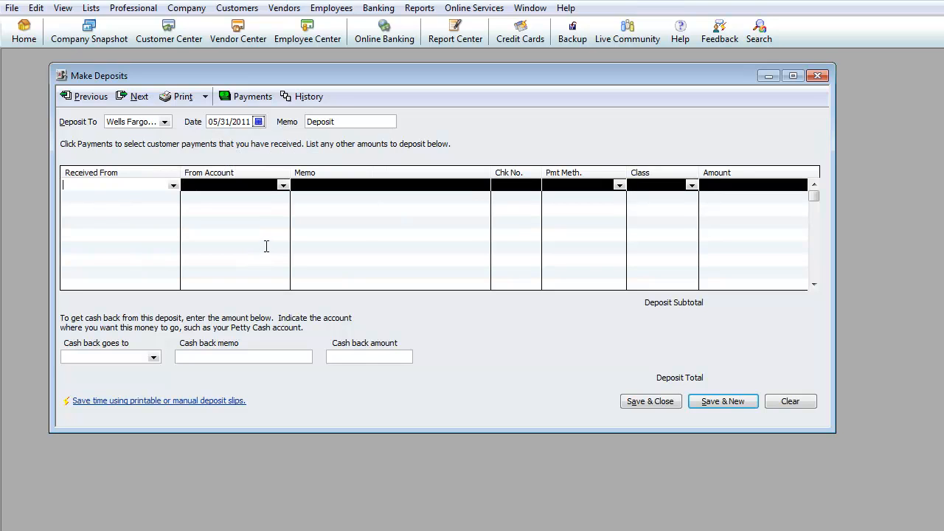
pyautogui.write('O')
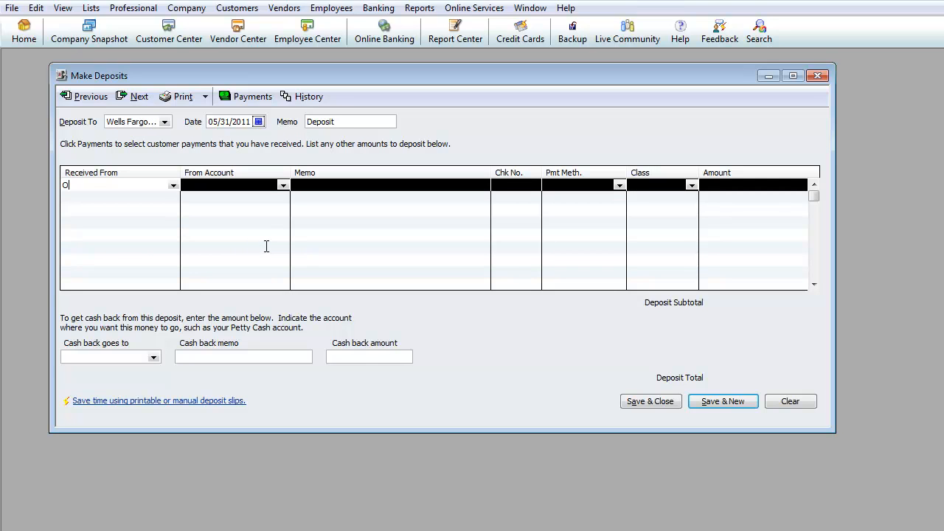
pyautogui.write('wner')
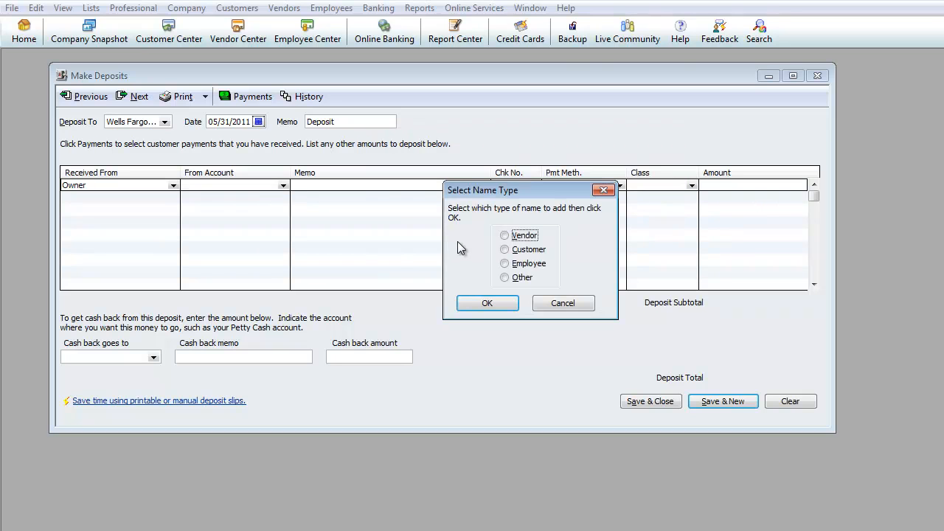
pyautogui.click(505, 264)
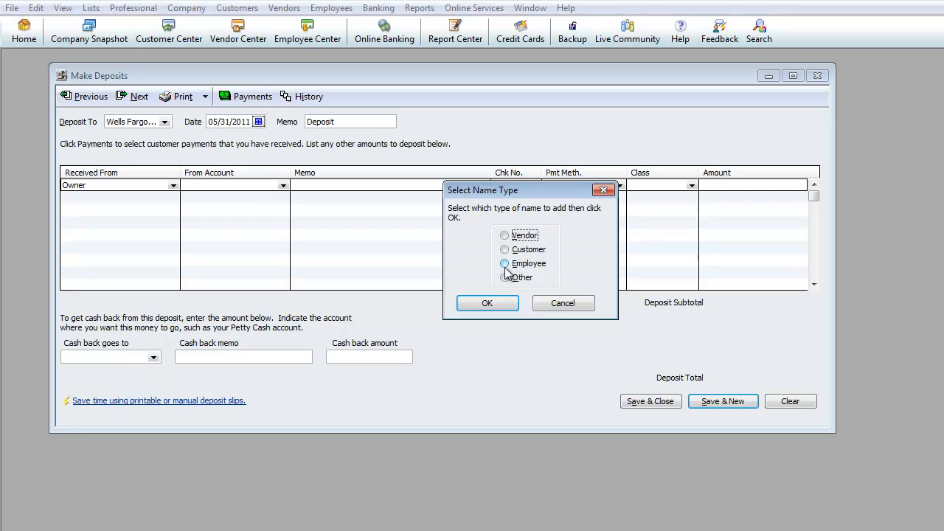
pyautogui.click(505, 276)
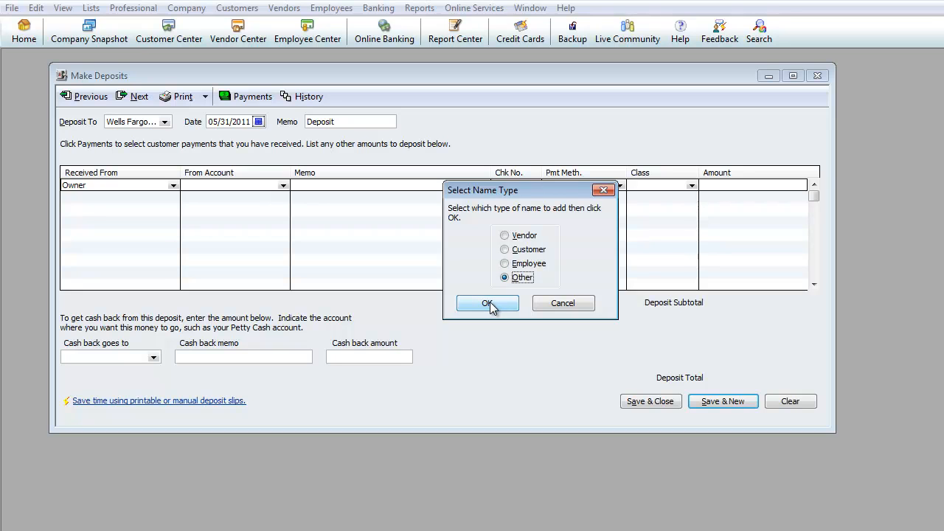
pyautogui.click(487, 304)
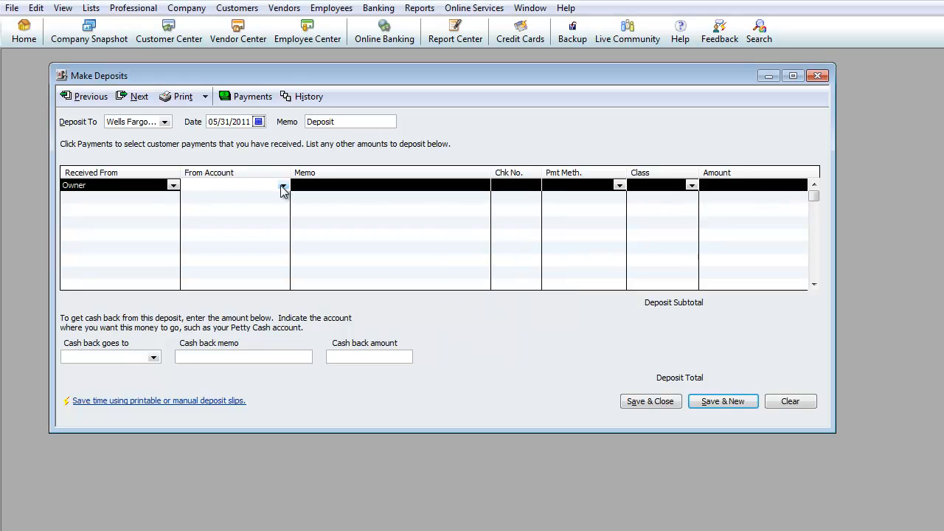
# Step: Save Owner's 5700 deposit from Loans Payable Officer, number 1002, and start a new deposit
pyautogui.click(283, 185)
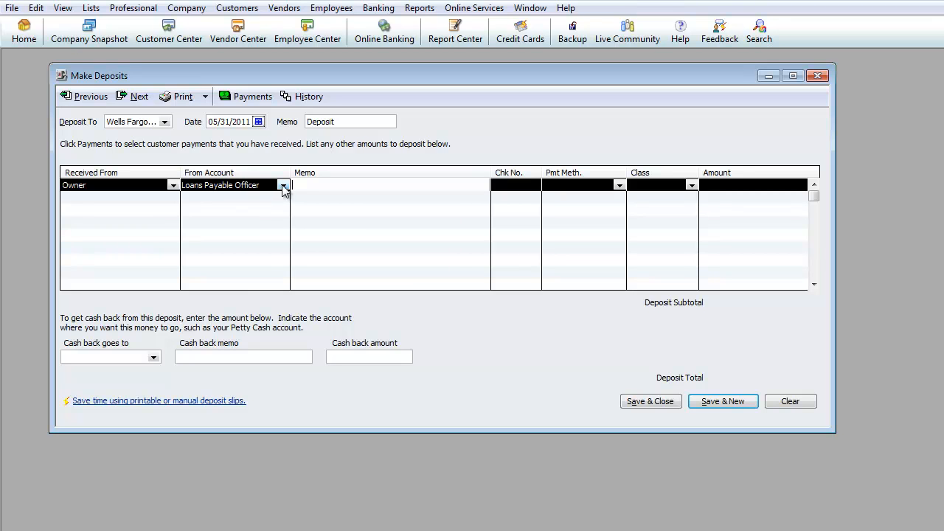
pyautogui.click(283, 186)
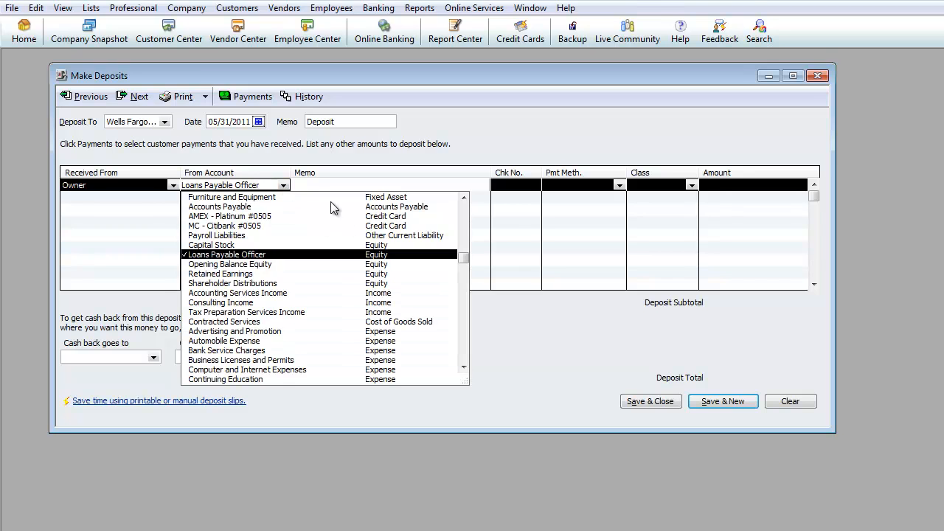
pyautogui.click(224, 254)
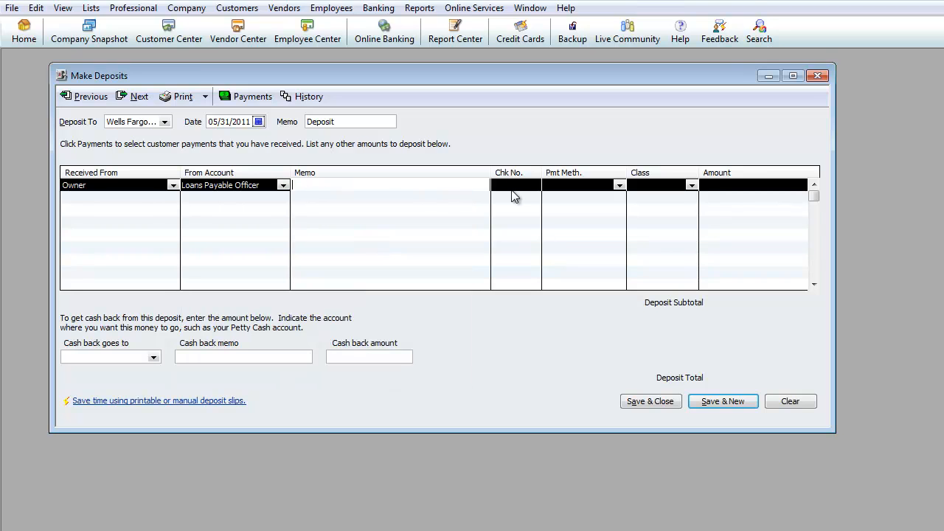
pyautogui.click(515, 185)
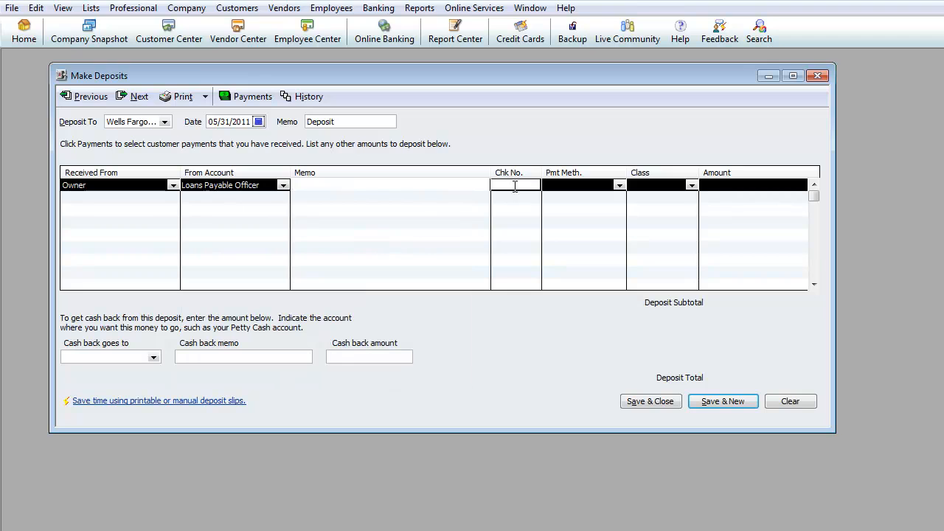
pyautogui.click(390, 186)
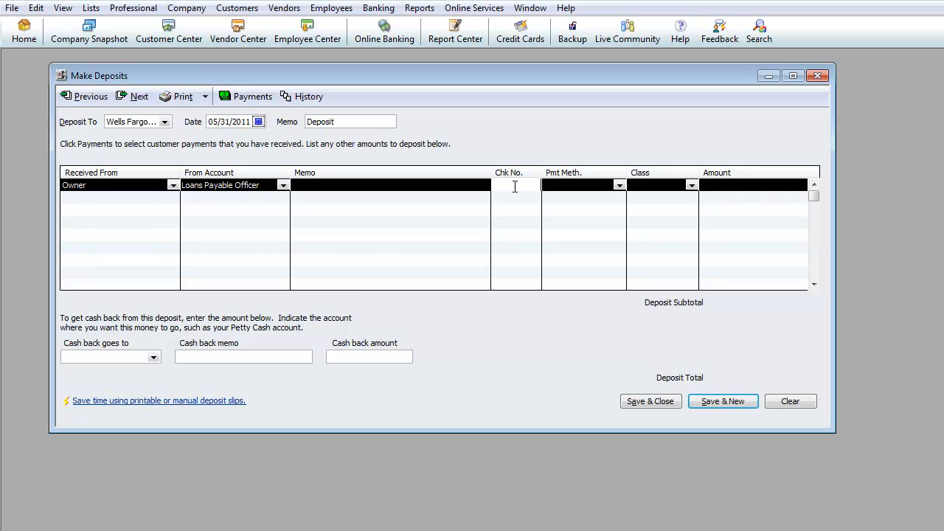
pyautogui.write('1002')
pyautogui.click(585, 185)
pyautogui.write('Cash')
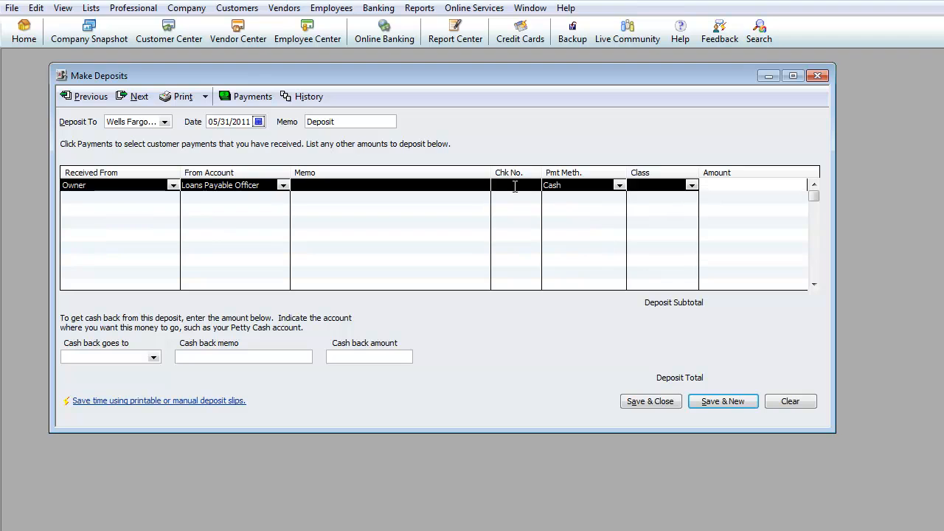
pyautogui.write('5700')
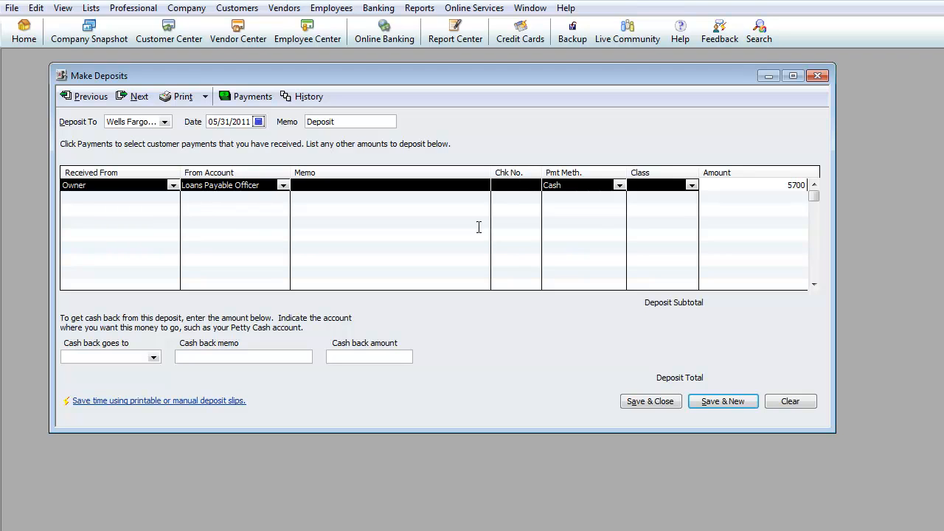
pyautogui.click(165, 122)
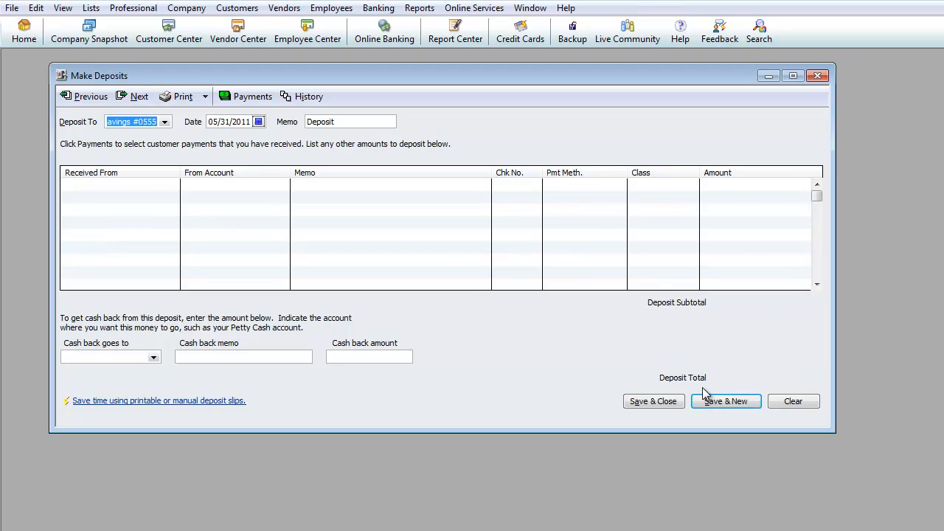
pyautogui.moveTo(461, 193)
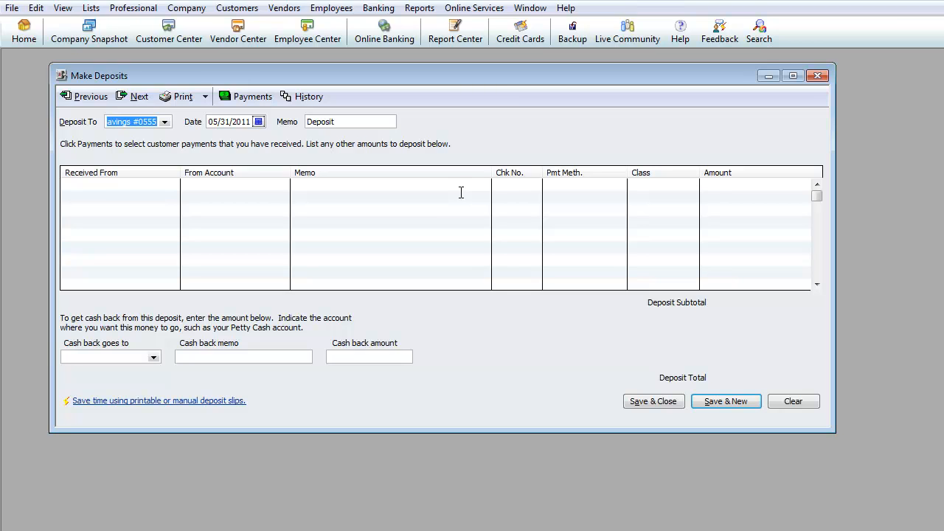
pyautogui.click(378, 7)
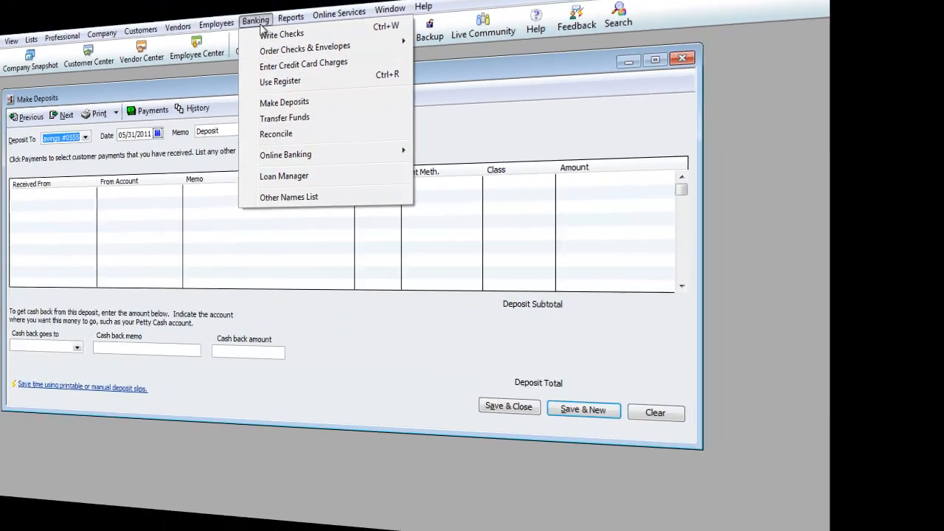